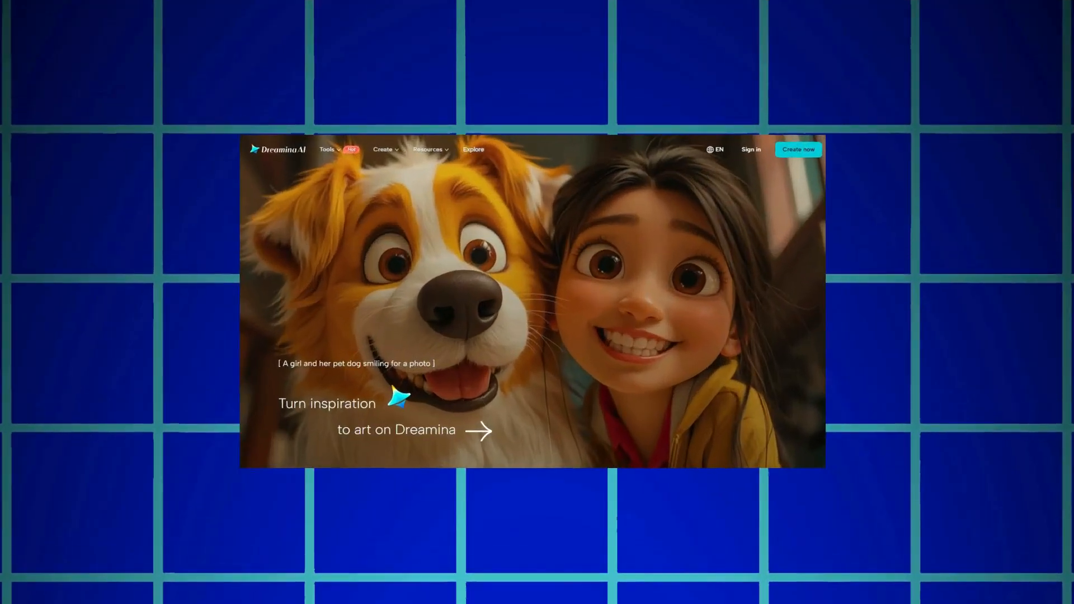
Step: Browse down the Dreamina landing page before starting to create
{"action": "scroll", "scroll_direction": "down", "scroll_amount": 3}
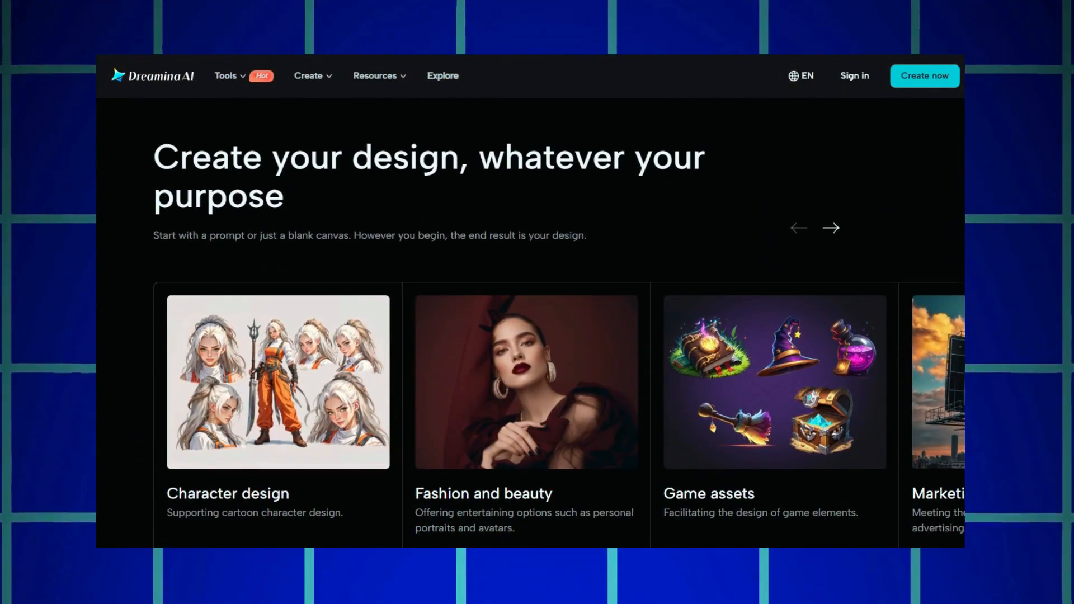
{"action": "scroll", "scroll_direction": "down", "scroll_amount": 3}
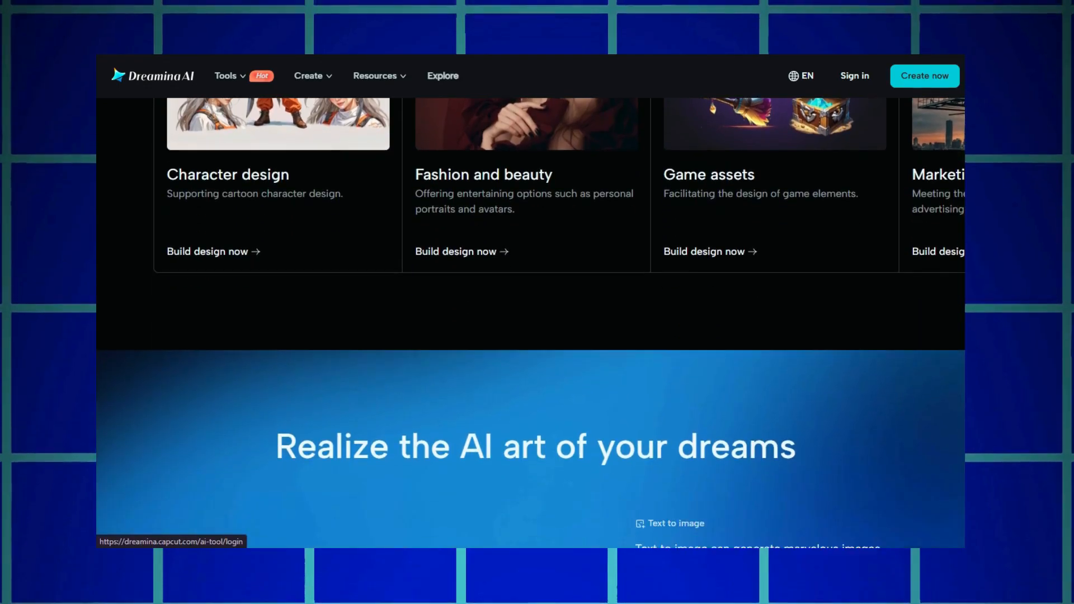
{"action": "scroll", "scroll_direction": "down", "scroll_amount": 3}
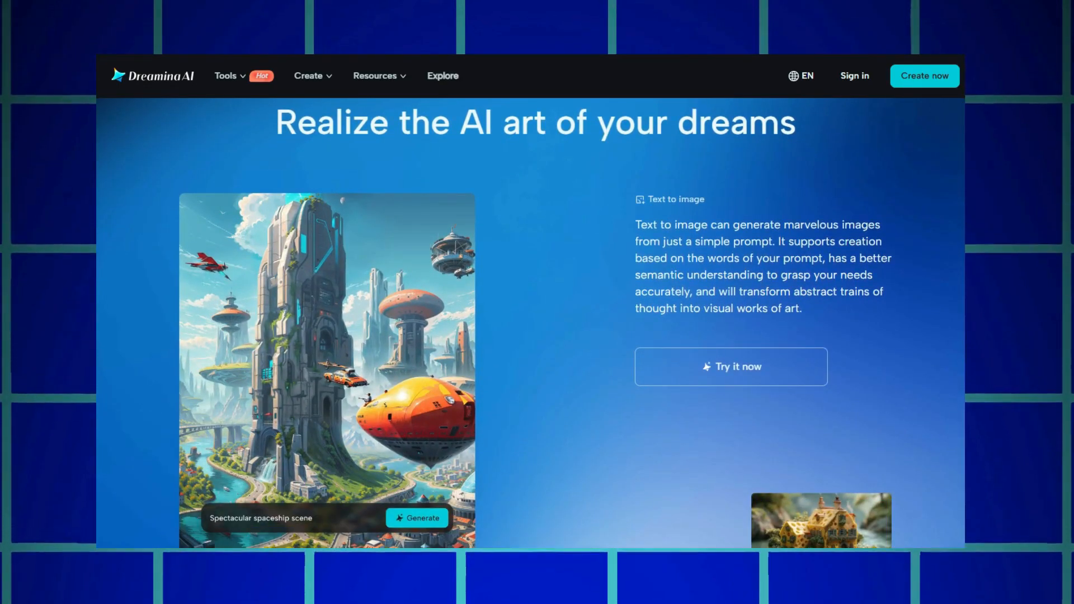
{"action": "scroll", "scroll_direction": "down", "scroll_amount": 3}
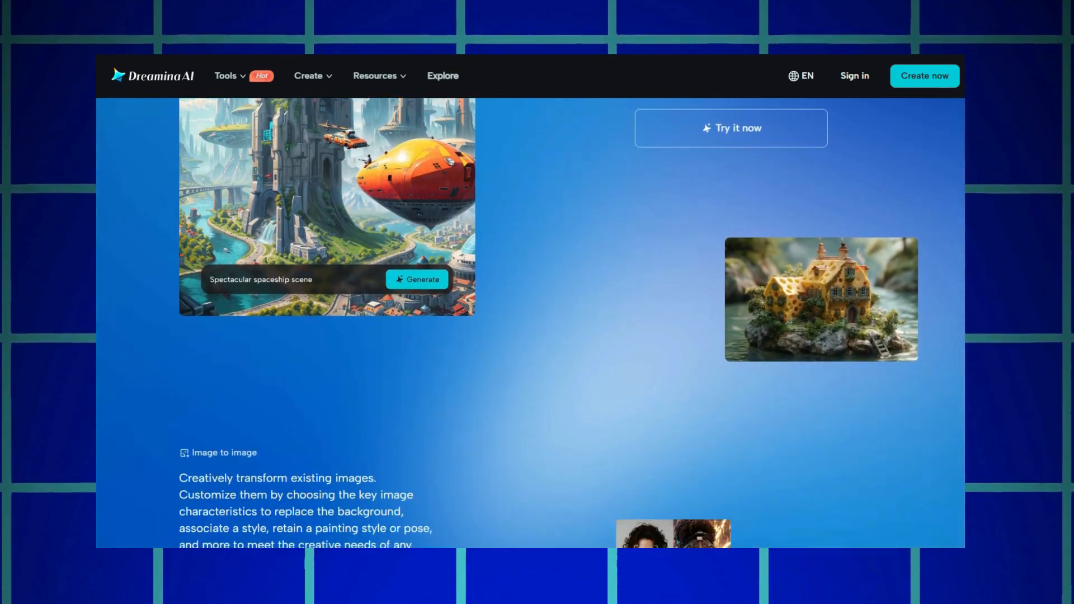
{"action": "scroll", "scroll_direction": "down", "scroll_amount": 3}
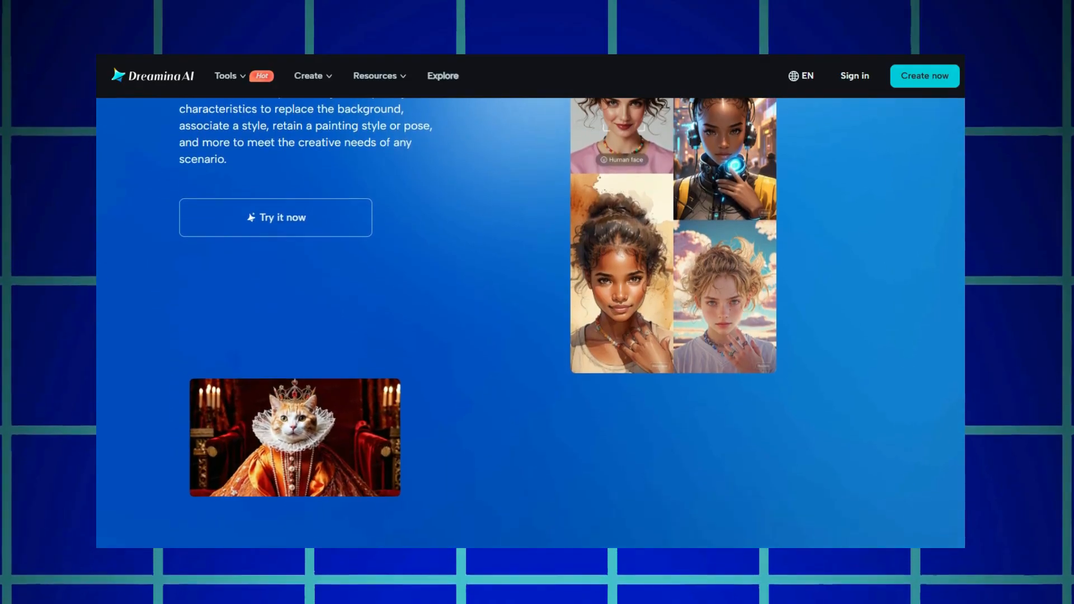
{"action": "scroll", "scroll_direction": "down", "scroll_amount": 3}
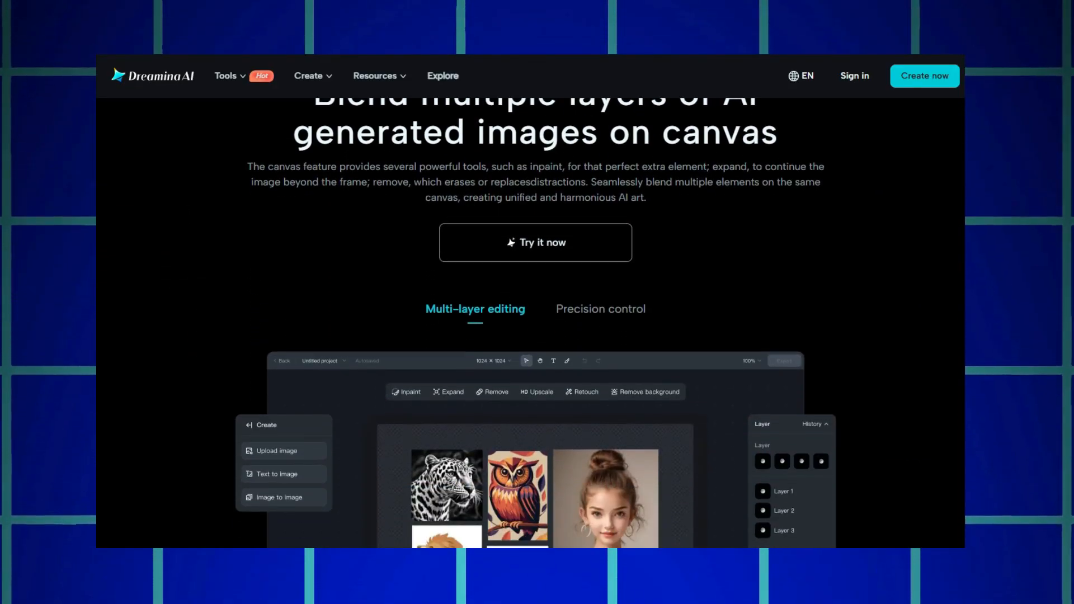
{"action": "scroll", "scroll_direction": "down", "scroll_amount": 3}
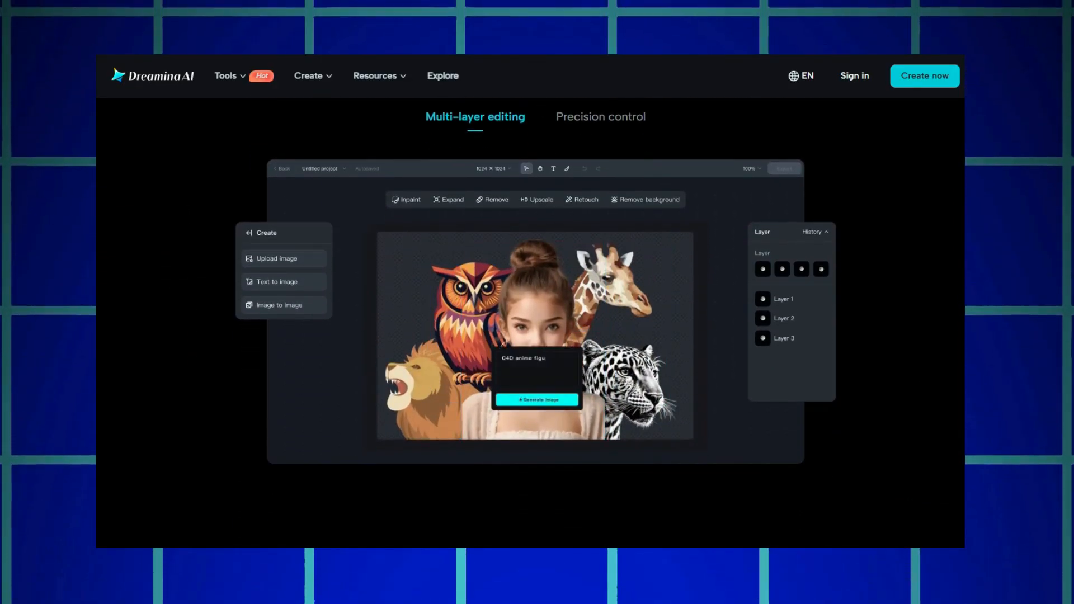
{"action": "left_click", "coordinate": [536, 400]}
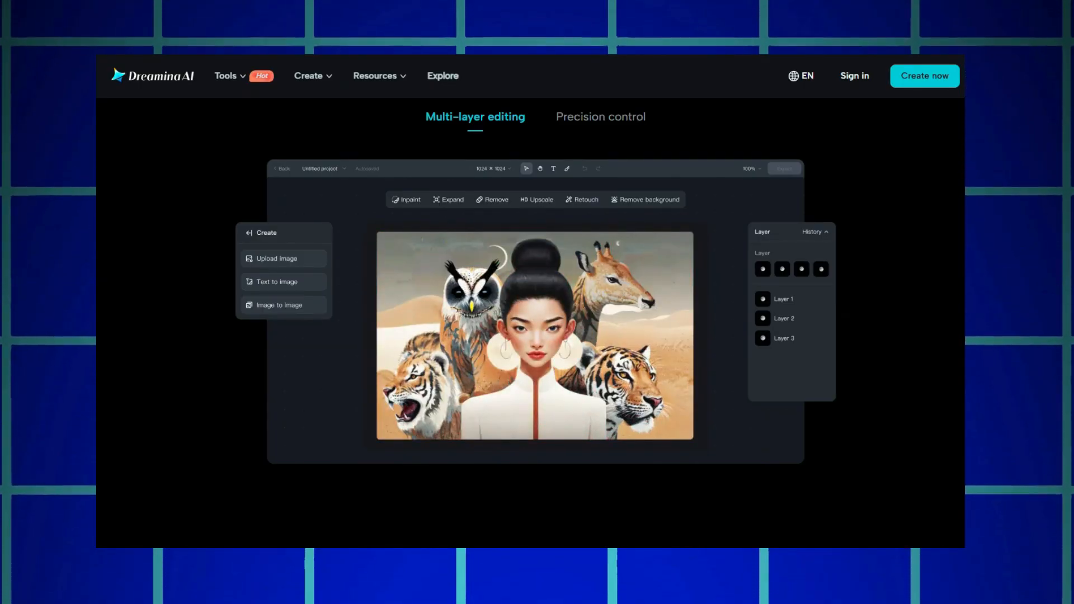
{"action": "left_click", "coordinate": [442, 75]}
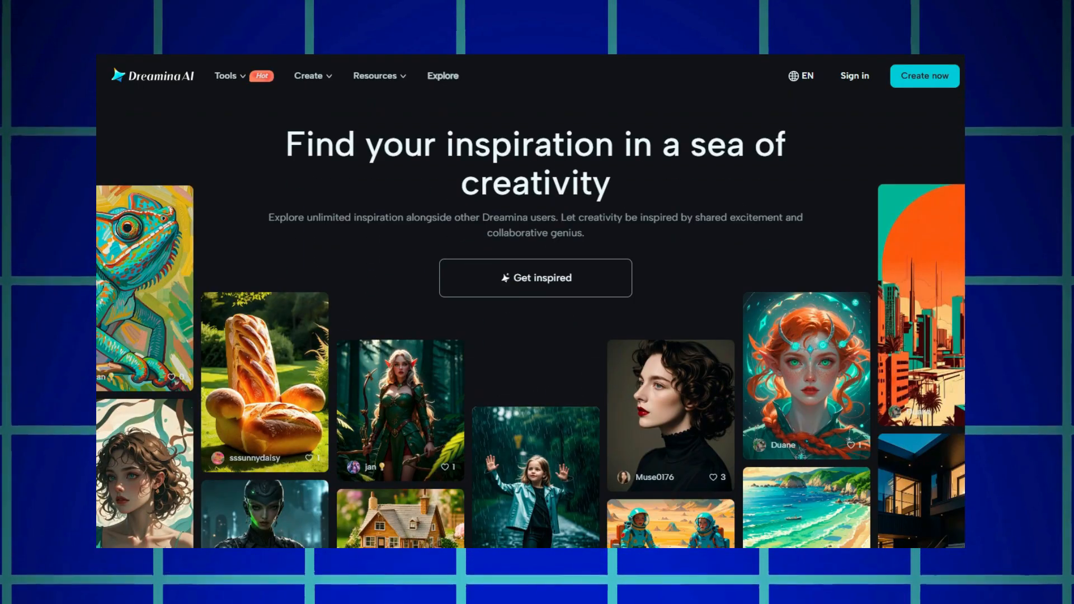
{"action": "scroll", "scroll_direction": "down", "scroll_amount": 3}
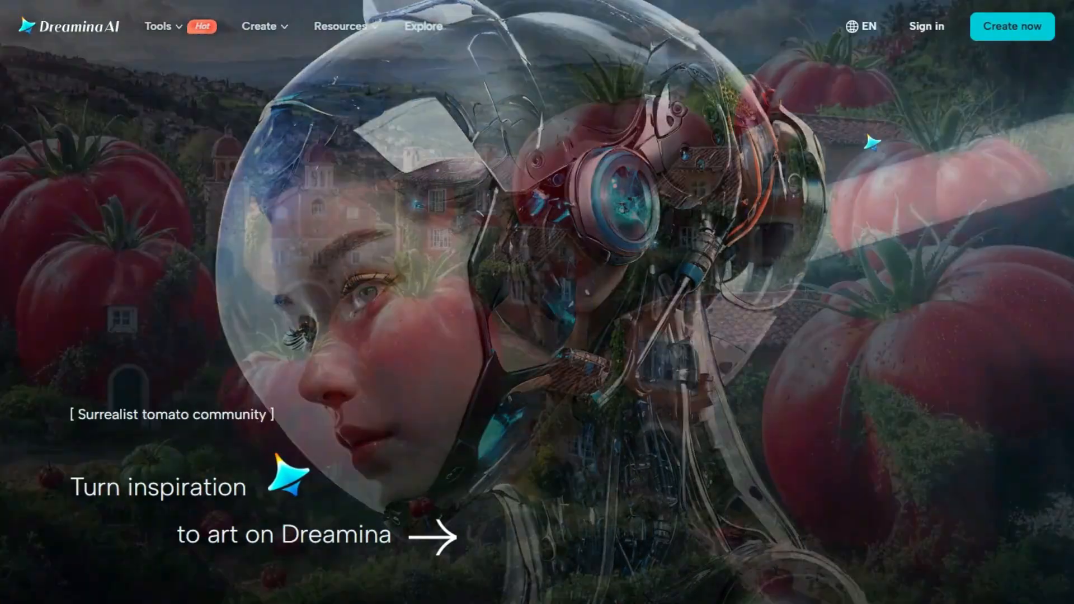
Step: Start creating and sign in with a Google account to reach the dashboard
{"action": "left_click", "coordinate": [925, 26]}
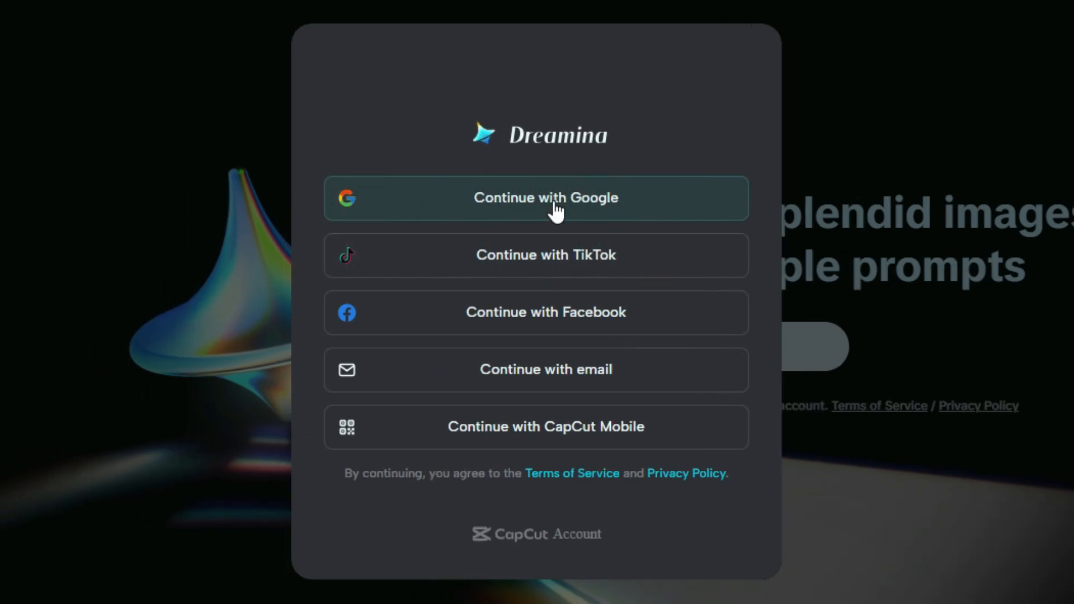
{"action": "left_click", "coordinate": [545, 198]}
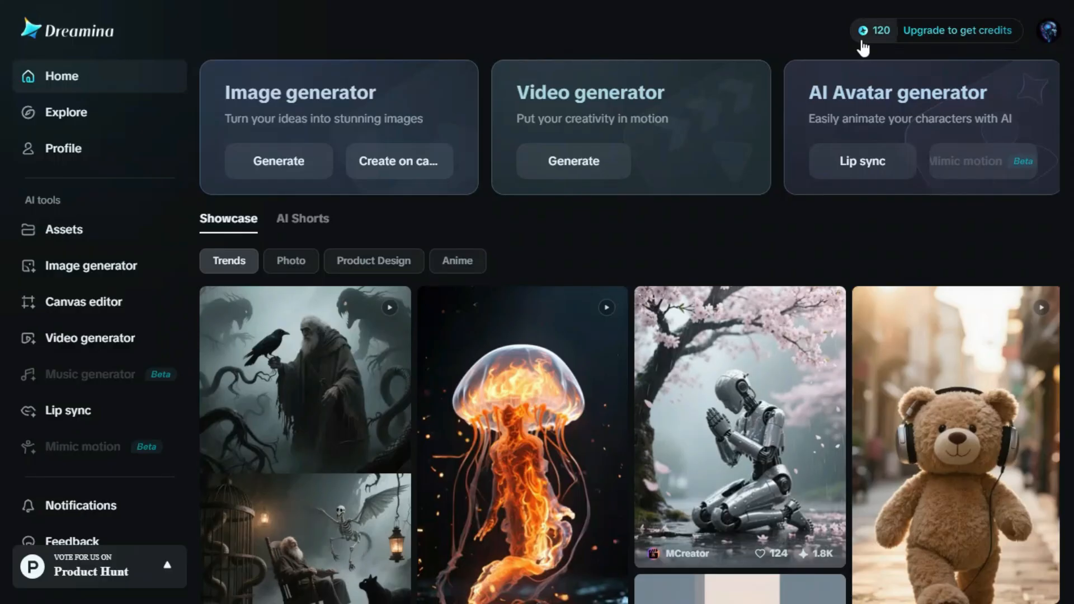
{"action": "mouse_move", "coordinate": [900, 51]}
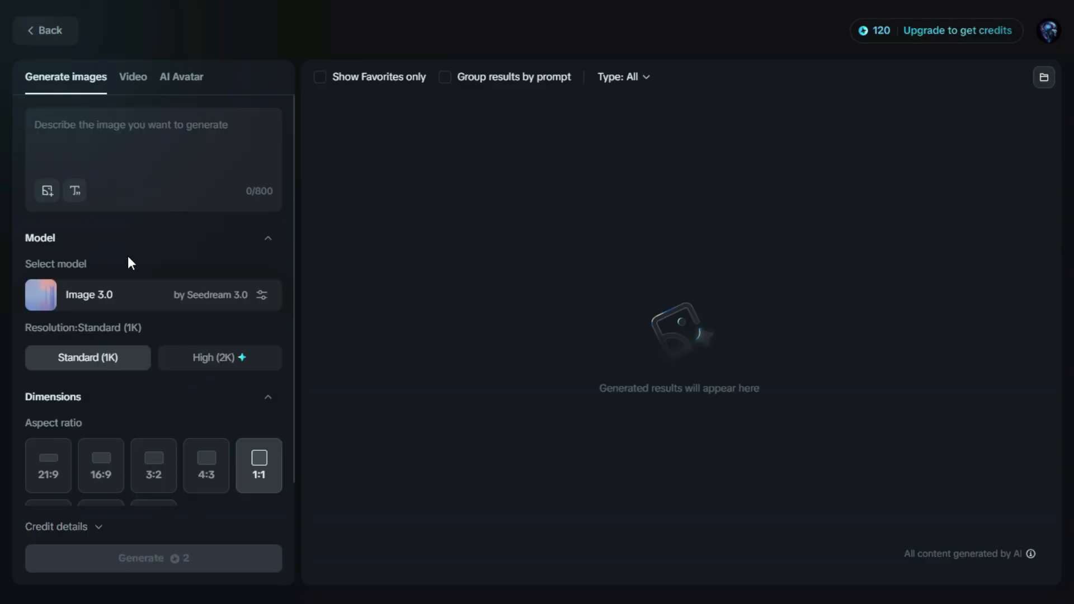
Step: Begin the image prompt describing a professional woman at a modern desk in a bright office
{"action": "left_click", "coordinate": [130, 124]}
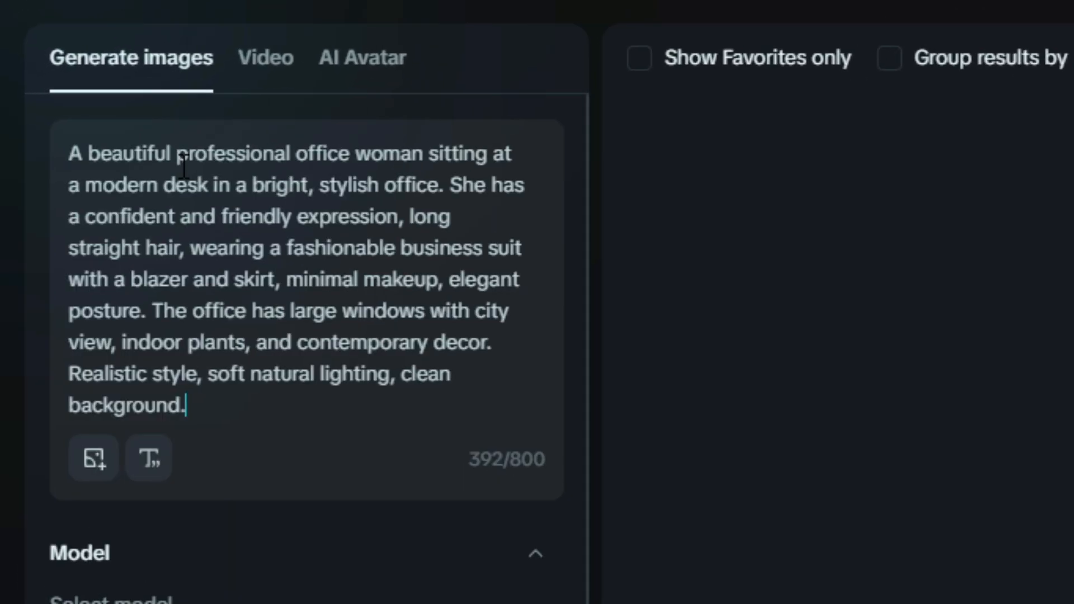
{"action": "mouse_move", "coordinate": [222, 249]}
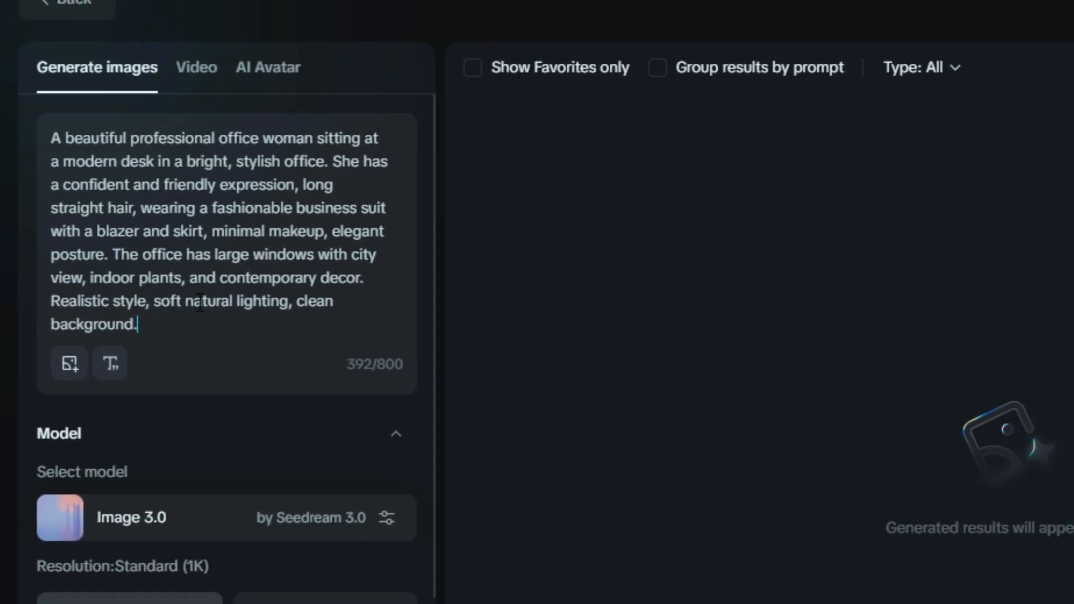
Step: Keep Image 3.0 at Standard (1K) and set the aspect ratio to 16:9 (1664×936)
{"action": "scroll", "scroll_direction": "down", "scroll_amount": 3}
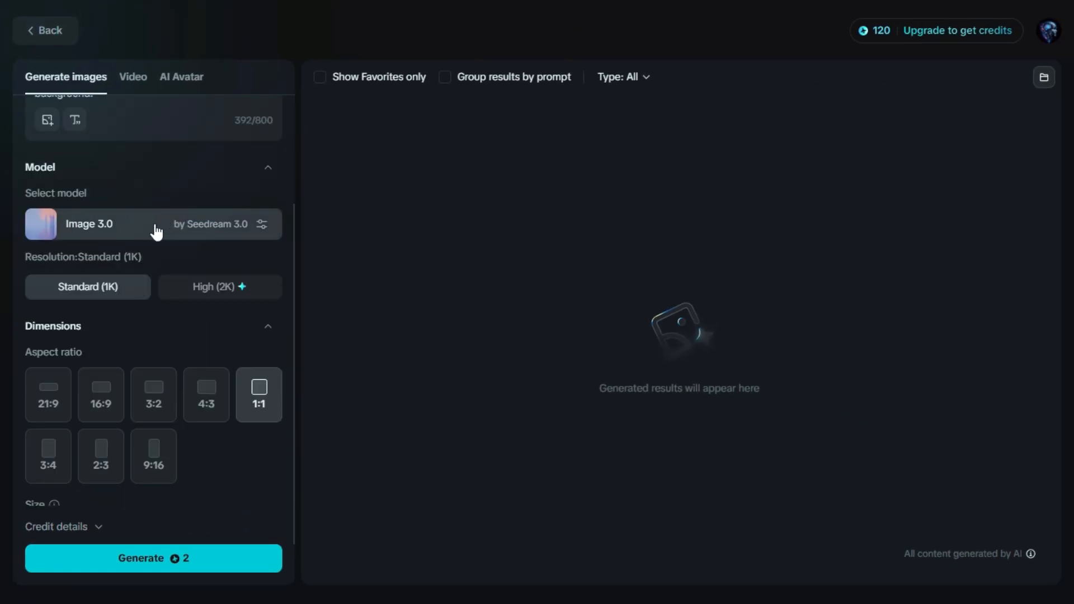
{"action": "mouse_move", "coordinate": [173, 236]}
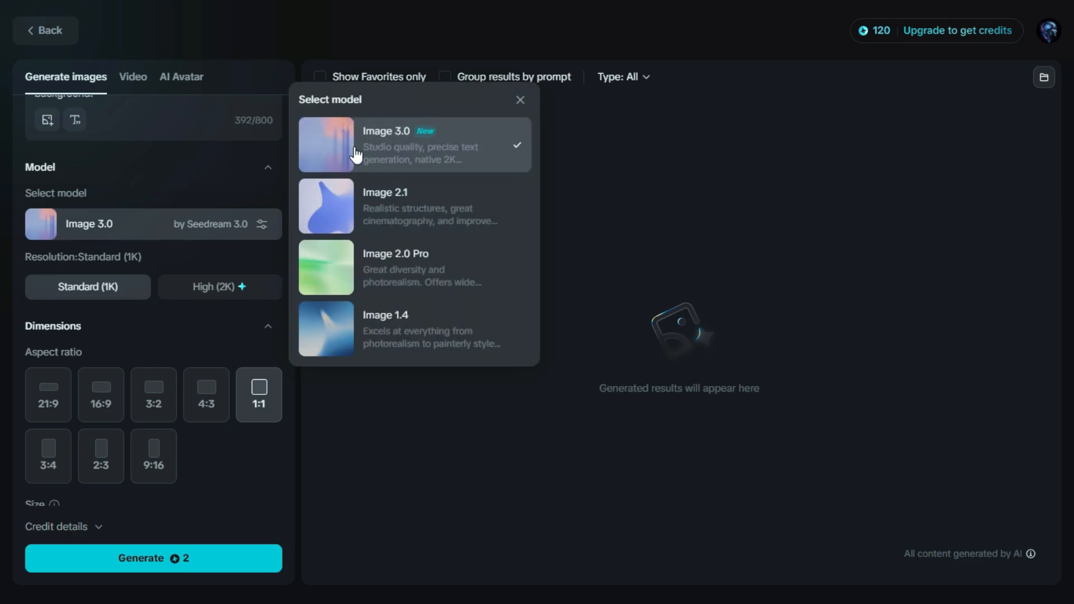
{"action": "mouse_move", "coordinate": [401, 268]}
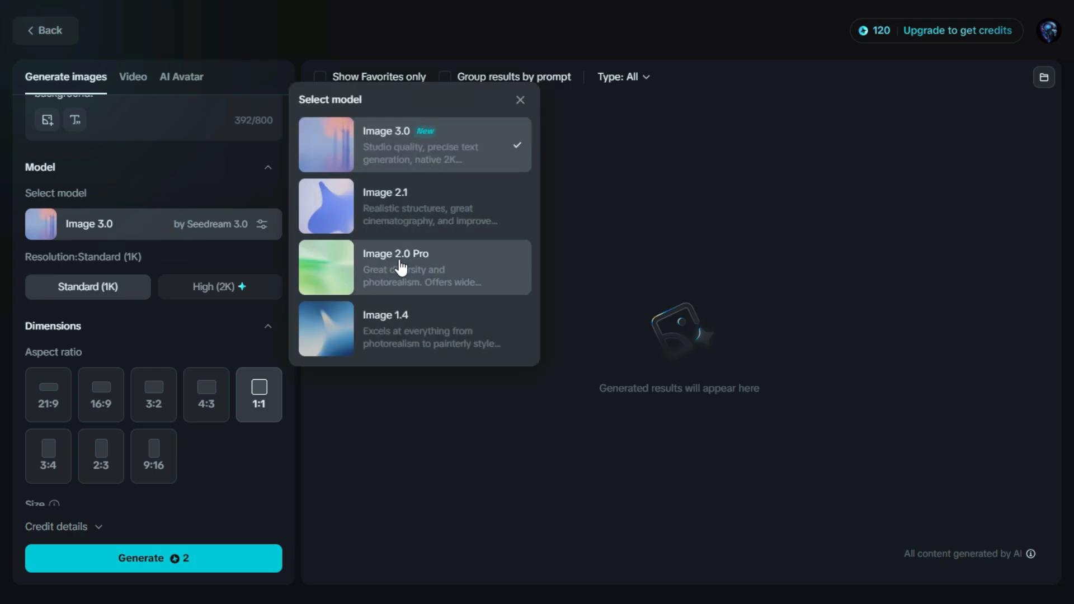
{"action": "mouse_move", "coordinate": [418, 335]}
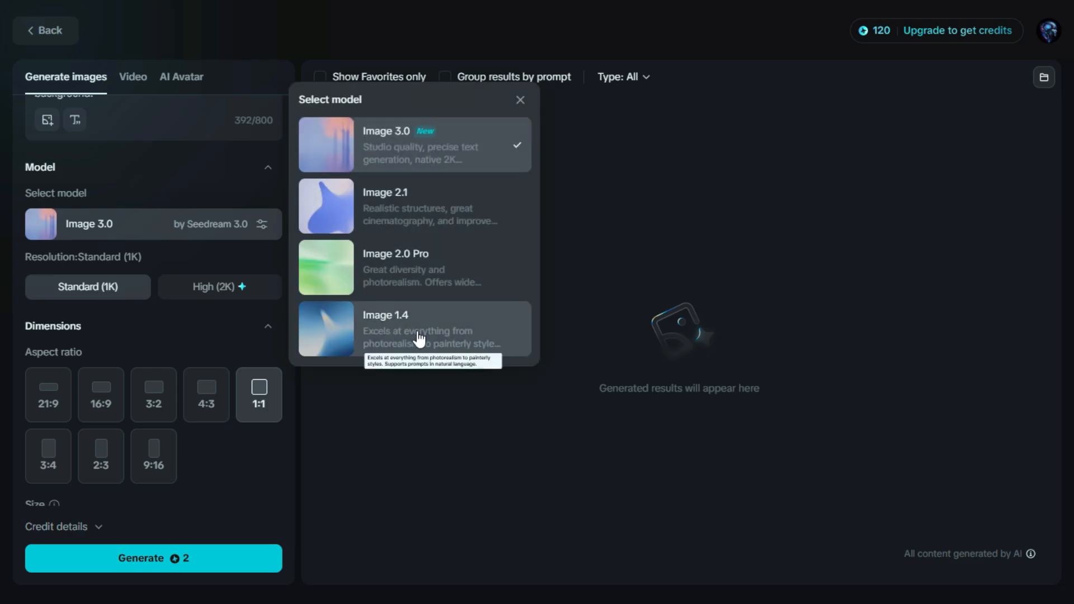
{"action": "mouse_move", "coordinate": [394, 140]}
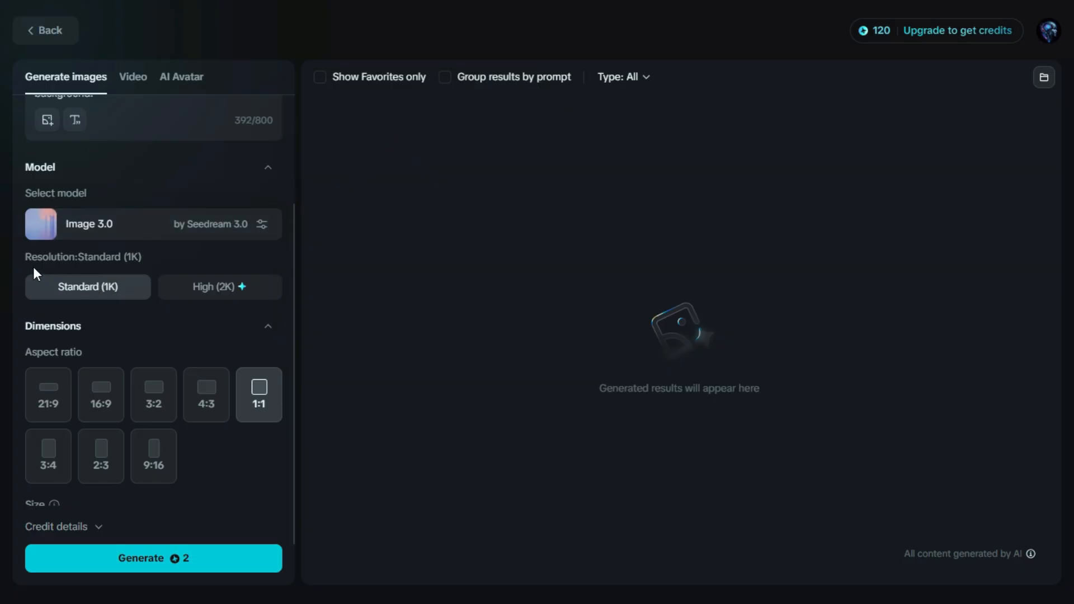
{"action": "mouse_move", "coordinate": [123, 270]}
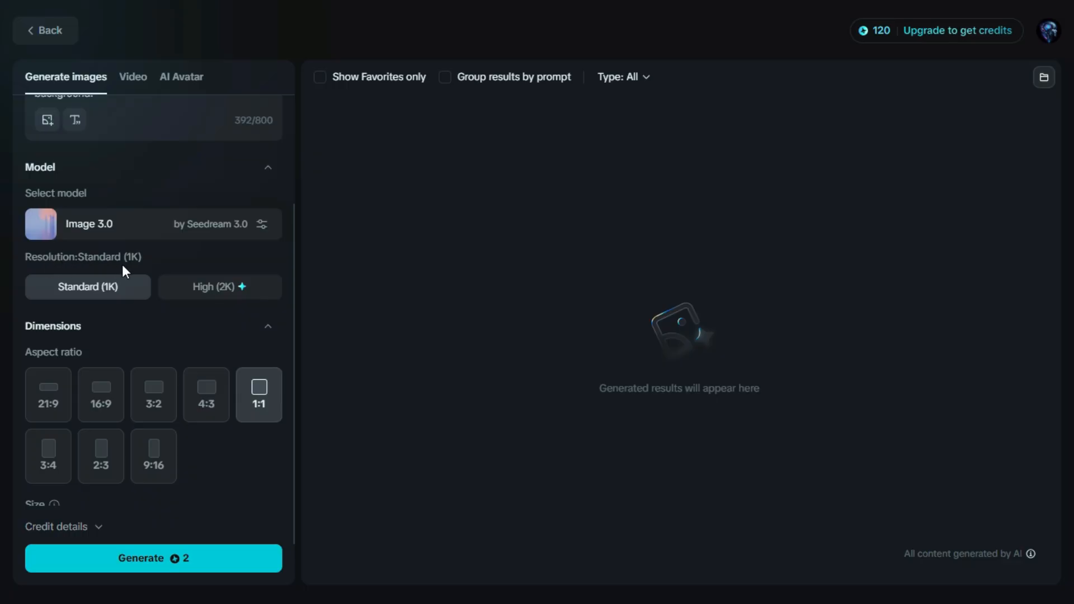
{"action": "mouse_move", "coordinate": [104, 286]}
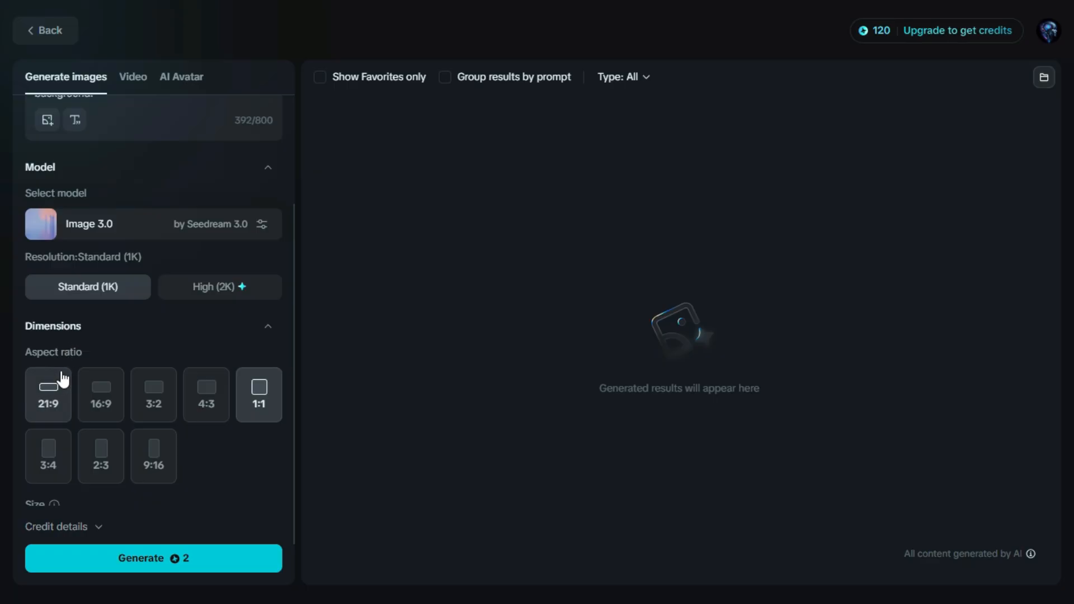
{"action": "mouse_move", "coordinate": [249, 417]}
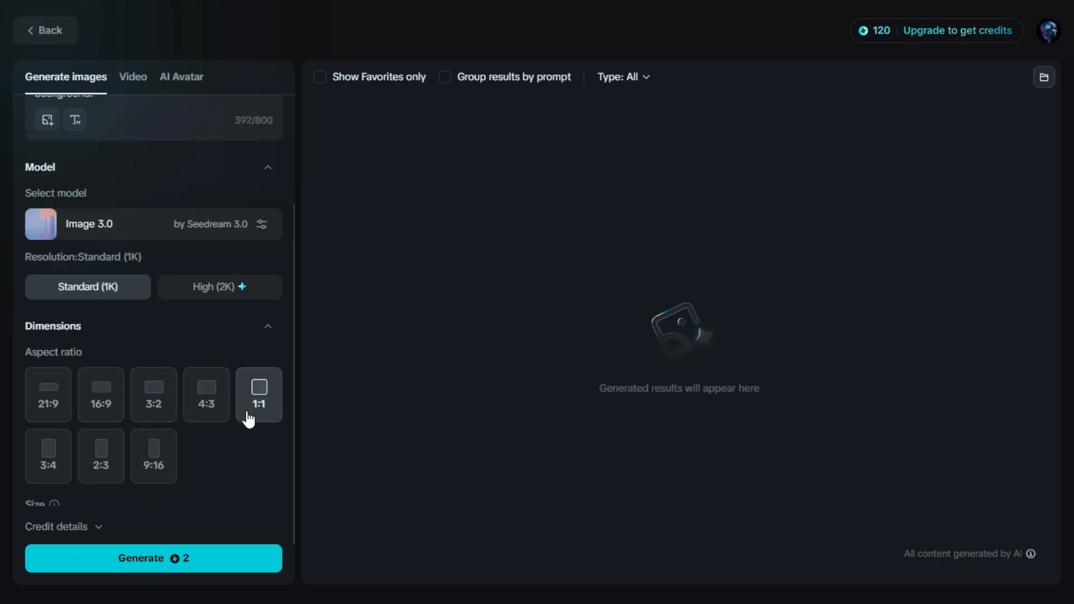
{"action": "left_click", "coordinate": [48, 455]}
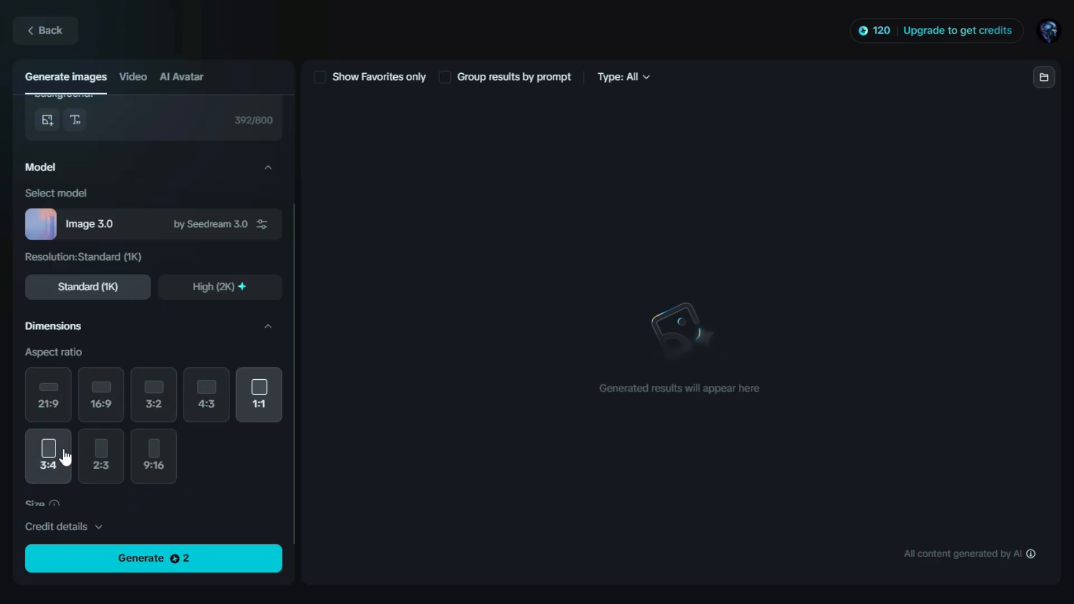
{"action": "mouse_move", "coordinate": [154, 455]}
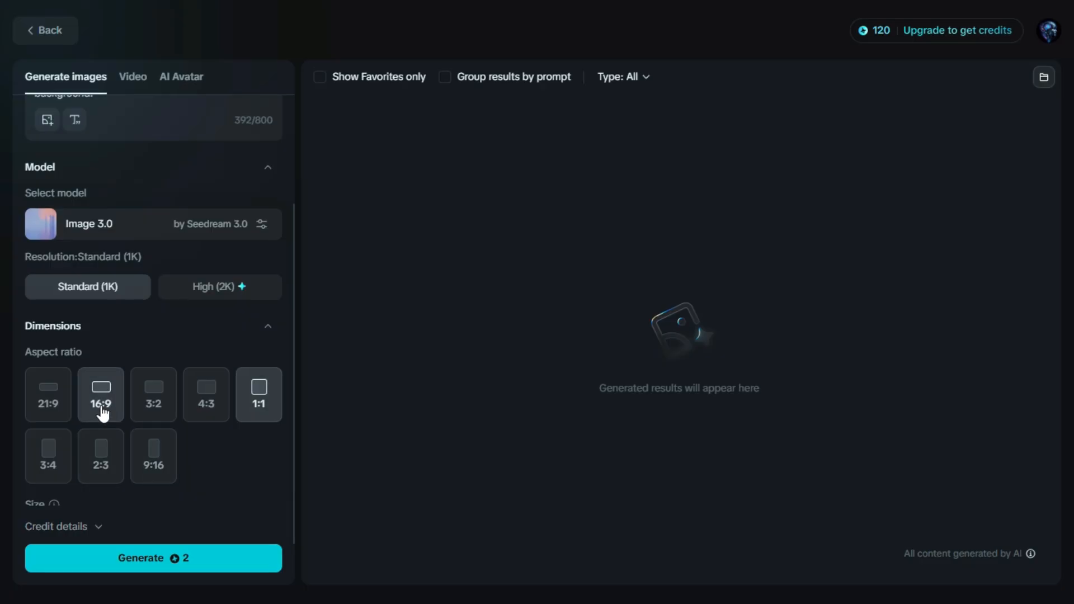
{"action": "left_click", "coordinate": [101, 395]}
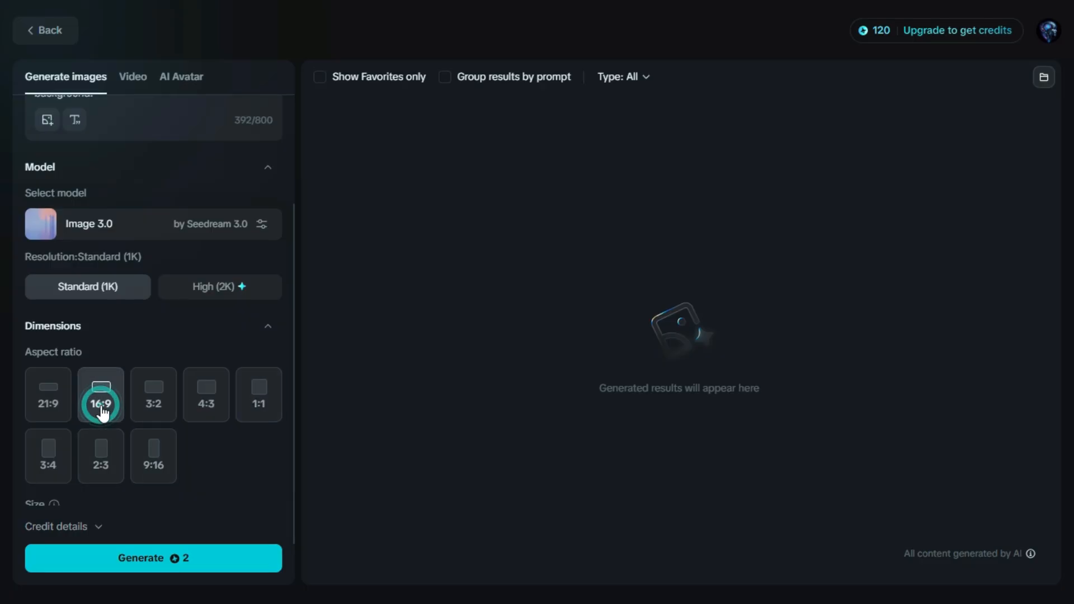
{"action": "left_click", "coordinate": [101, 403]}
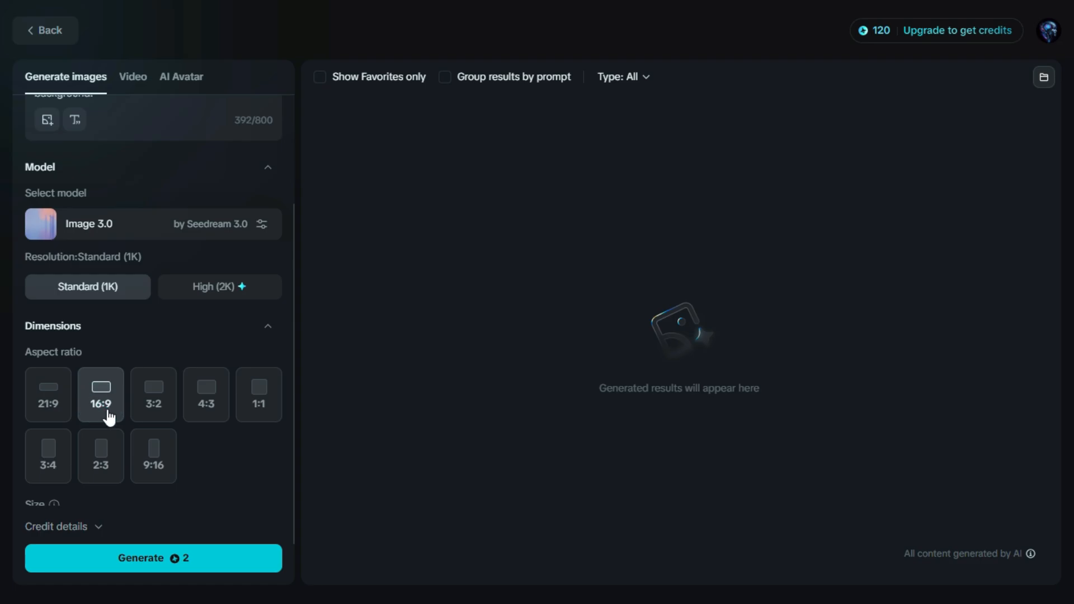
{"action": "scroll", "scroll_direction": "up", "scroll_amount": 3}
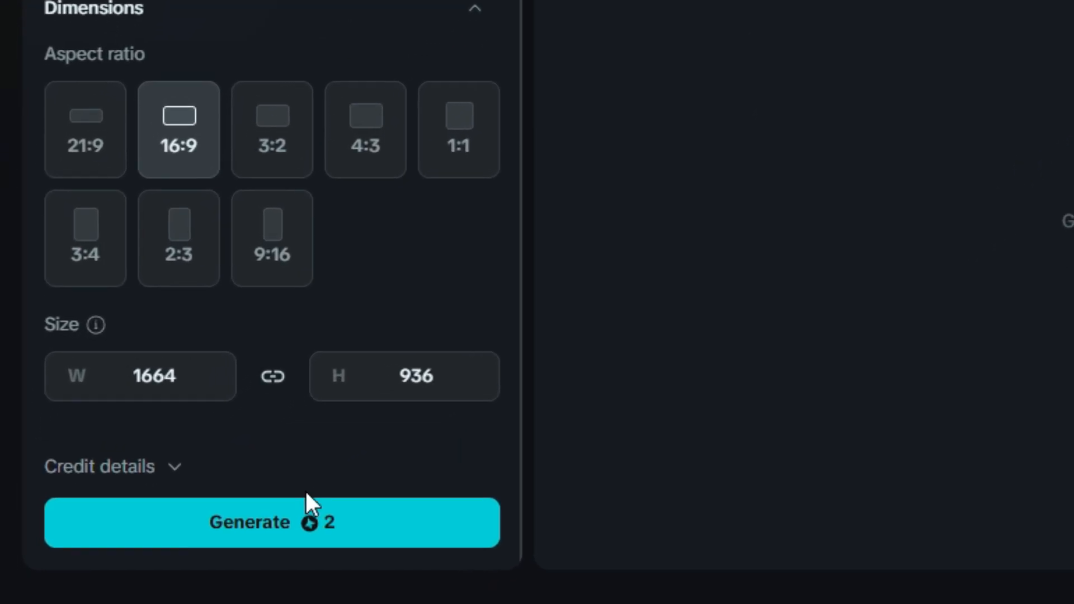
Step: Generate four widescreen images of the office woman from the prompt
{"action": "left_click", "coordinate": [272, 522]}
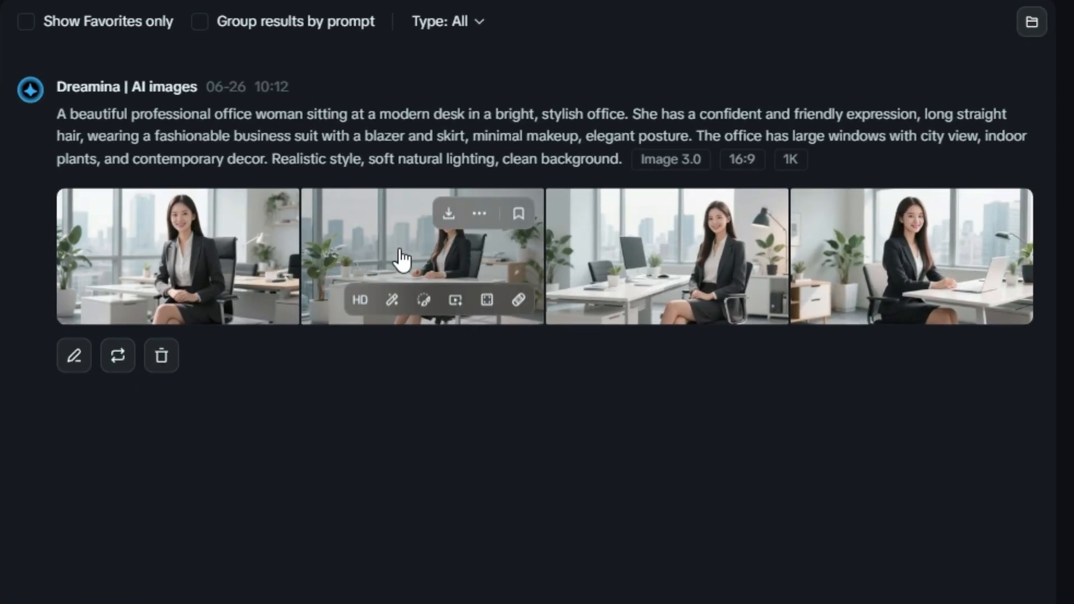
{"action": "mouse_move", "coordinate": [859, 274]}
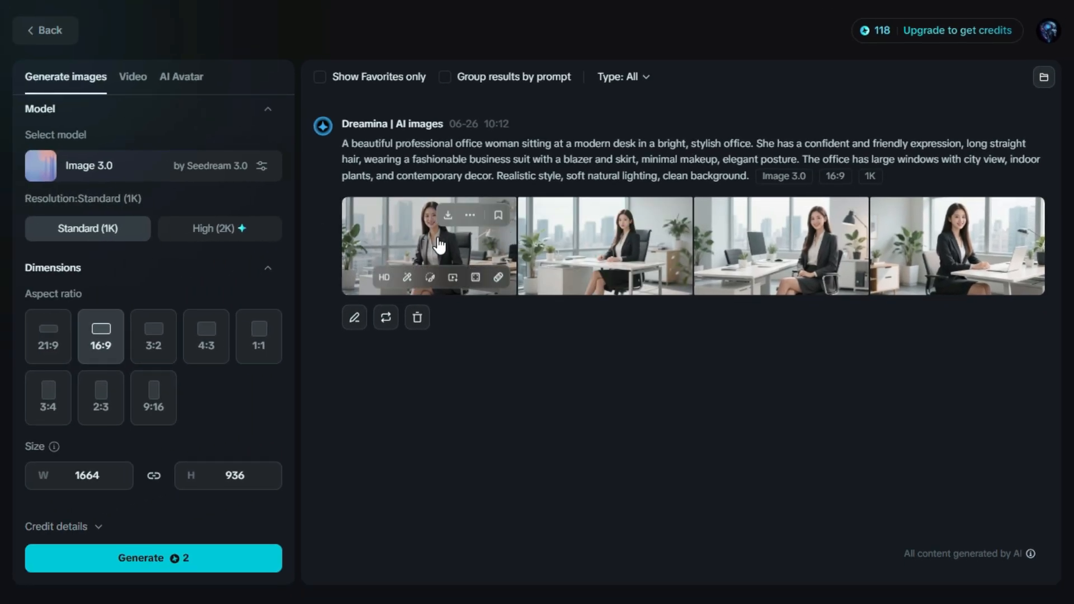
Step: View the four office images 1/4 to 4/4 in the enlarged viewer, step back to the third, then return Home
{"action": "left_click", "coordinate": [428, 245]}
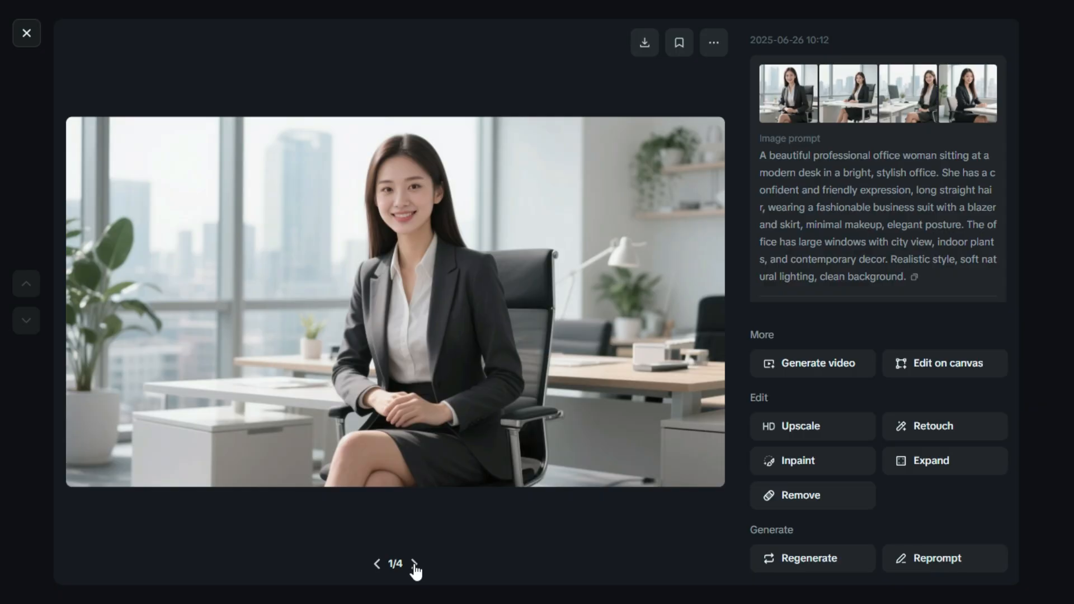
{"action": "left_click", "coordinate": [413, 564]}
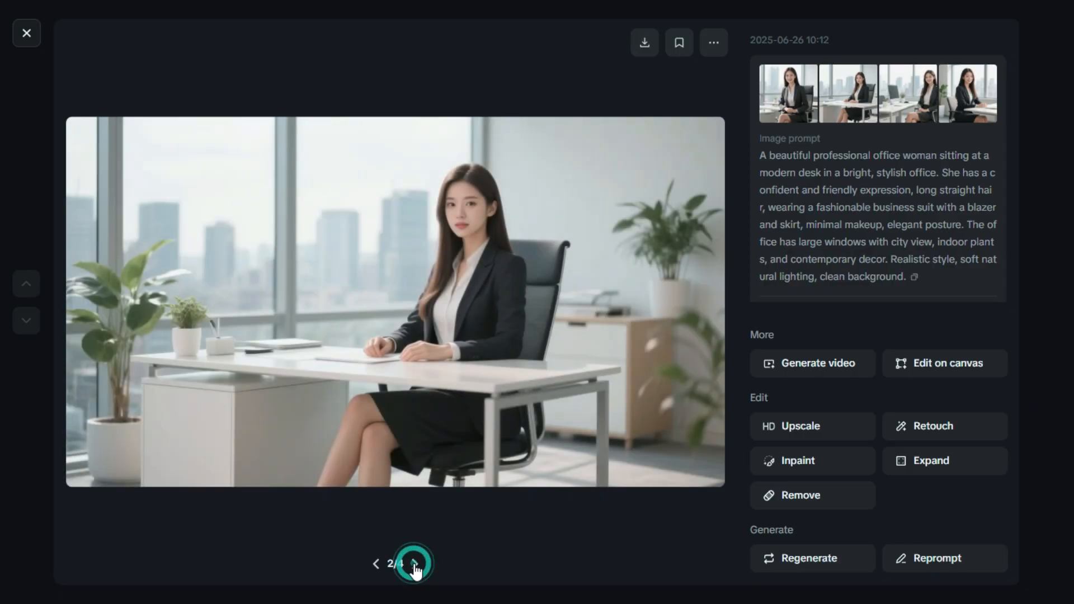
{"action": "left_click", "coordinate": [413, 564]}
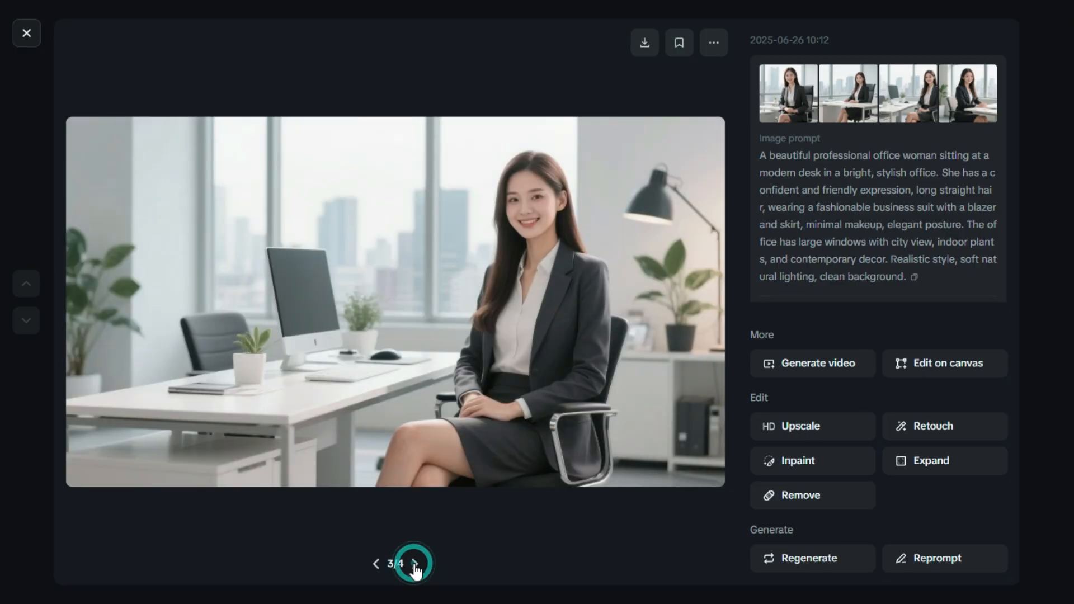
{"action": "left_click", "coordinate": [414, 564]}
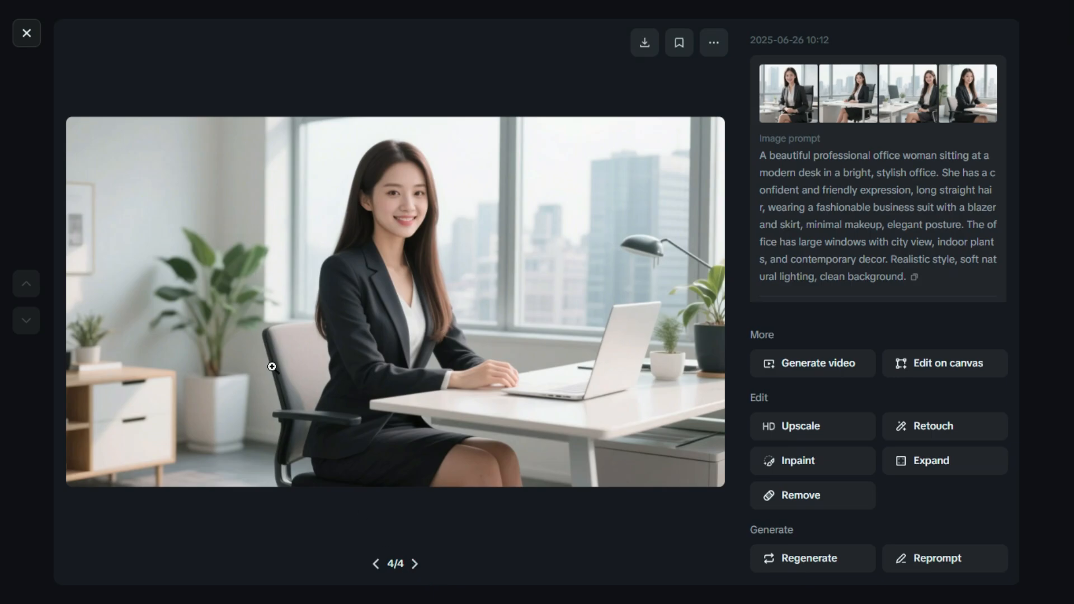
{"action": "mouse_move", "coordinate": [361, 558]}
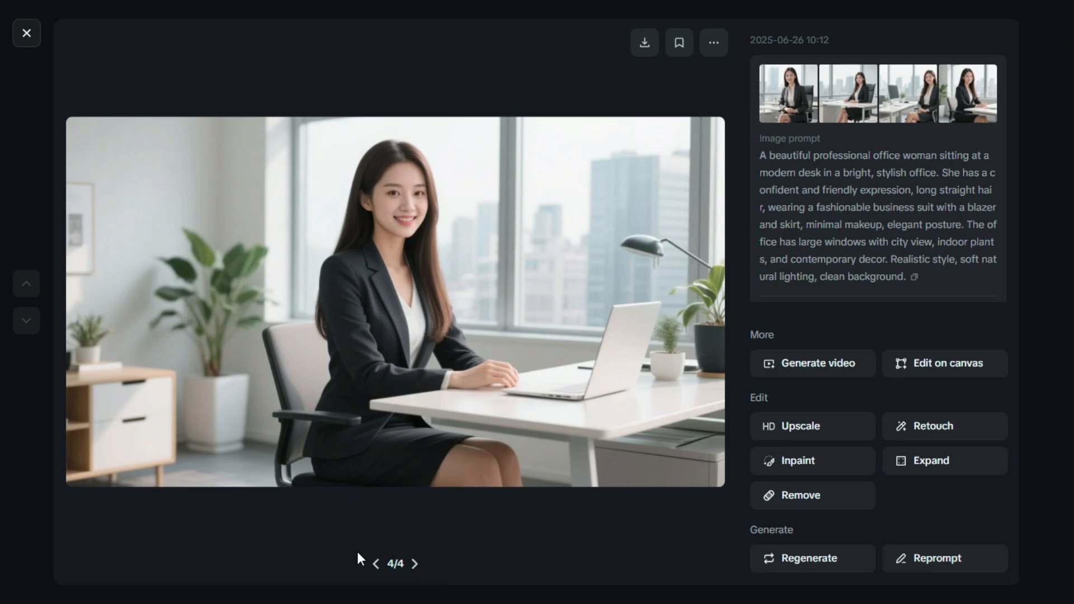
{"action": "mouse_move", "coordinate": [376, 569]}
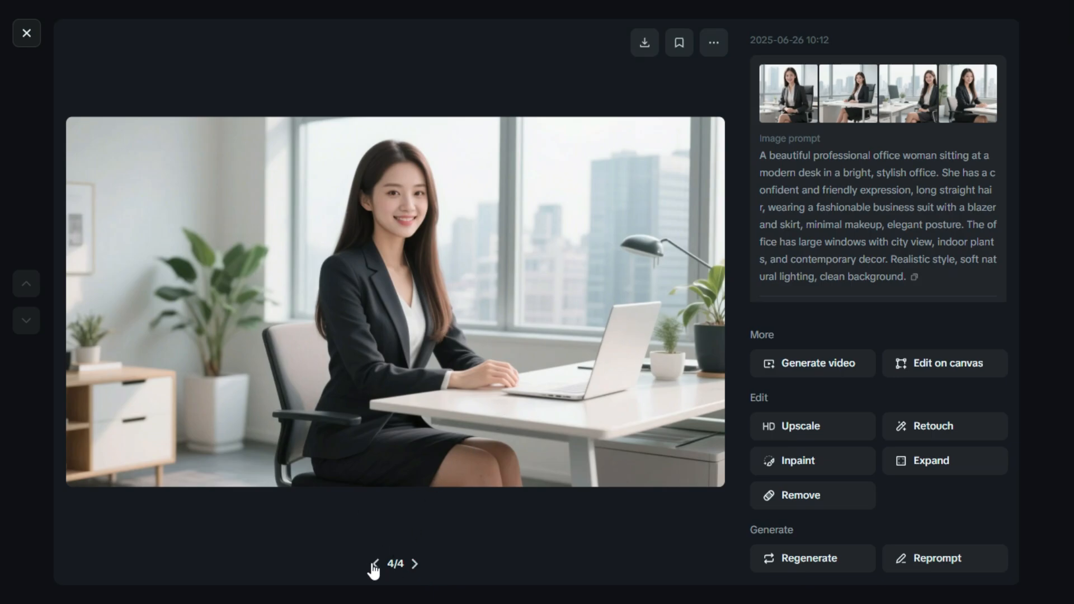
{"action": "left_click", "coordinate": [375, 564]}
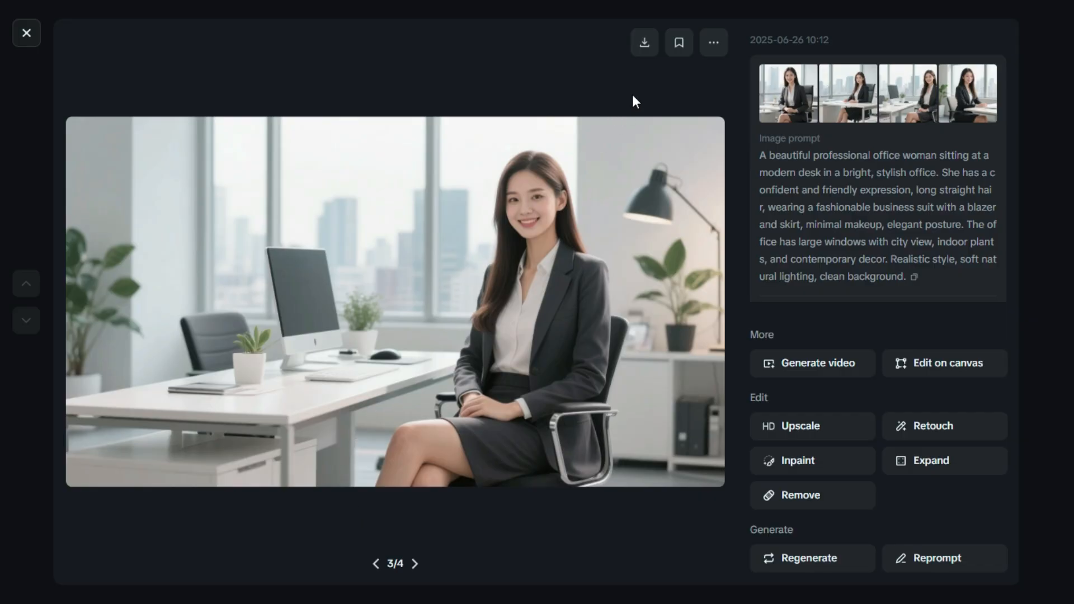
{"action": "left_click", "coordinate": [643, 41]}
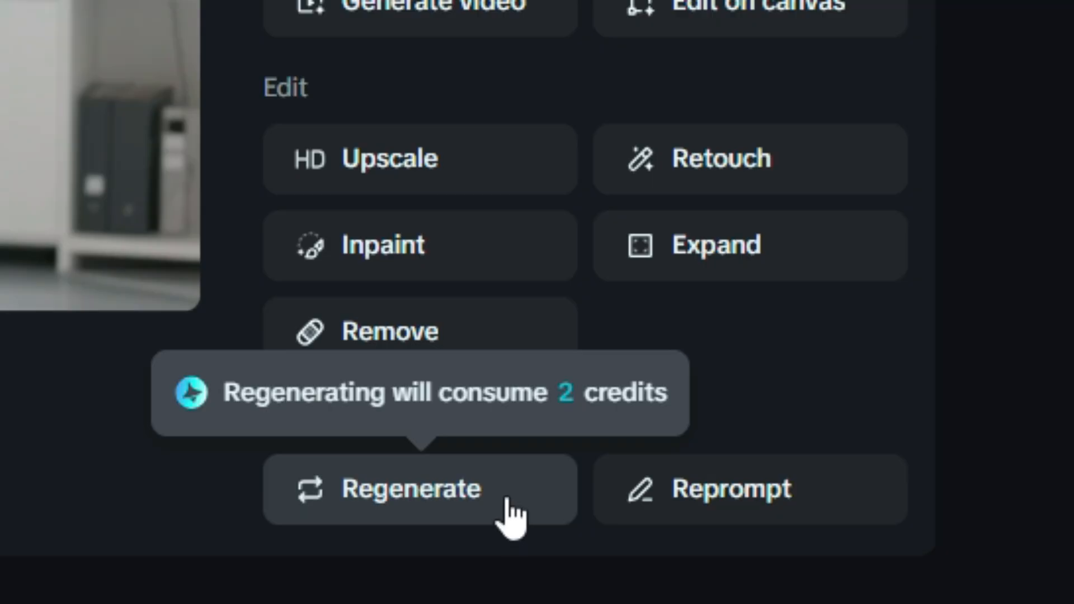
{"action": "mouse_move", "coordinate": [825, 493]}
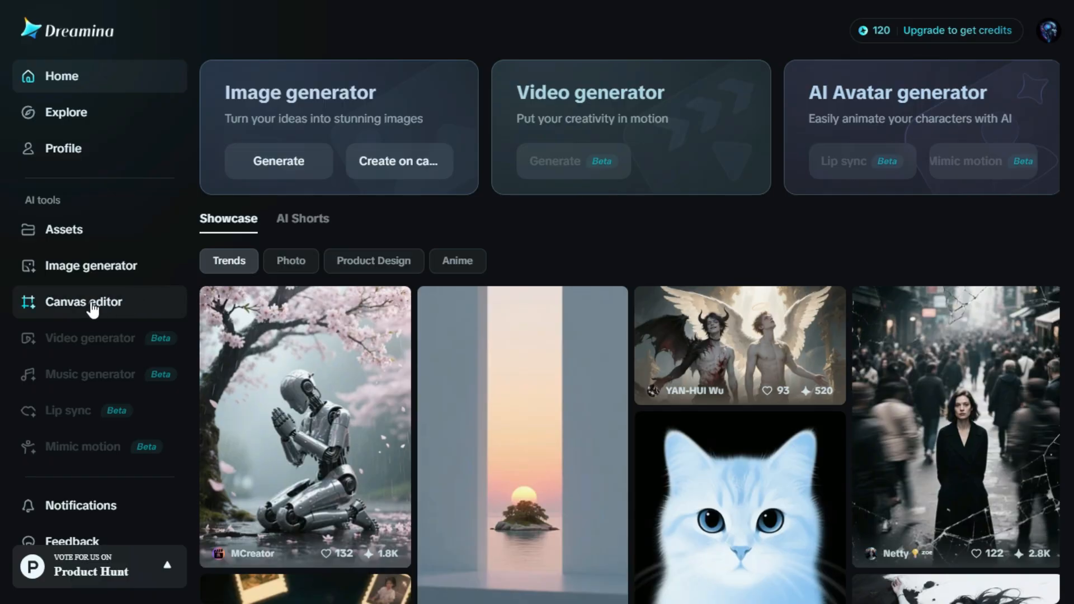
Step: Upload the long-haired woman's portrait to a new canvas and apply automatic Retouch
{"action": "left_click", "coordinate": [83, 302]}
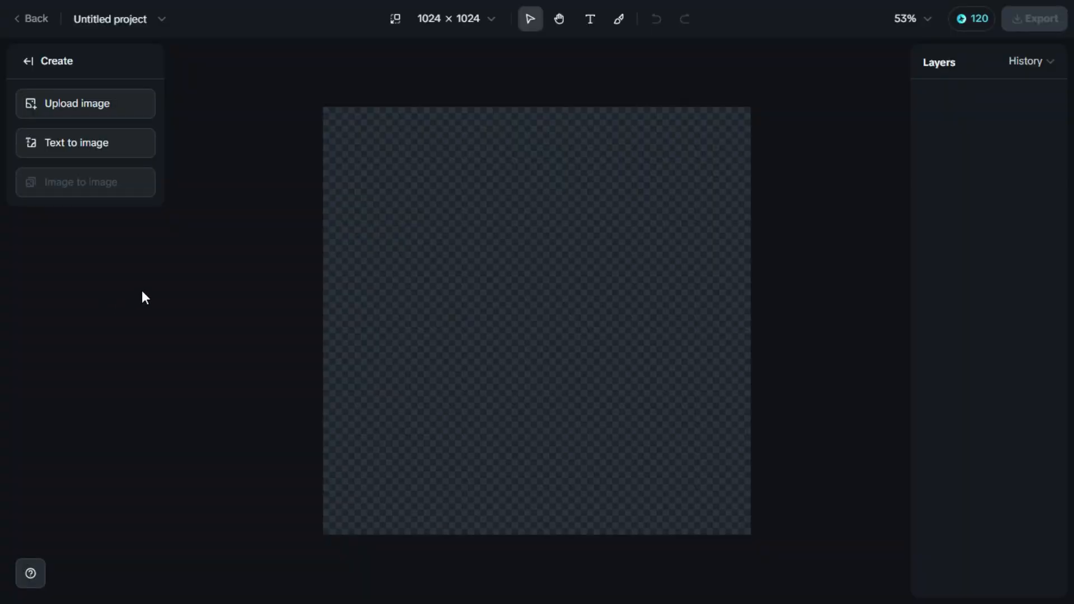
{"action": "mouse_move", "coordinate": [536, 275]}
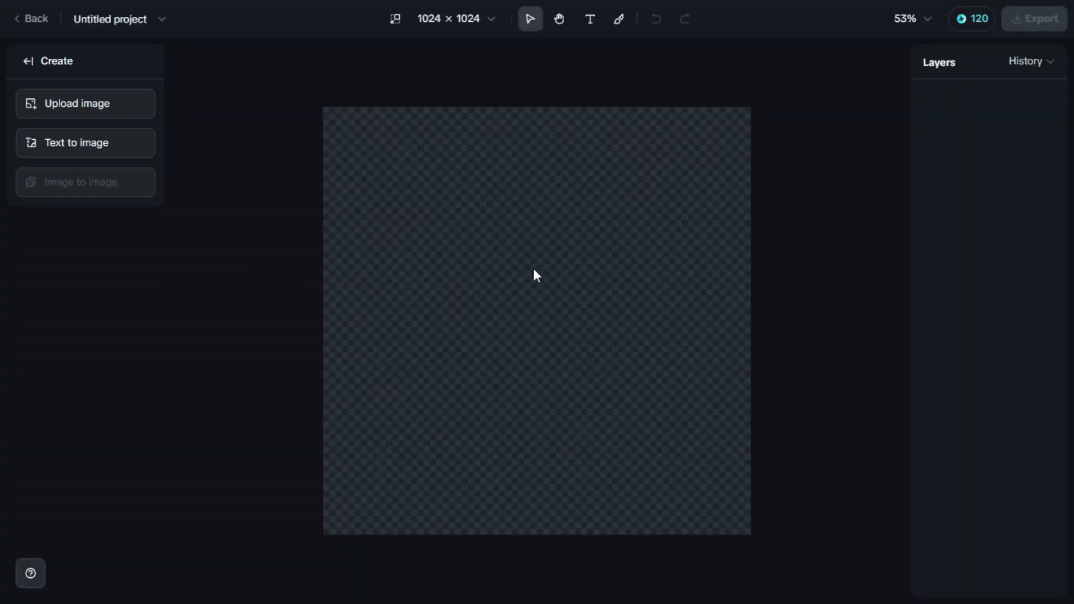
{"action": "mouse_move", "coordinate": [259, 179]}
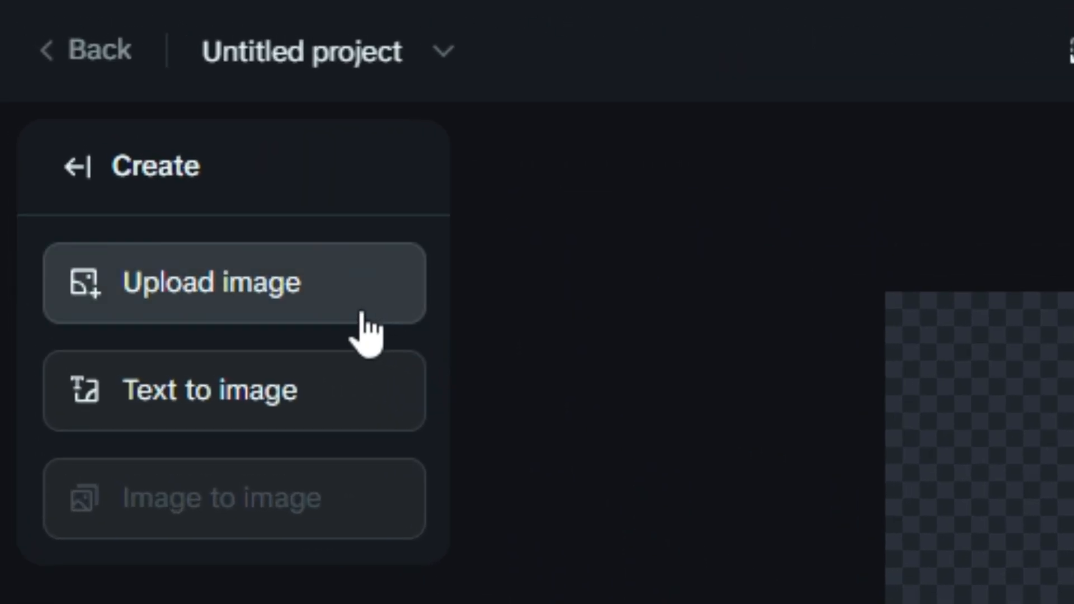
{"action": "left_click", "coordinate": [233, 391]}
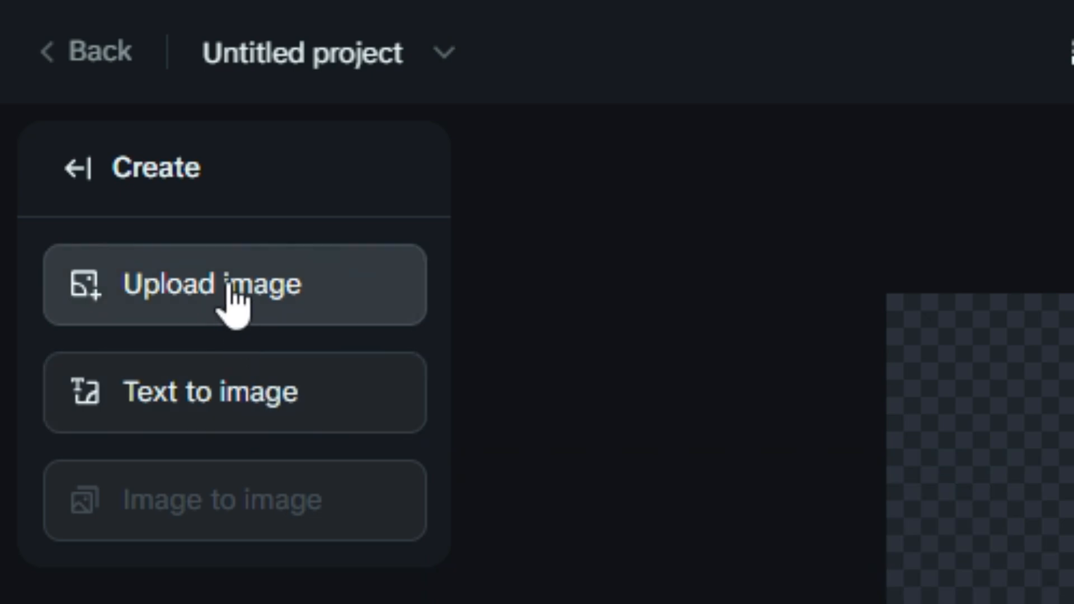
{"action": "mouse_move", "coordinate": [236, 312]}
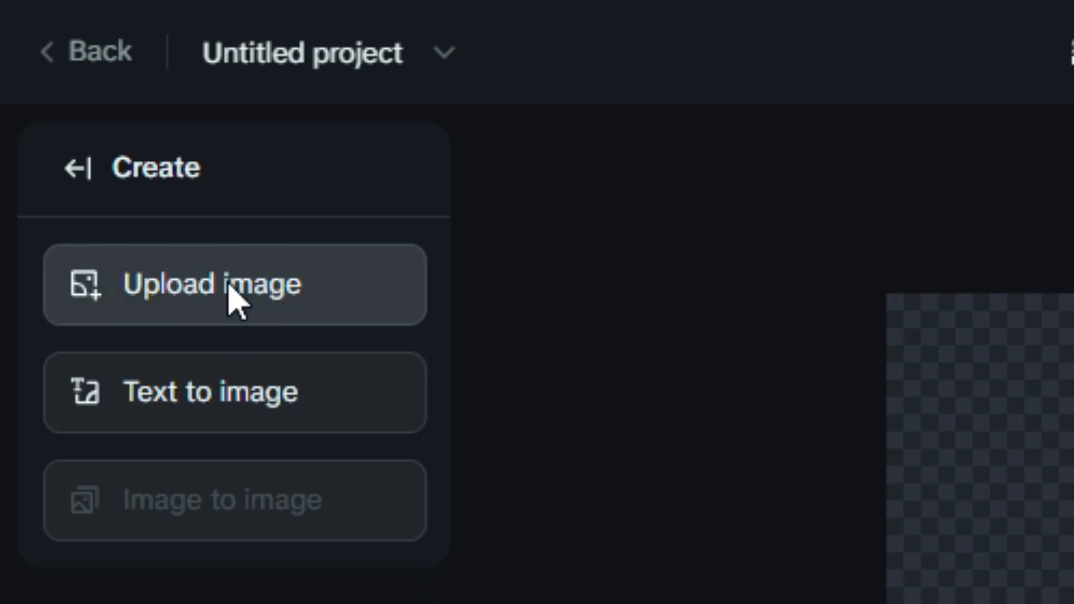
{"action": "left_click", "coordinate": [232, 284]}
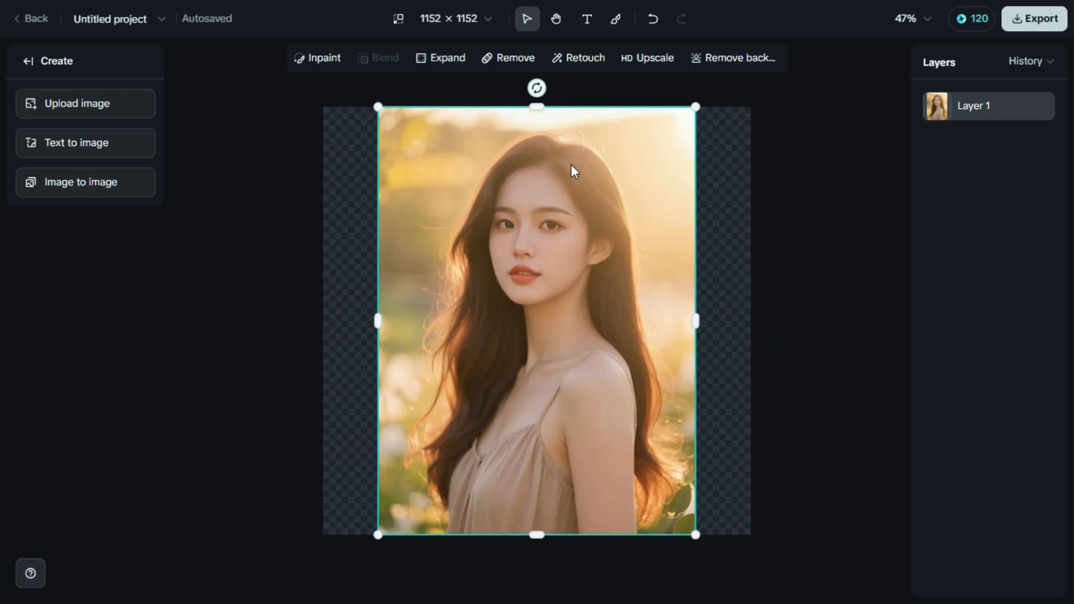
{"action": "mouse_move", "coordinate": [585, 132]}
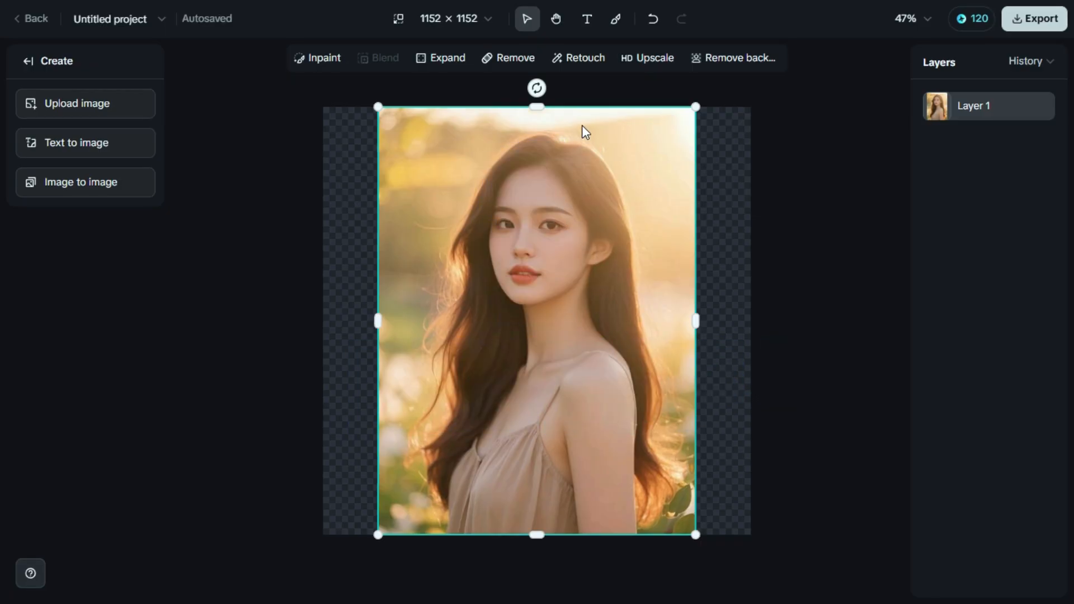
{"action": "mouse_move", "coordinate": [590, 106]}
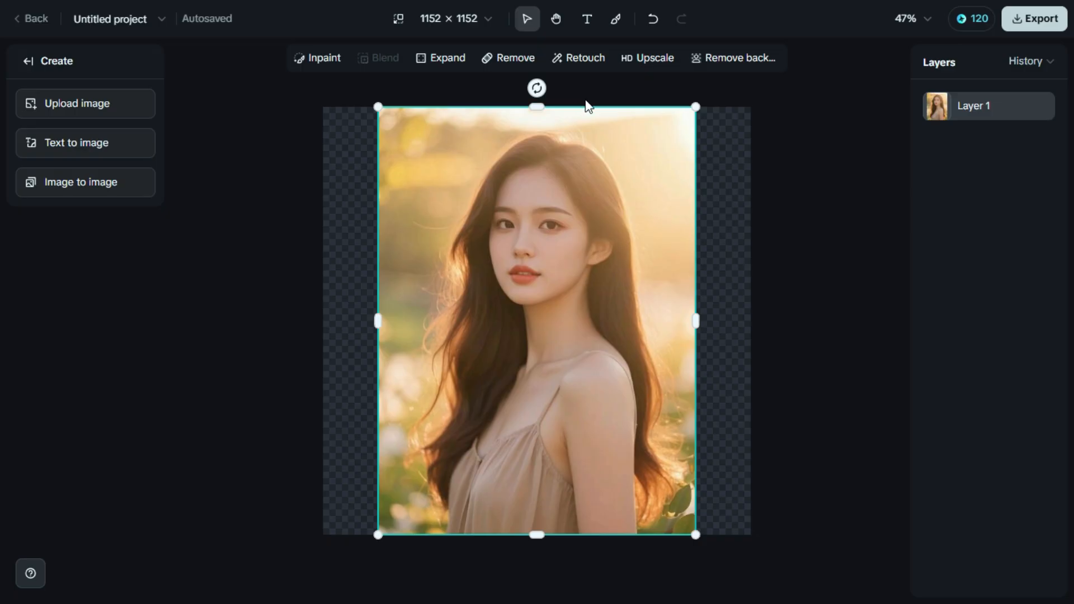
{"action": "mouse_move", "coordinate": [587, 86]}
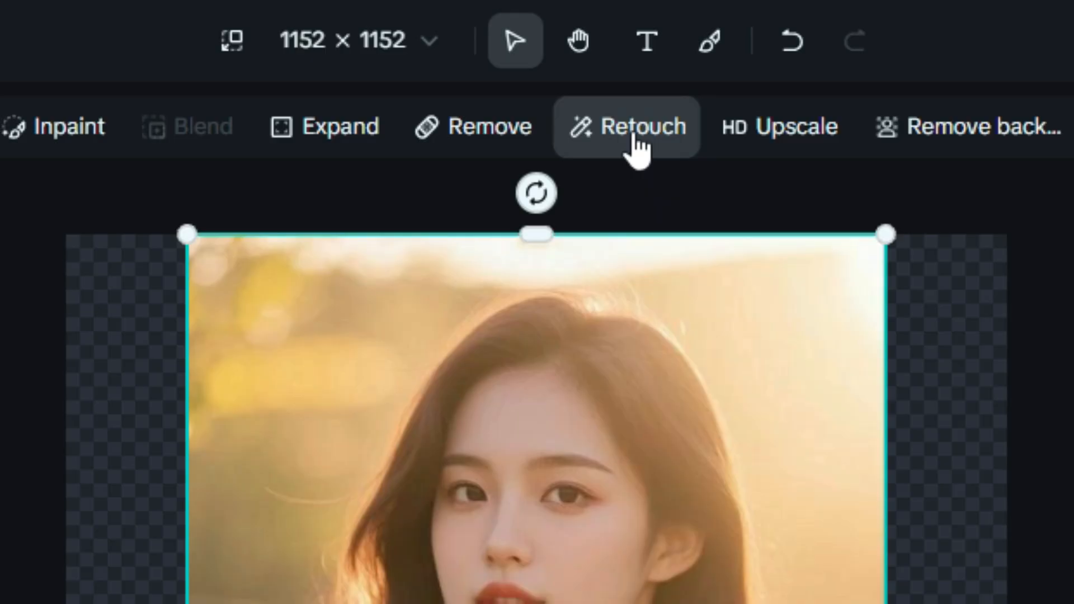
{"action": "left_click", "coordinate": [625, 126]}
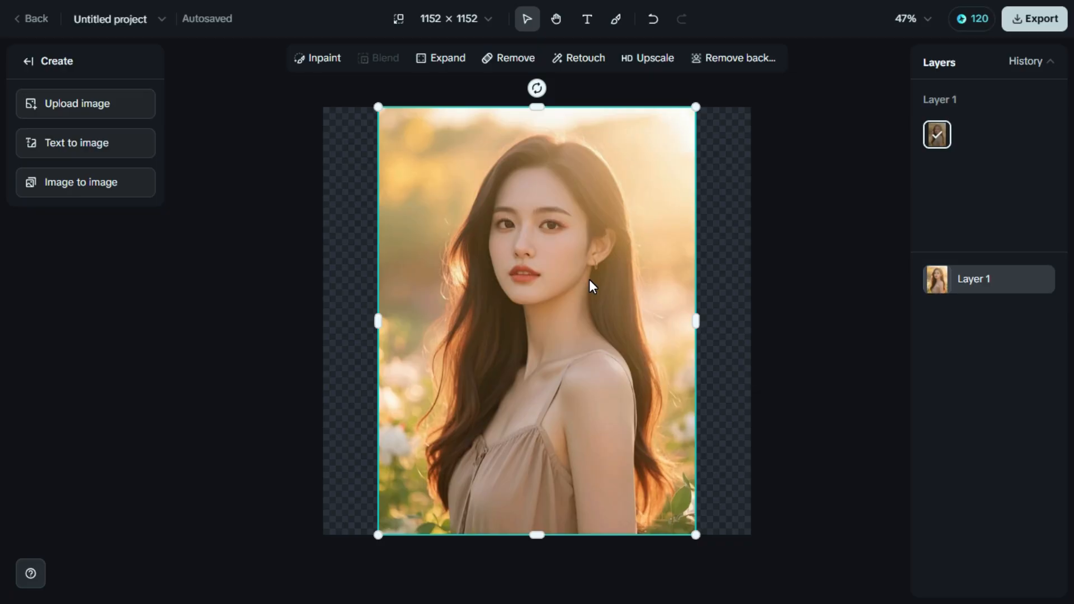
{"action": "mouse_move", "coordinate": [852, 169]}
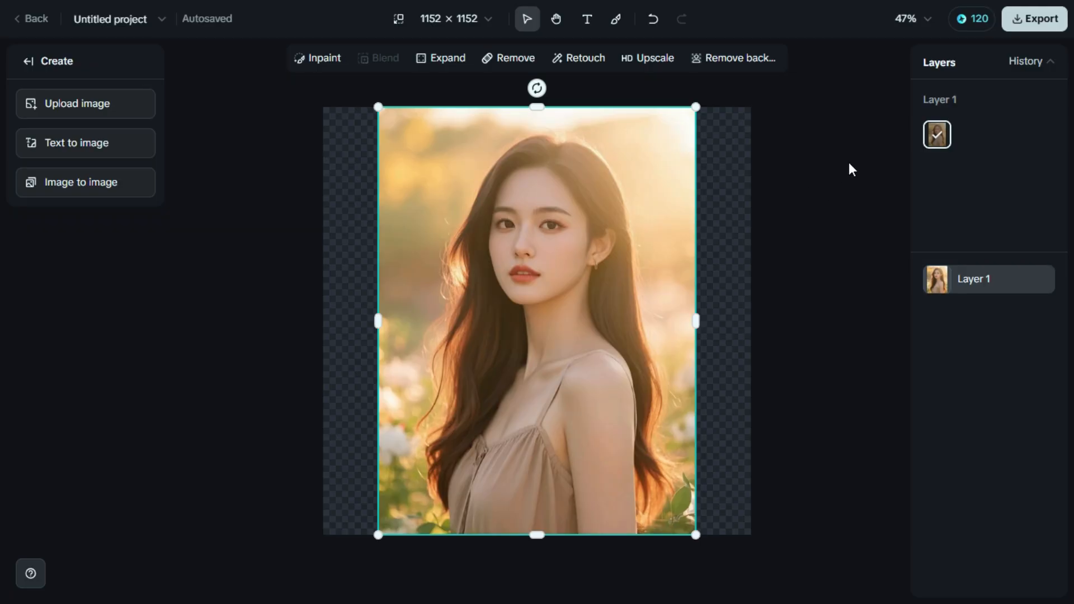
{"action": "mouse_move", "coordinate": [1057, 51]}
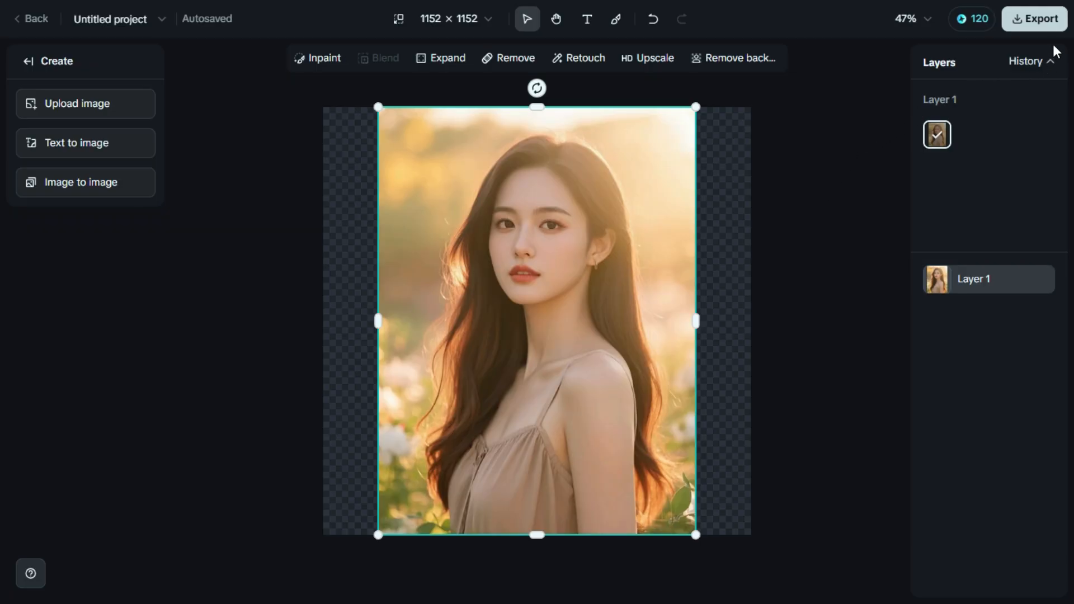
Step: Export 'This canvas' as a 1x PNG and download it
{"action": "left_click", "coordinate": [1033, 19]}
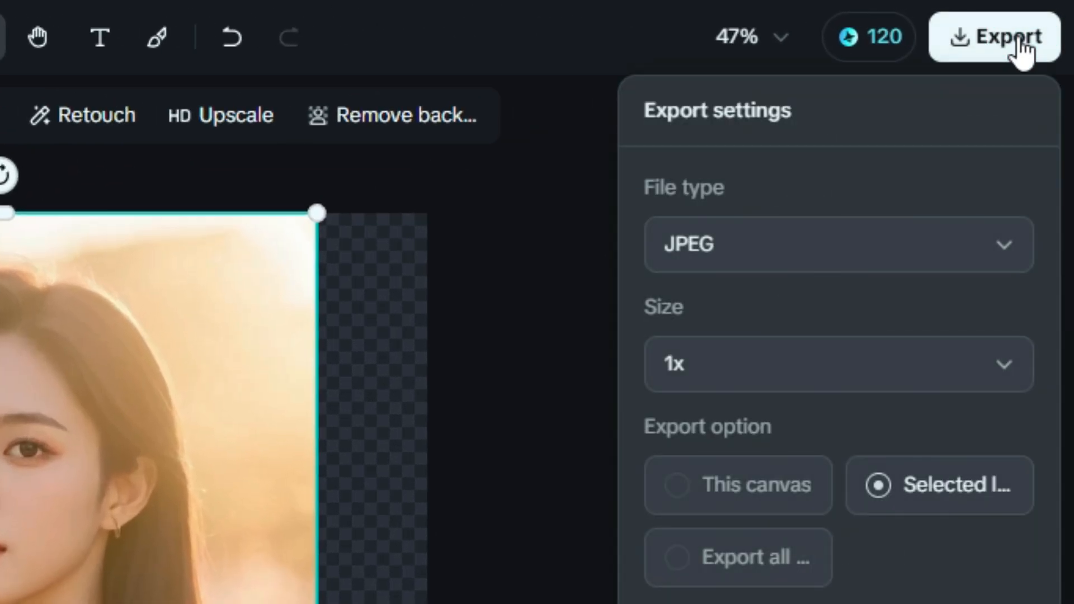
{"action": "mouse_move", "coordinate": [838, 245]}
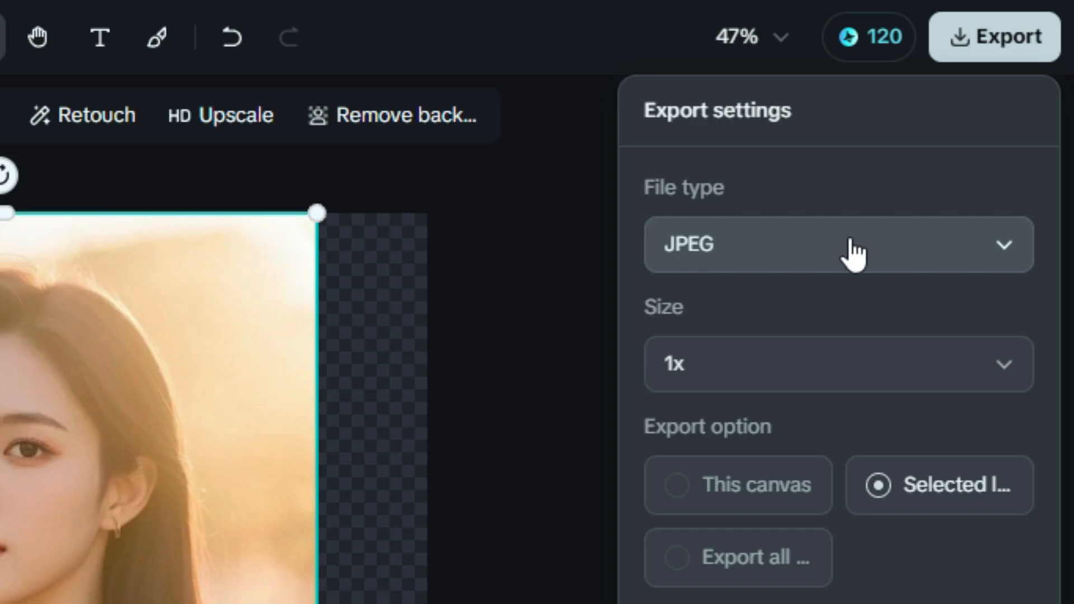
{"action": "left_click", "coordinate": [838, 244]}
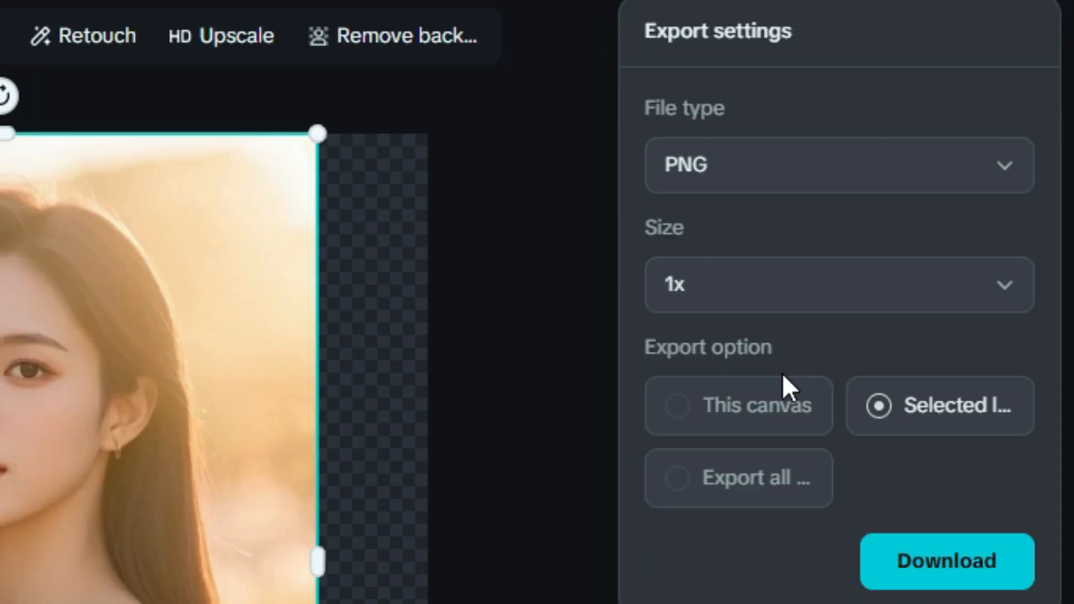
{"action": "mouse_move", "coordinate": [736, 363]}
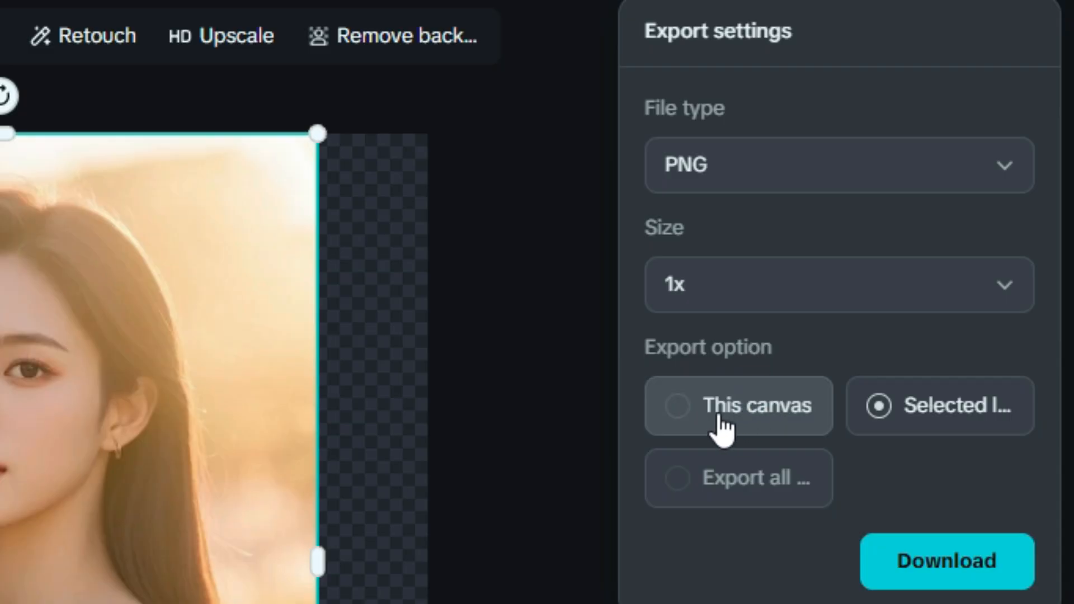
{"action": "left_click", "coordinate": [737, 405]}
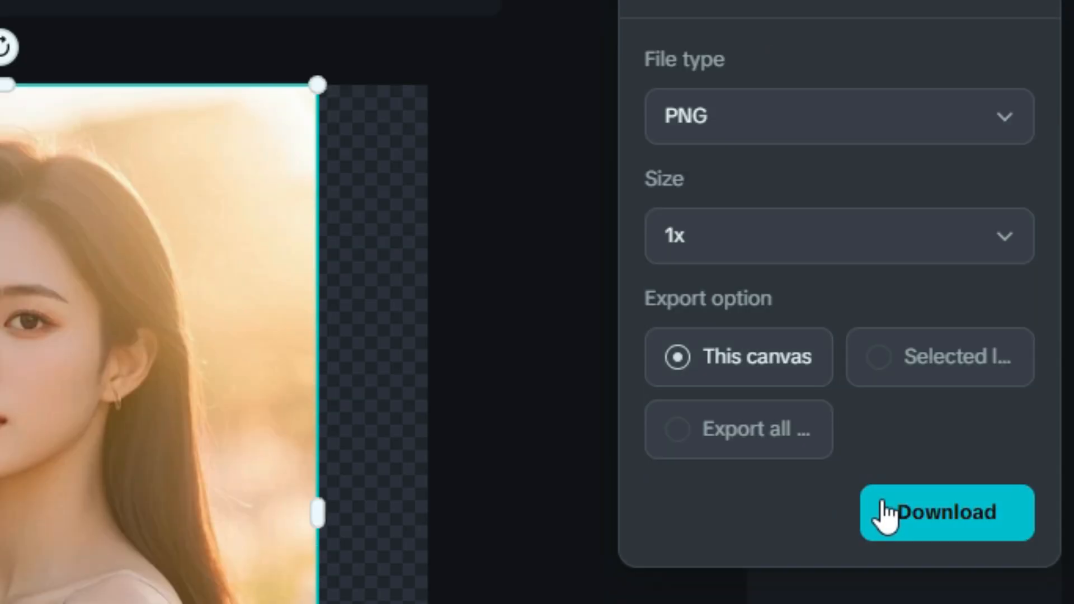
{"action": "mouse_move", "coordinate": [897, 516]}
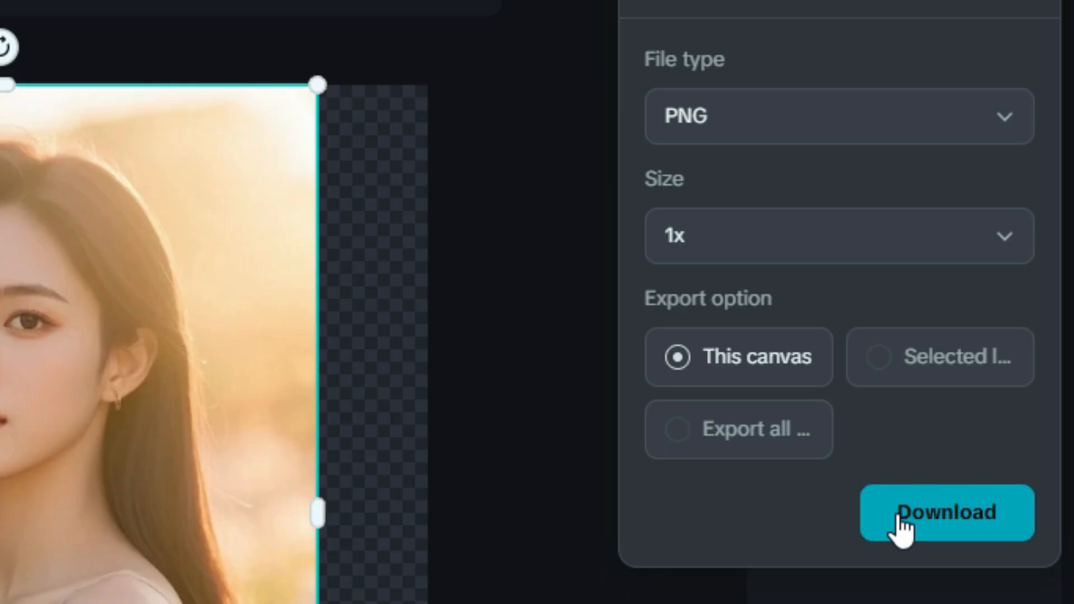
{"action": "left_click", "coordinate": [945, 512]}
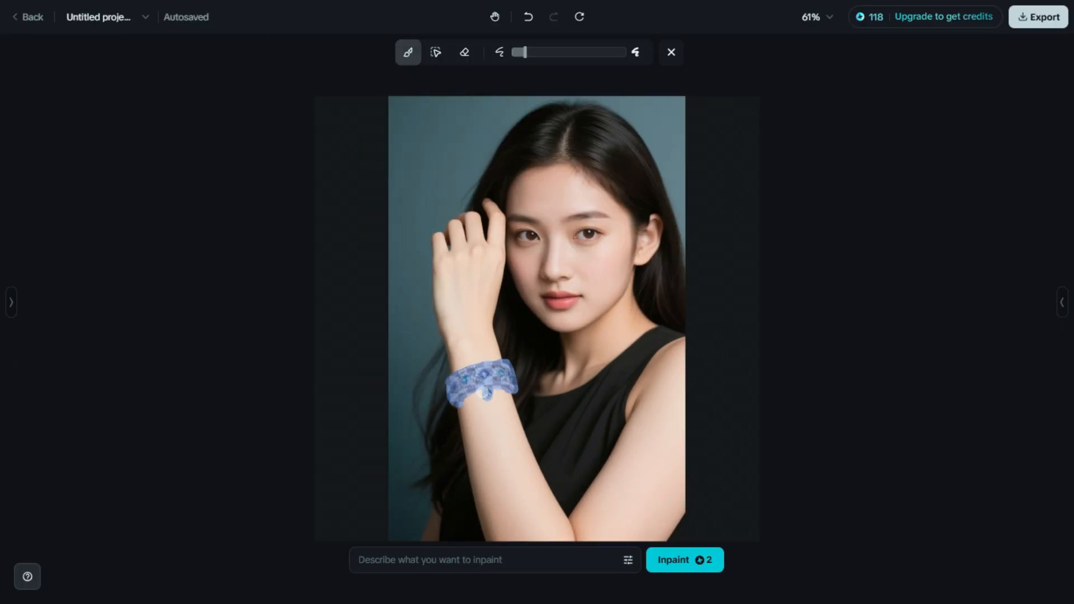
Step: Inpaint the masked wrist with the prompt 'wear a beautiful watch'
{"action": "type", "text": "wear a beautiful watch"}
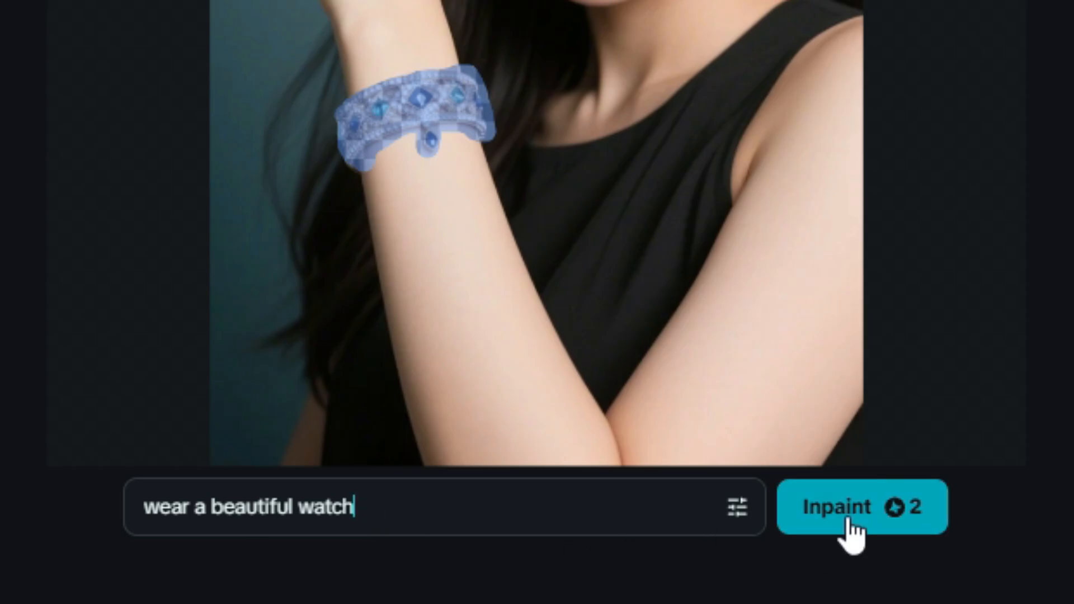
{"action": "left_click", "coordinate": [860, 507]}
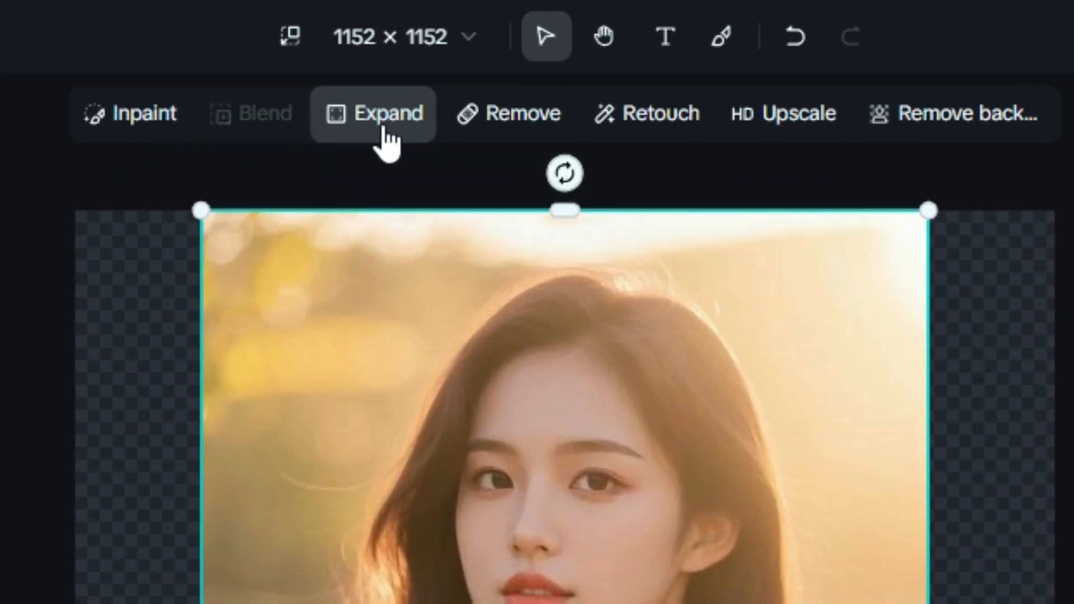
Step: Expand the sunlit portrait to 16:9 after trying 3:4, 4:3 and 9:16, generate the flower-field backdrop and accept it
{"action": "left_click", "coordinate": [374, 113]}
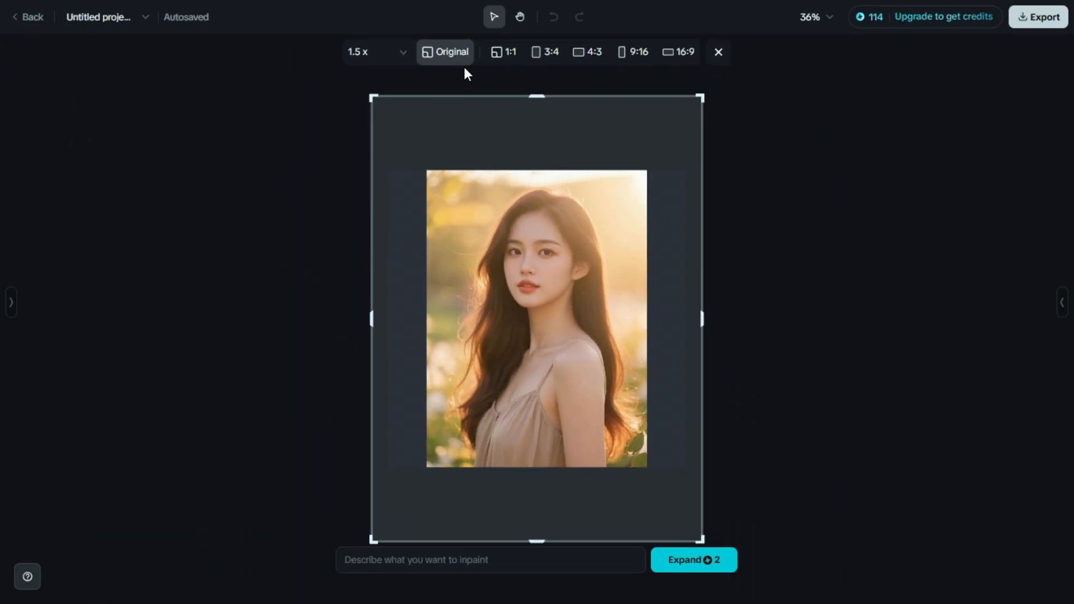
{"action": "mouse_move", "coordinate": [526, 260]}
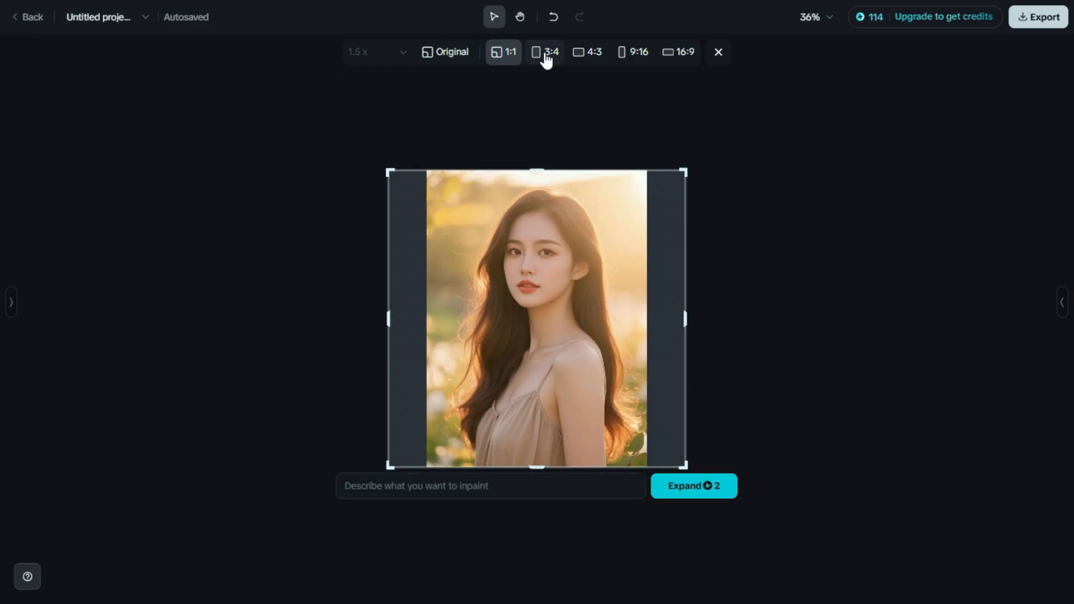
{"action": "left_click", "coordinate": [544, 53]}
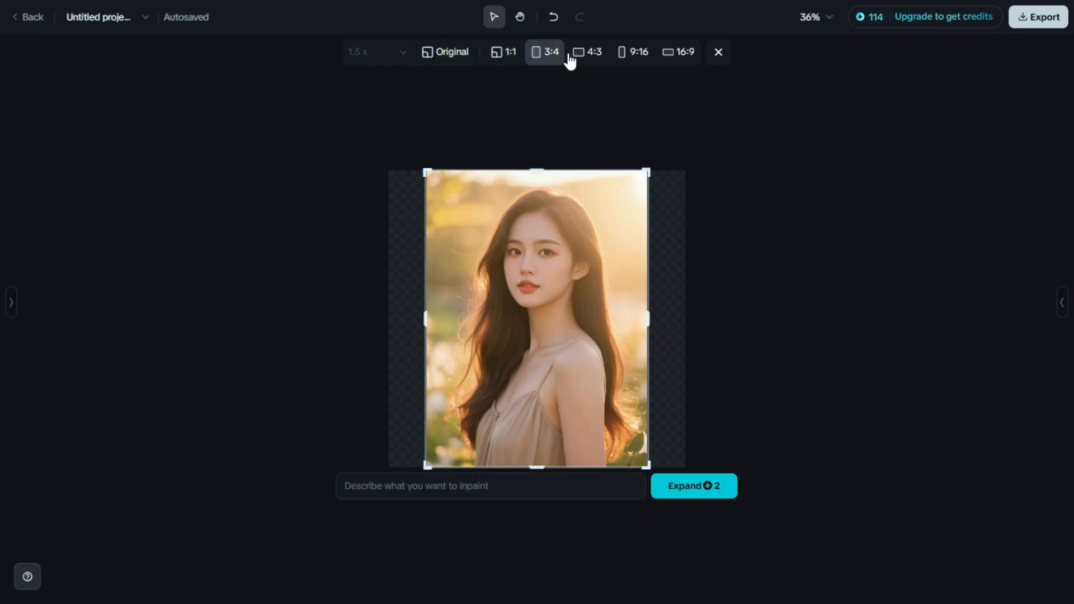
{"action": "left_click", "coordinate": [632, 53]}
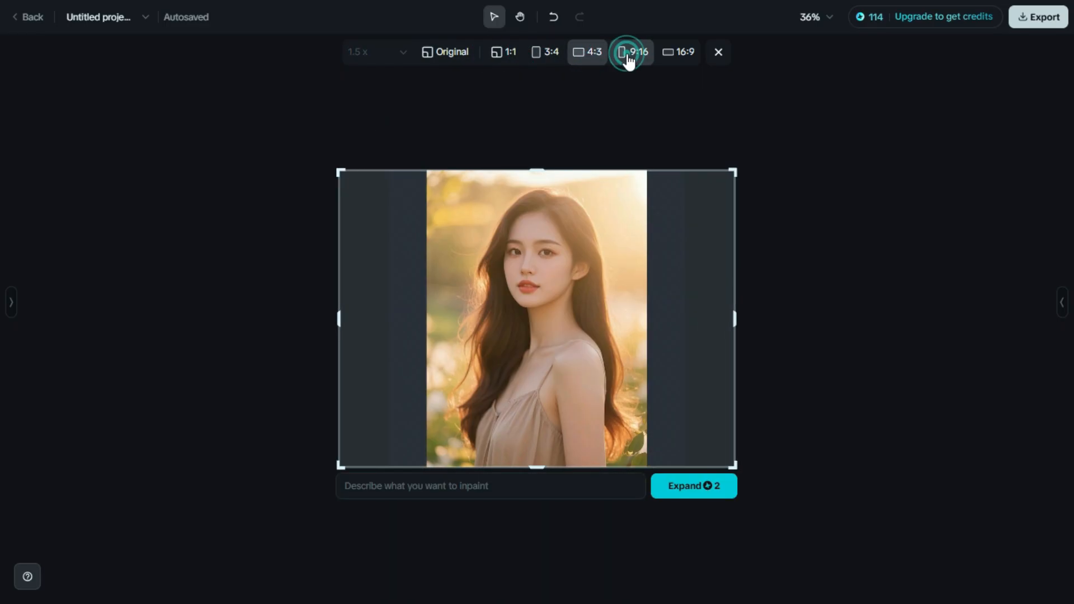
{"action": "left_click", "coordinate": [678, 53]}
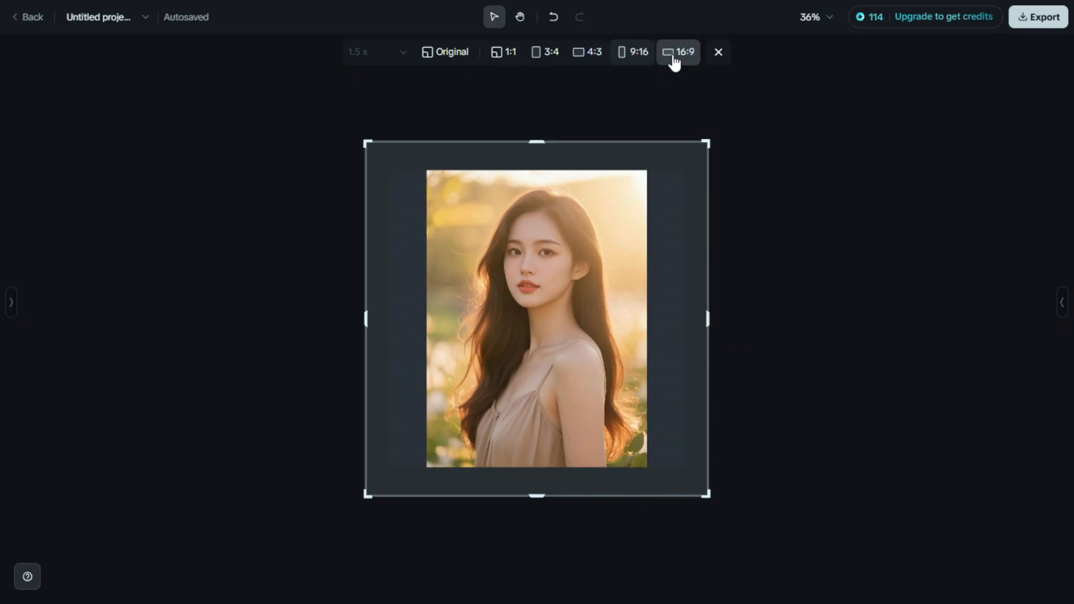
{"action": "left_click", "coordinate": [678, 53]}
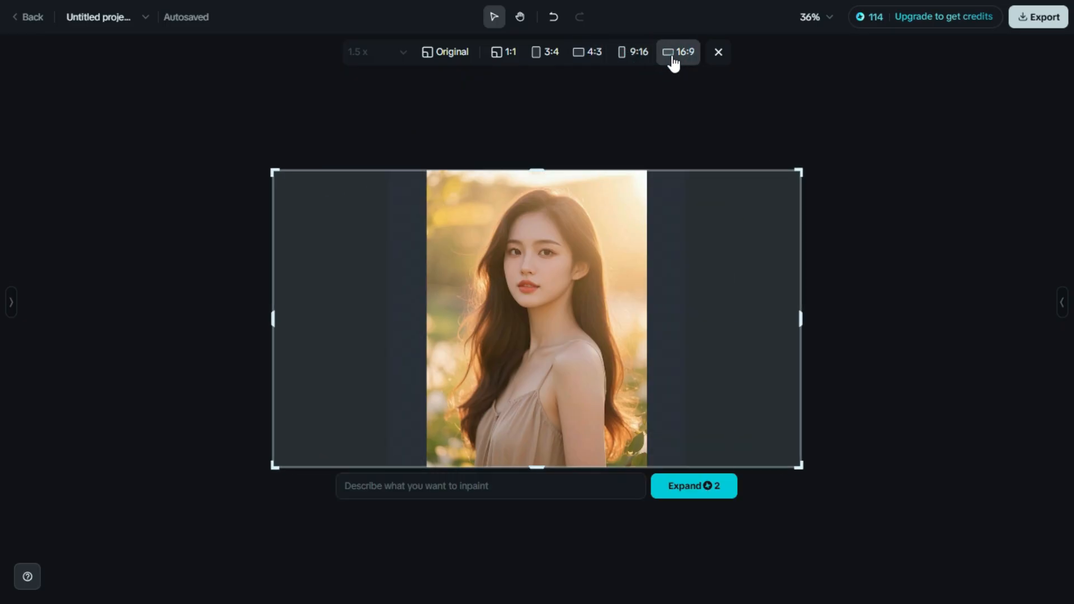
{"action": "mouse_move", "coordinate": [572, 176]}
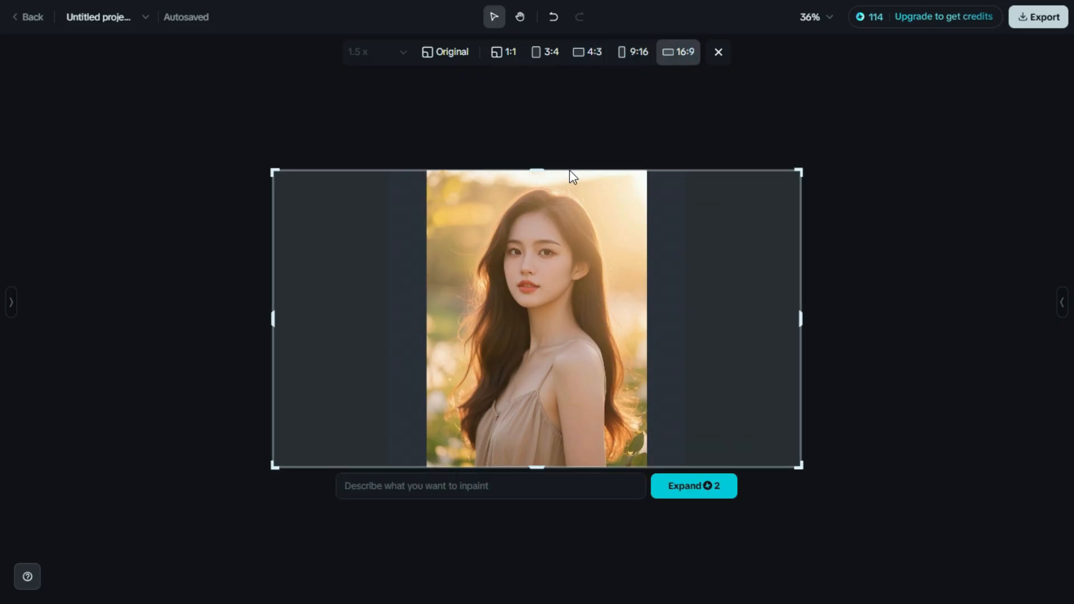
{"action": "mouse_move", "coordinate": [646, 425]}
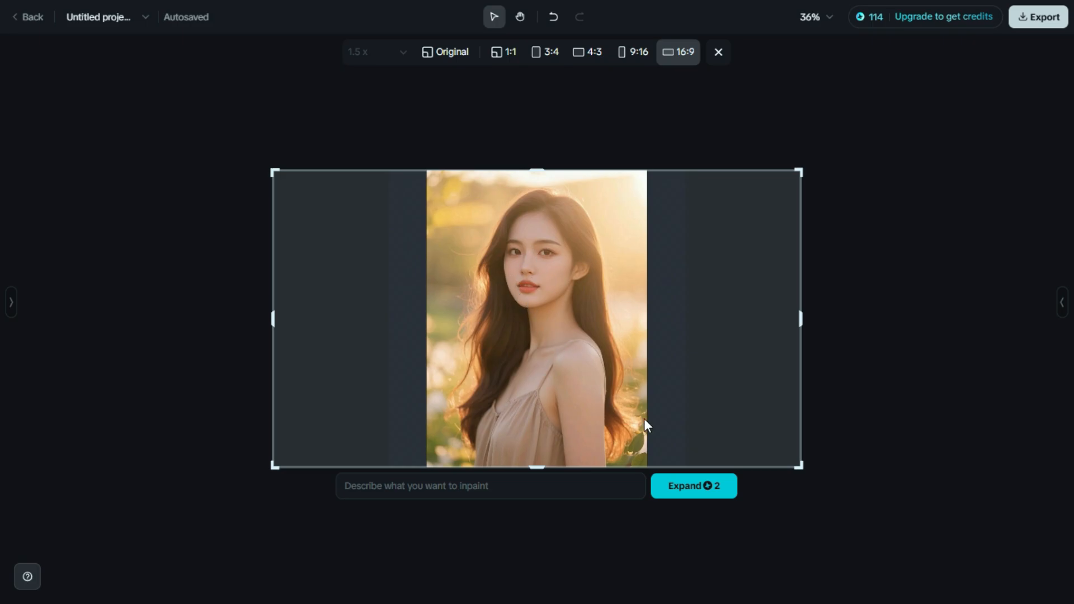
{"action": "left_click", "coordinate": [692, 484]}
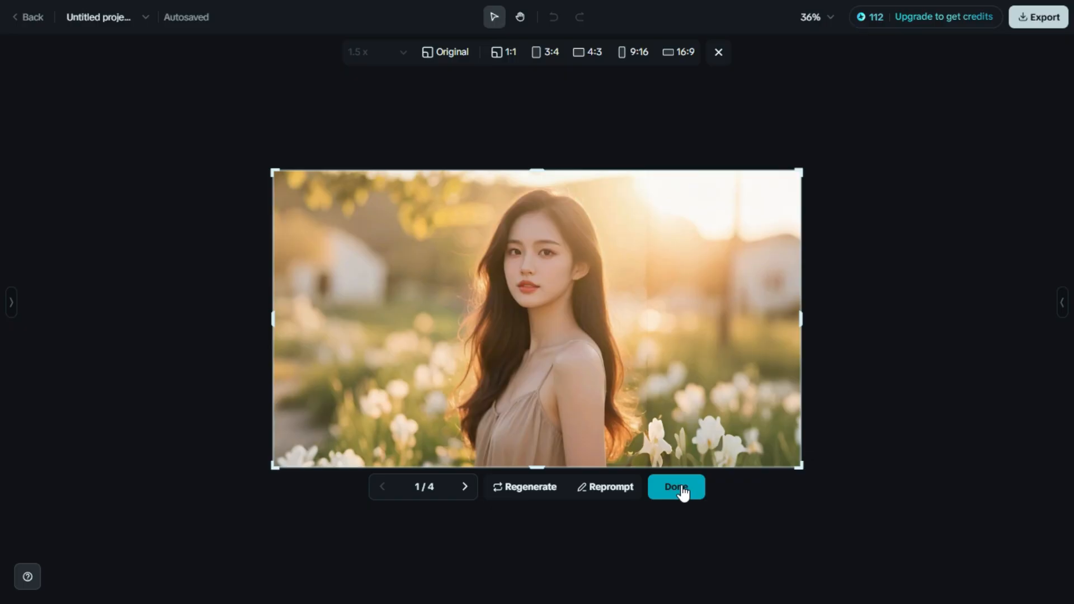
{"action": "left_click", "coordinate": [675, 487]}
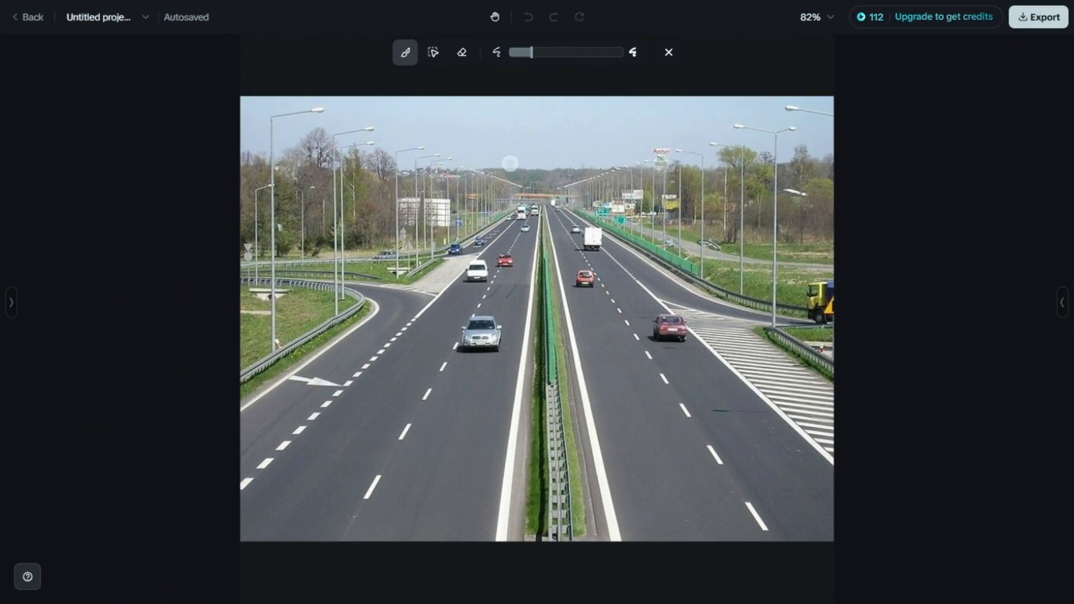
Step: Mark the silver car in the left lane and remove it from the highway photo
{"action": "left_click", "coordinate": [479, 338]}
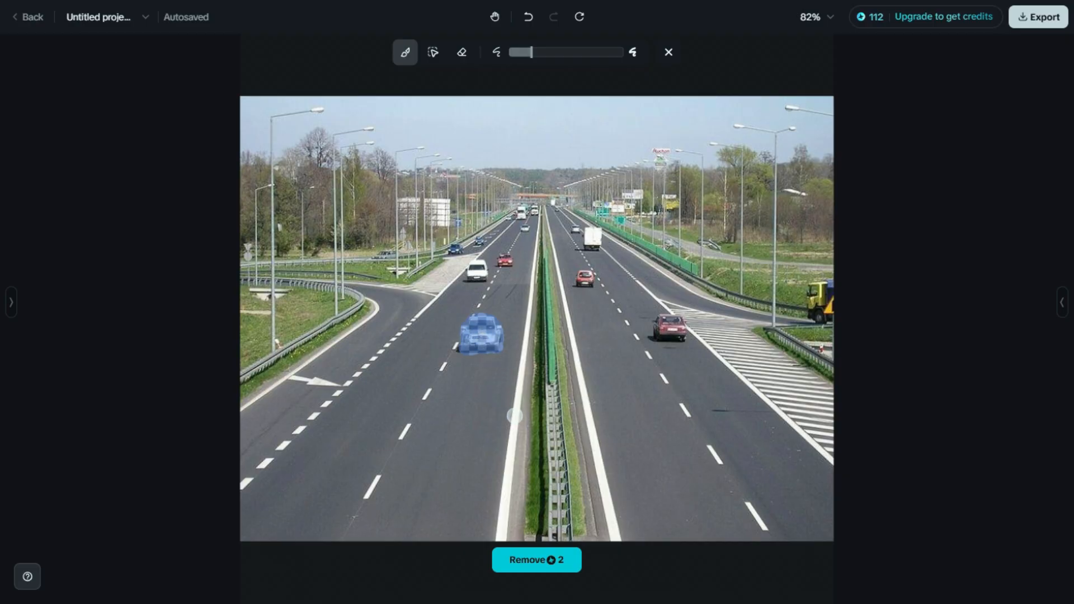
{"action": "left_click", "coordinate": [536, 559]}
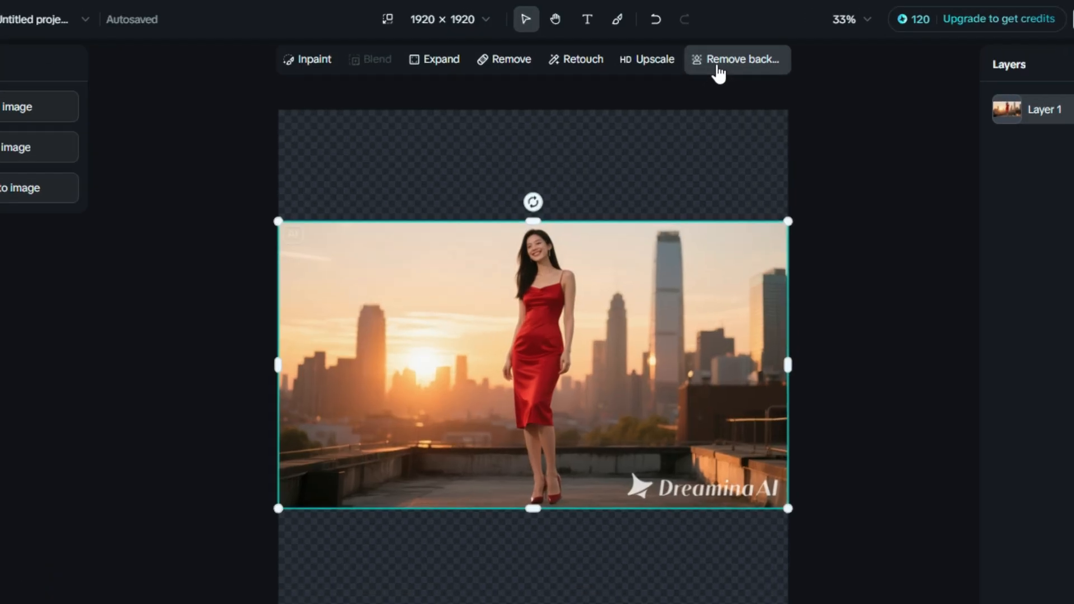
Step: Remove the rooftop sunset background so only the red-dress woman remains, and keep the cut-out
{"action": "left_click", "coordinate": [736, 59]}
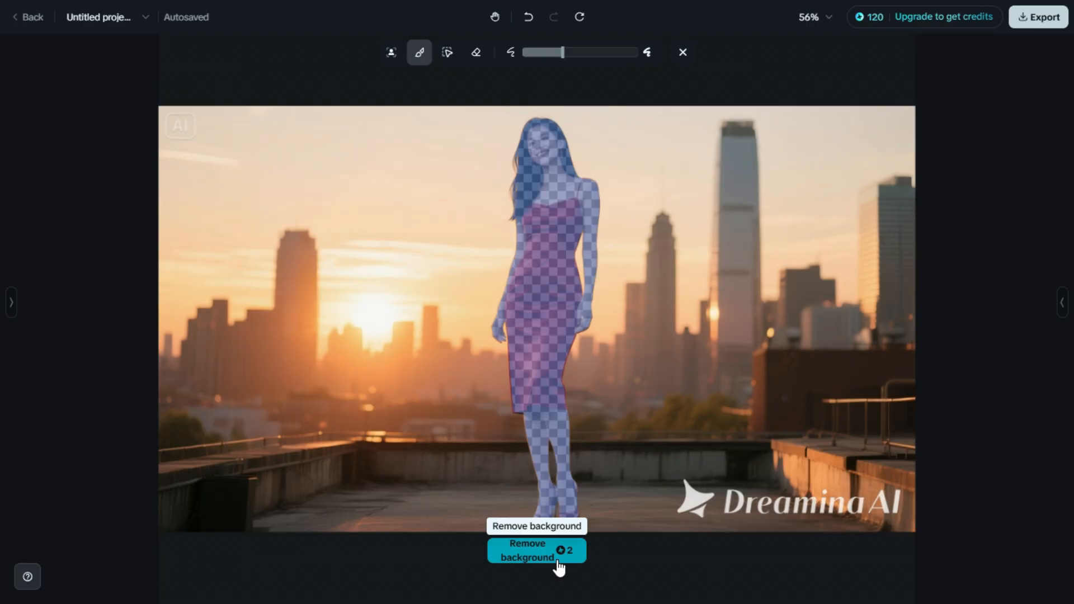
{"action": "left_click", "coordinate": [527, 551]}
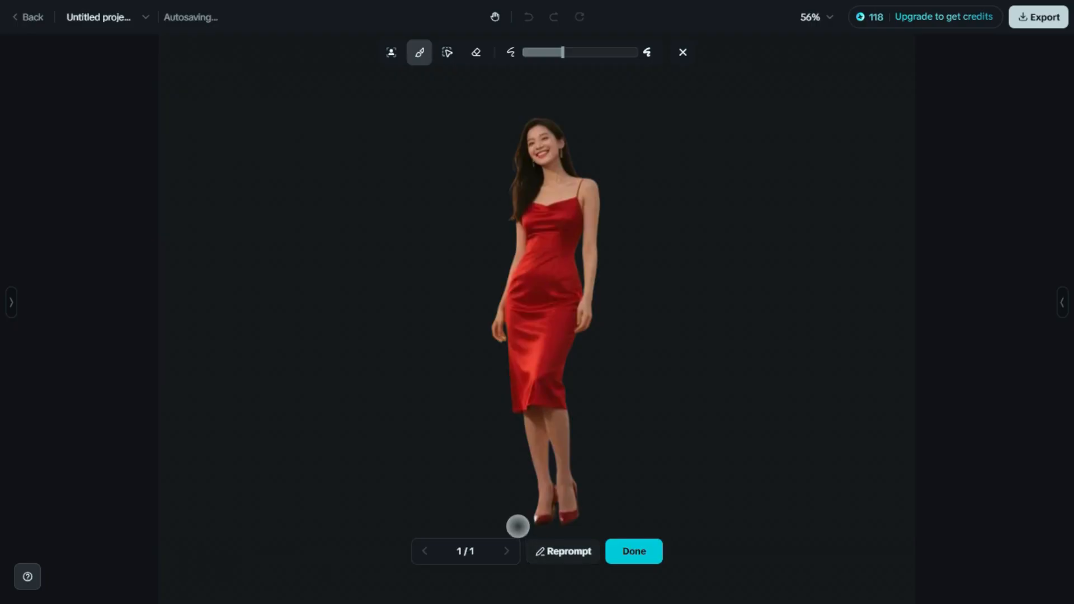
{"action": "mouse_move", "coordinate": [1030, 337]}
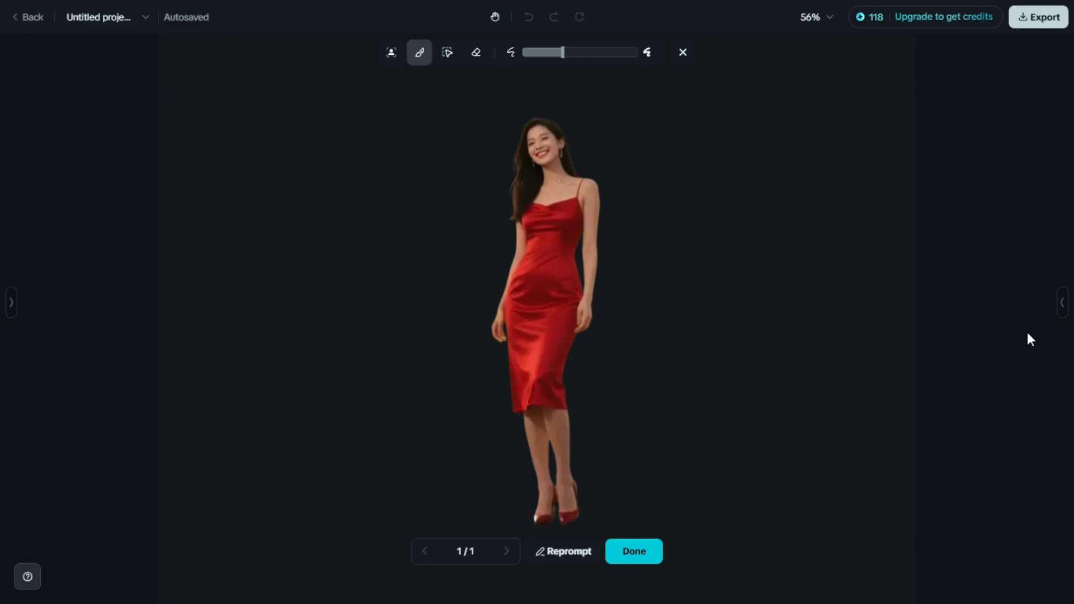
{"action": "mouse_move", "coordinate": [832, 336]}
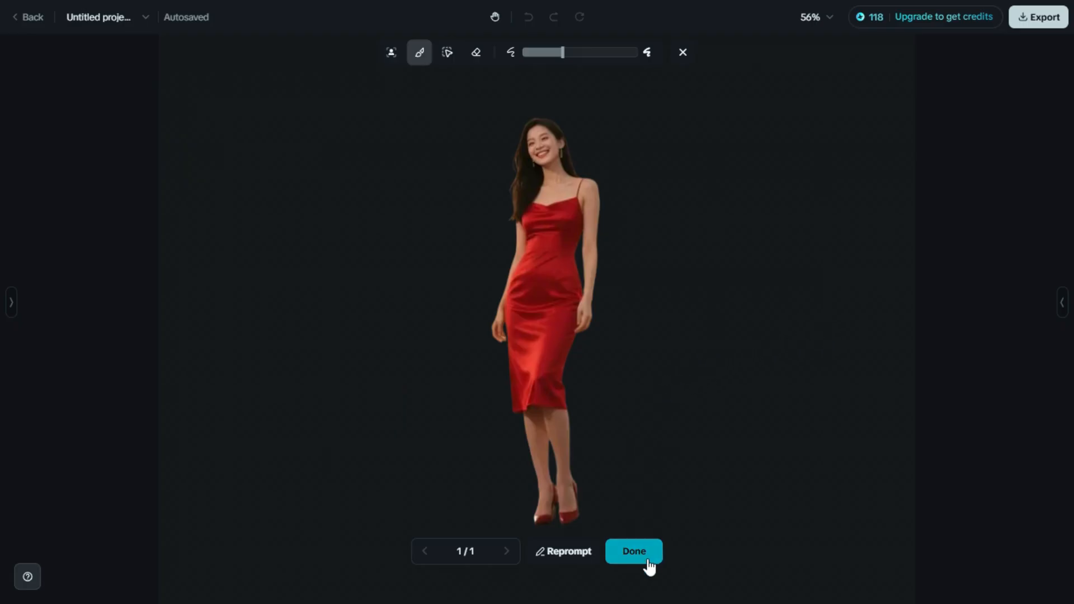
{"action": "left_click", "coordinate": [632, 552]}
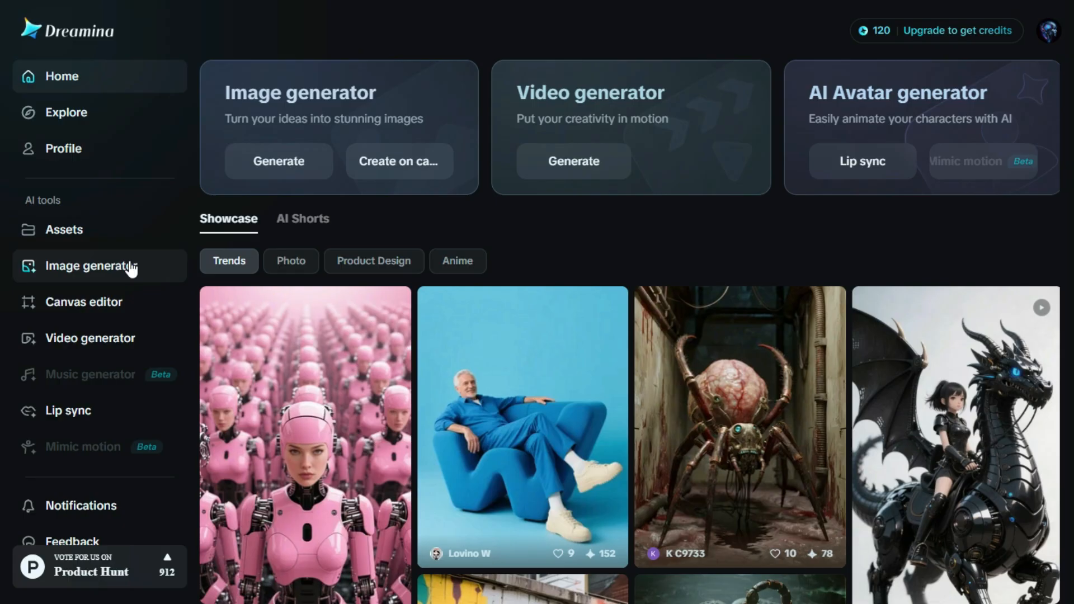
Step: Generate 16:9 images from the prompt 'A young girl flying on a broomstick over a vast ocean, Studio Ghibli-inspired...'
{"action": "left_click", "coordinate": [99, 266]}
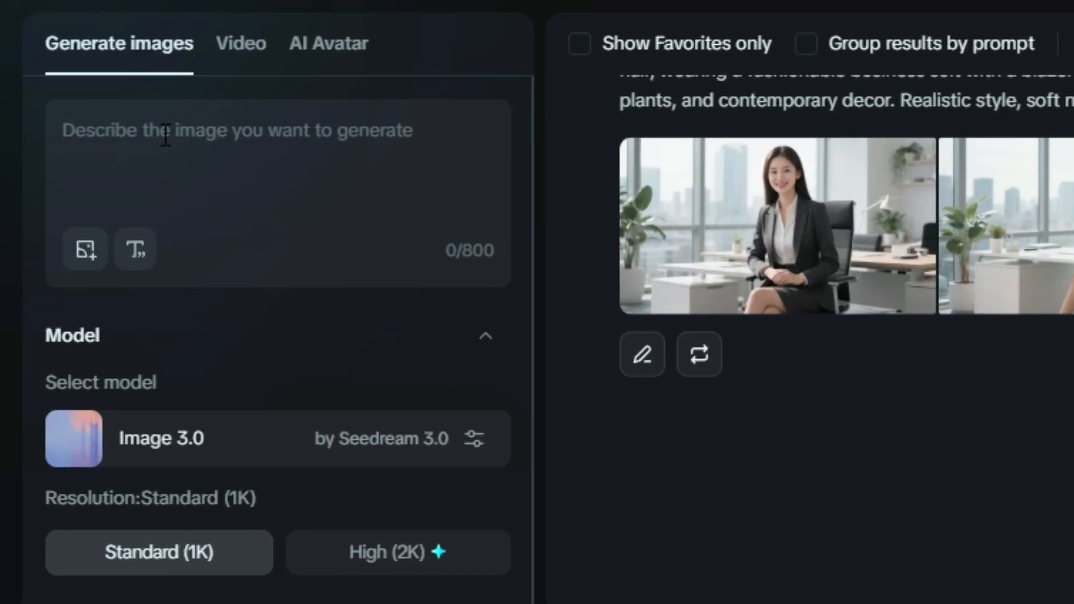
{"action": "type", "text": "\"A young girl flying on a broomstick over a vast ocean, Studio Ghibli-inspired, fluffy clouds, golden hour sky, seagulls, whimsical and adventurous, high detail, HD anime painting\""}
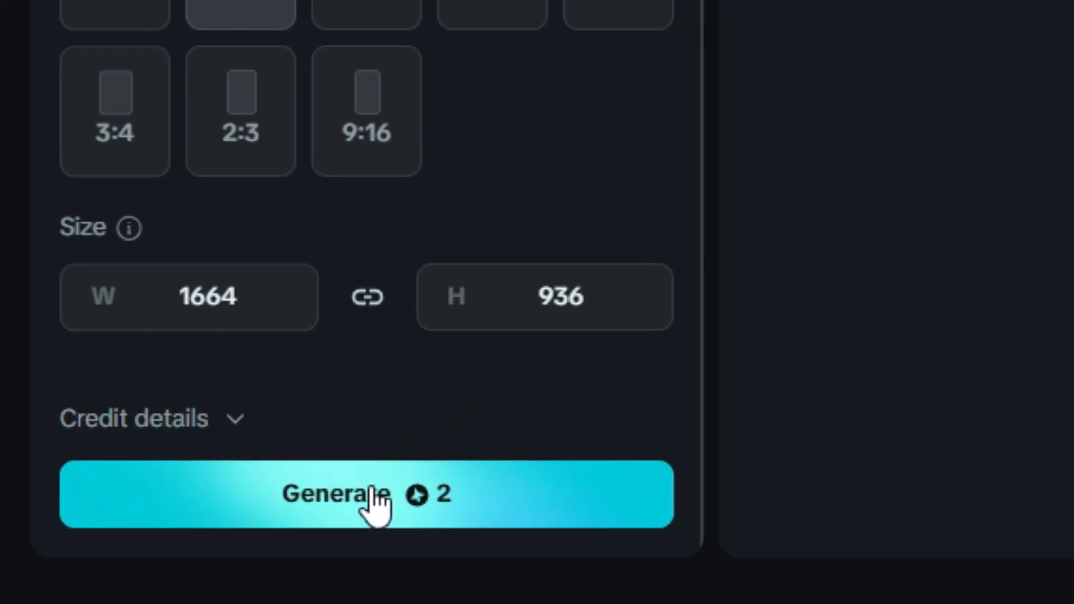
{"action": "left_click", "coordinate": [367, 494]}
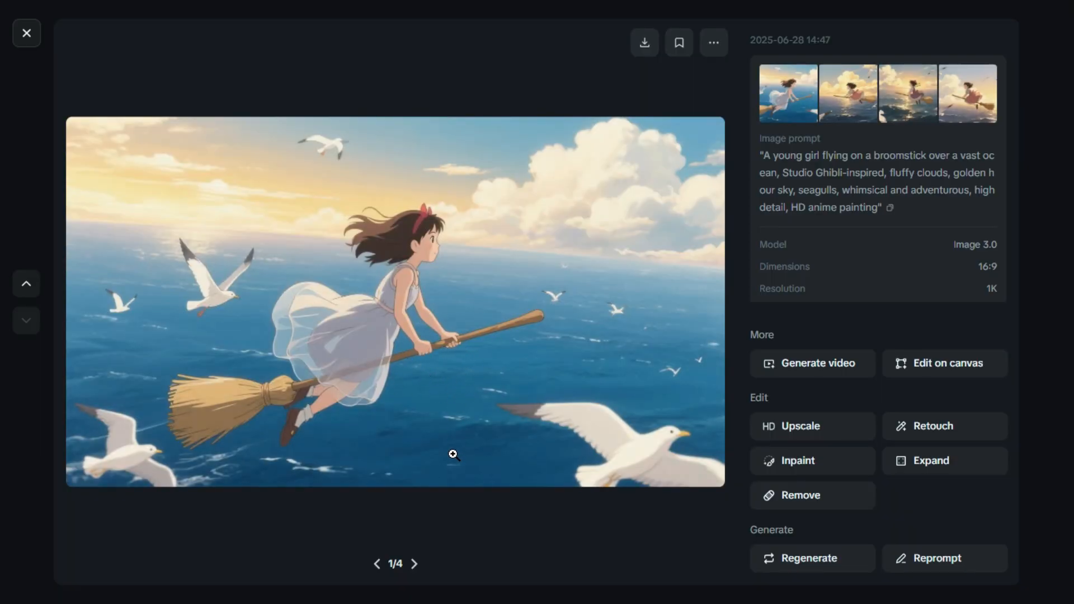
Step: Enlarge the broomstick-girl image and step through its variations up to the third
{"action": "left_click", "coordinate": [414, 564]}
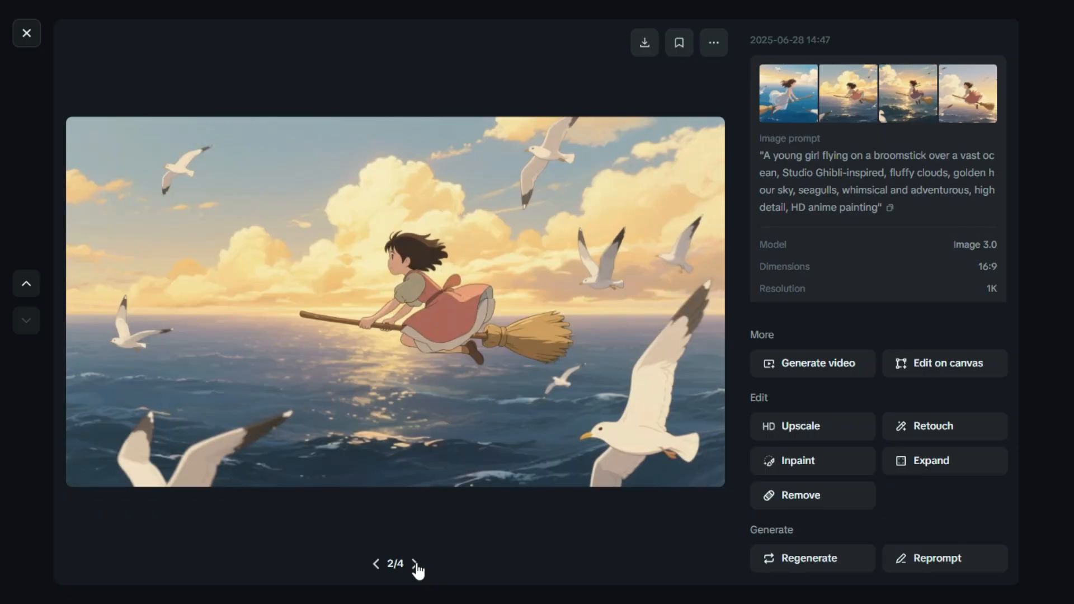
{"action": "left_click", "coordinate": [414, 564]}
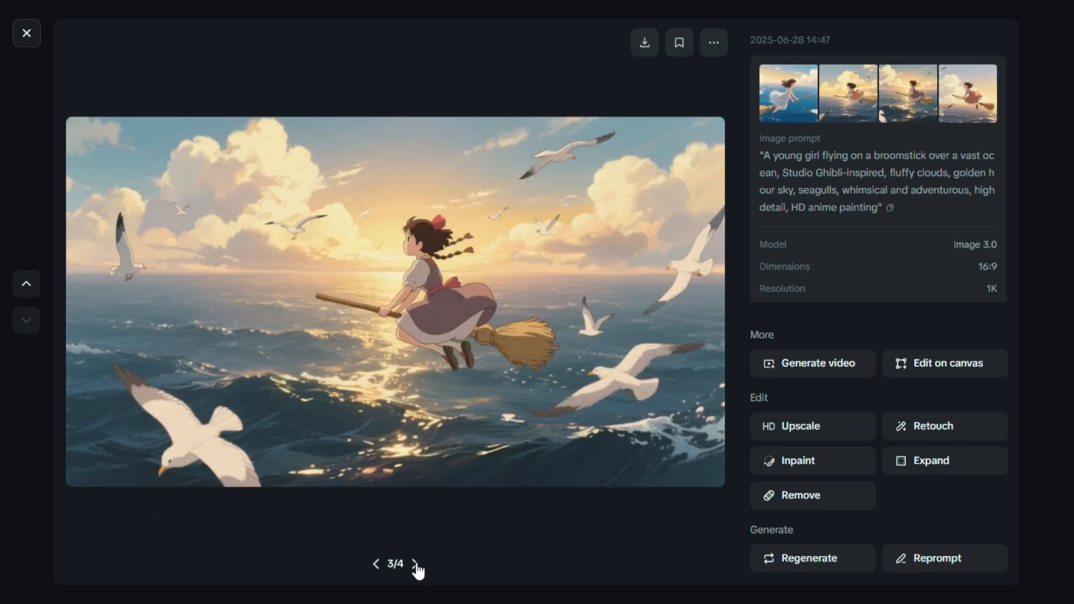
{"action": "left_click", "coordinate": [414, 564]}
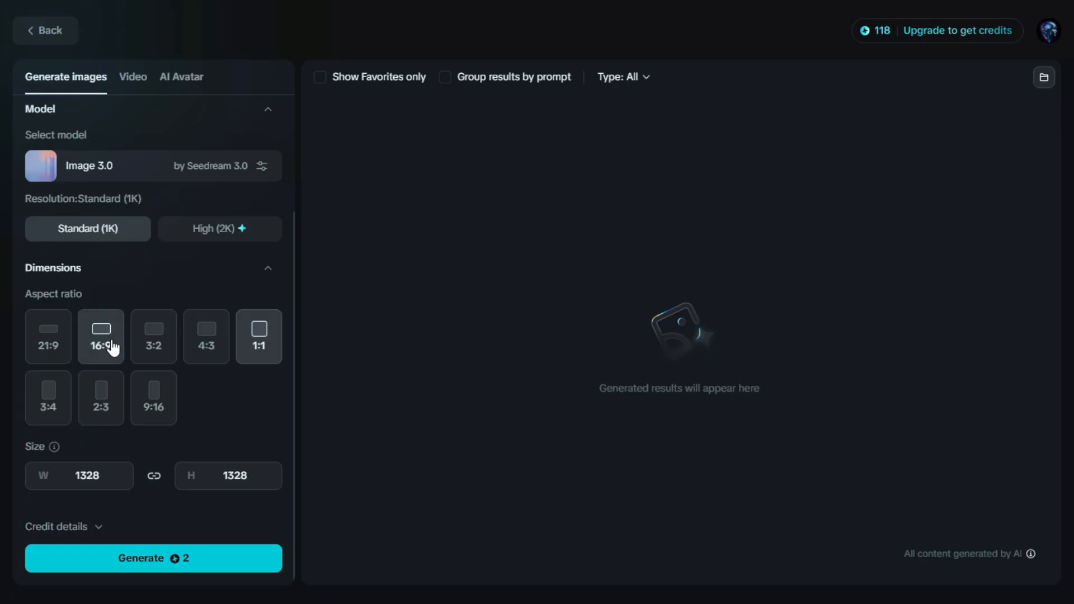
Step: Generate the superhero action-figure images at 16:9 and page through all four results
{"action": "left_click", "coordinate": [101, 335]}
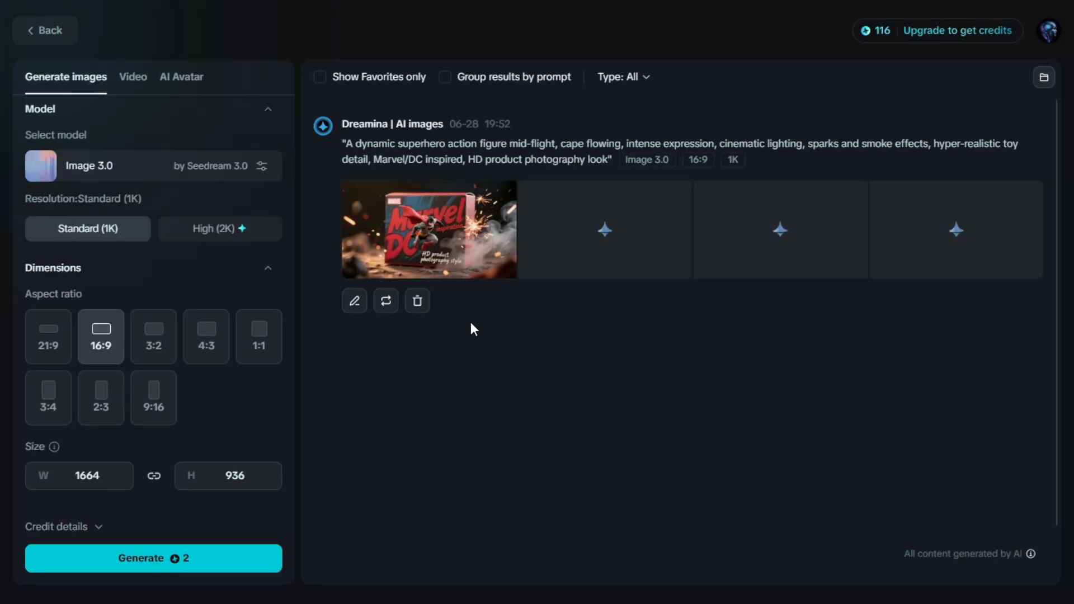
{"action": "left_click", "coordinate": [428, 229]}
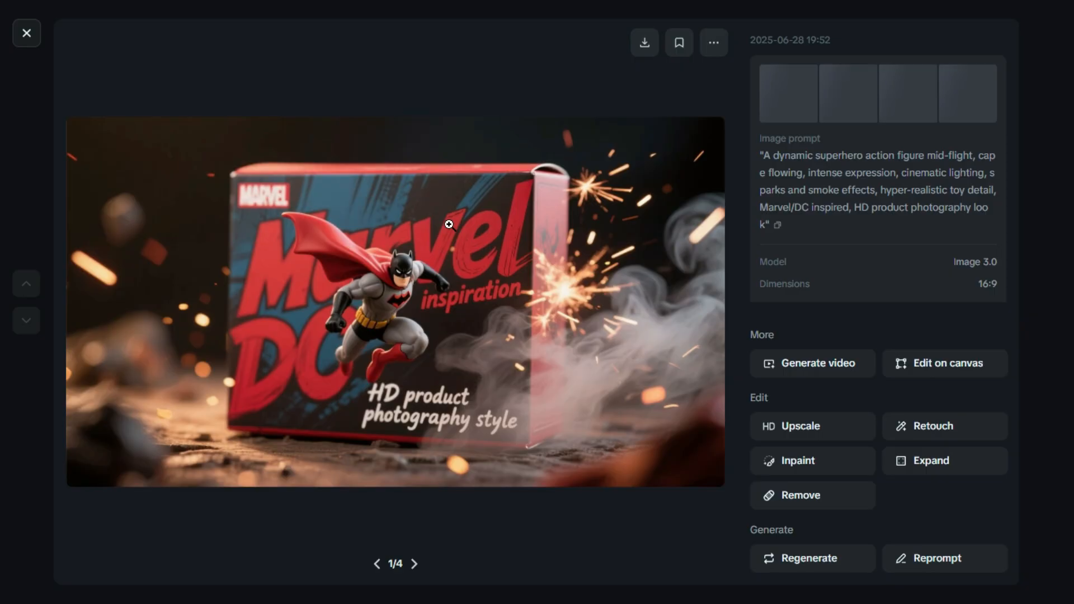
{"action": "mouse_move", "coordinate": [354, 301]}
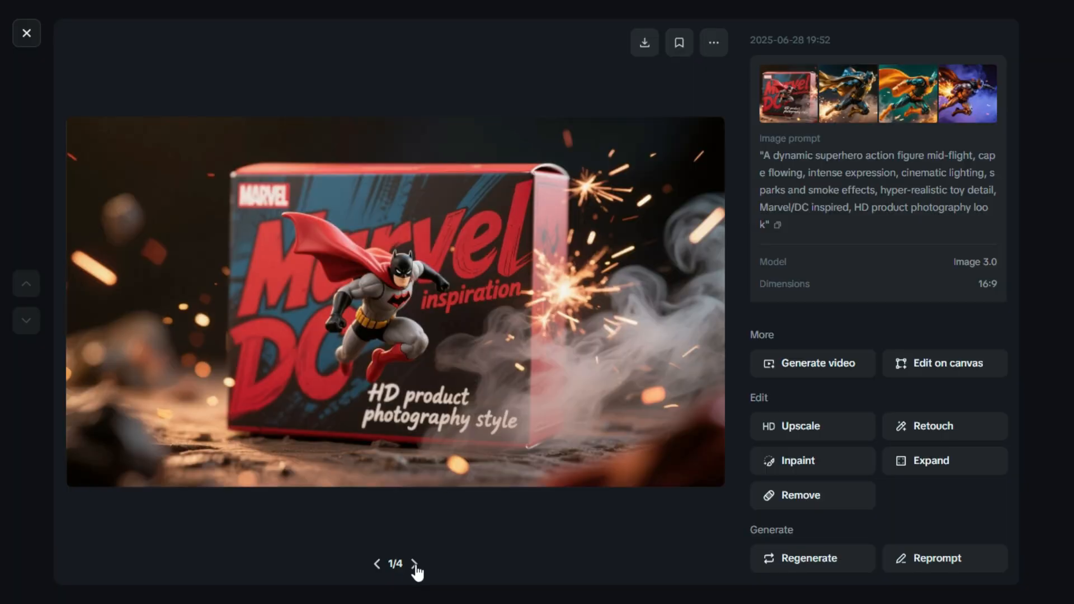
{"action": "left_click", "coordinate": [413, 563]}
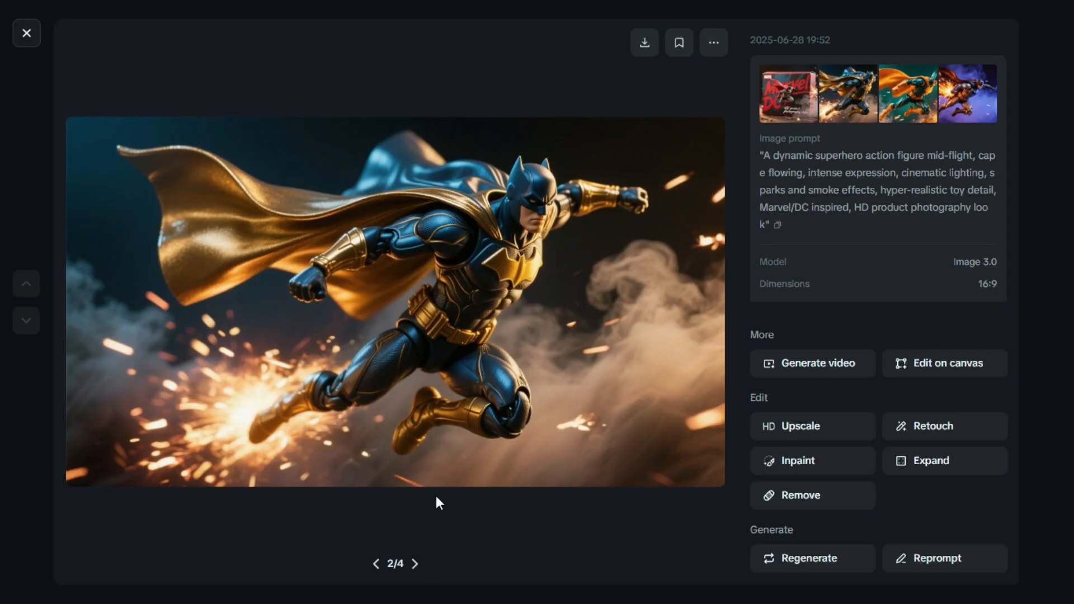
{"action": "left_click", "coordinate": [414, 563]}
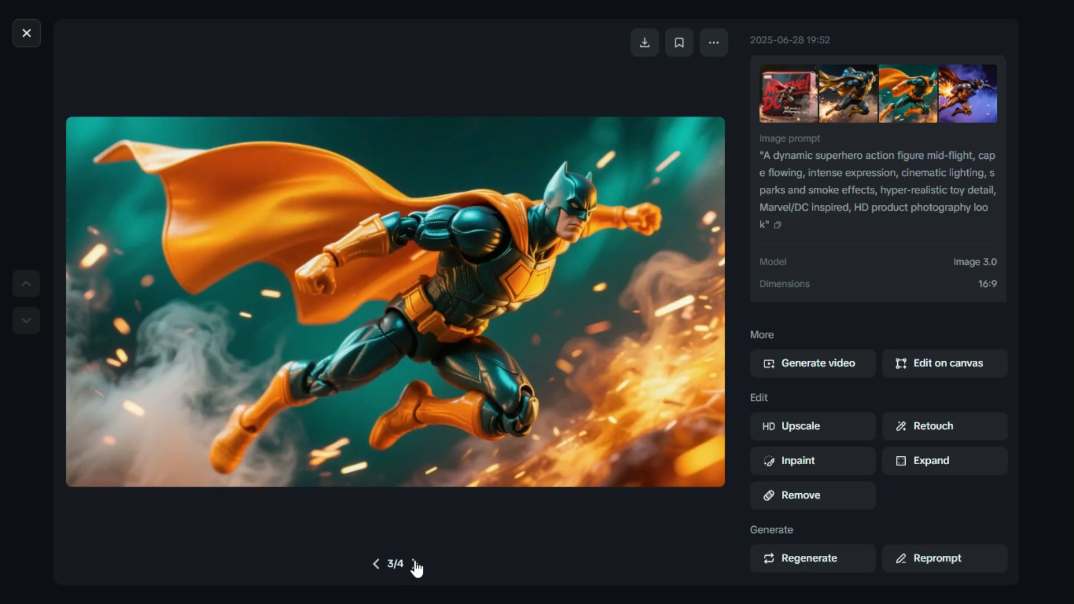
{"action": "left_click", "coordinate": [414, 564]}
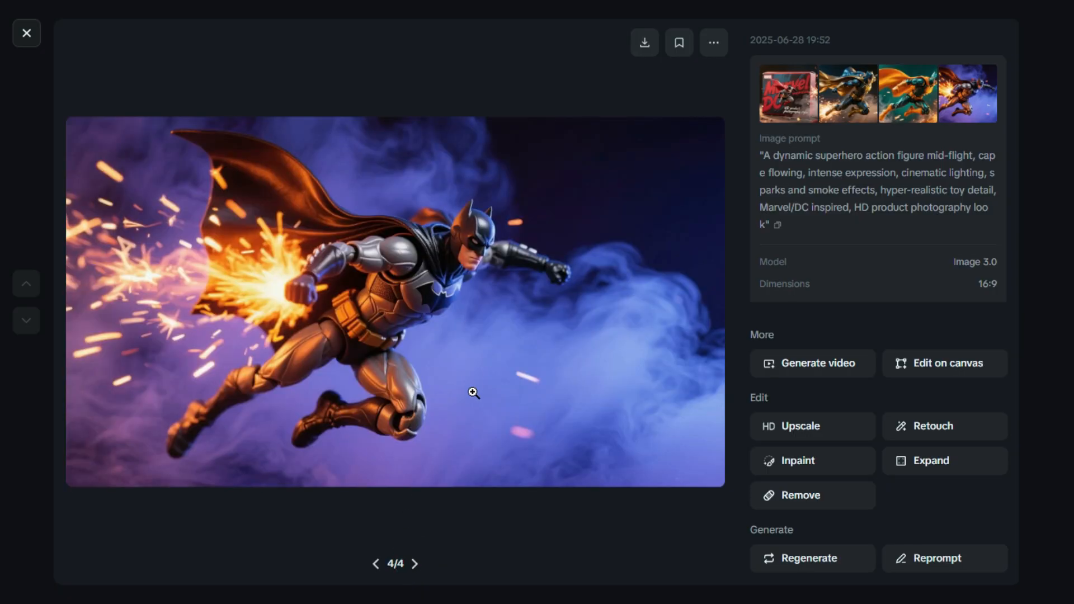
{"action": "mouse_move", "coordinate": [465, 353]}
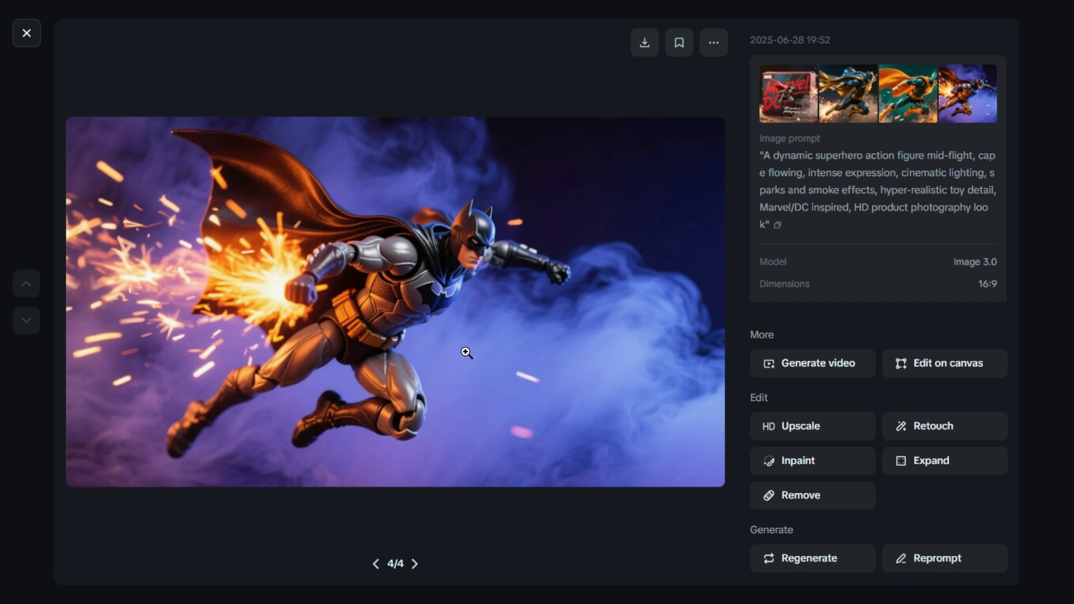
{"action": "mouse_move", "coordinate": [491, 354]}
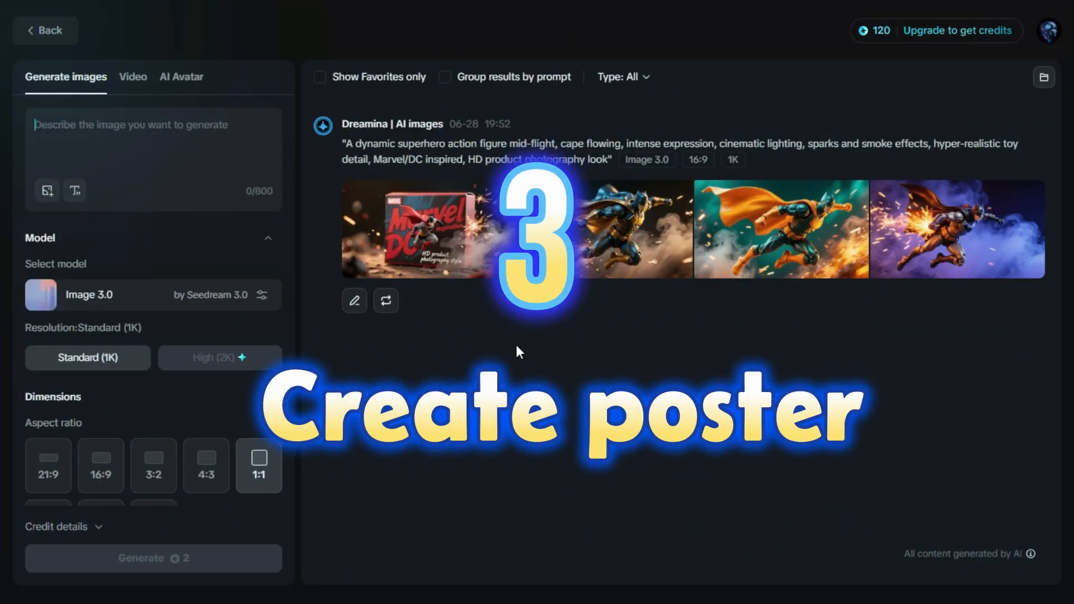
Step: Generate epic fantasy movie-poster images at 16:9 from a new poster prompt
{"action": "left_click", "coordinate": [123, 130]}
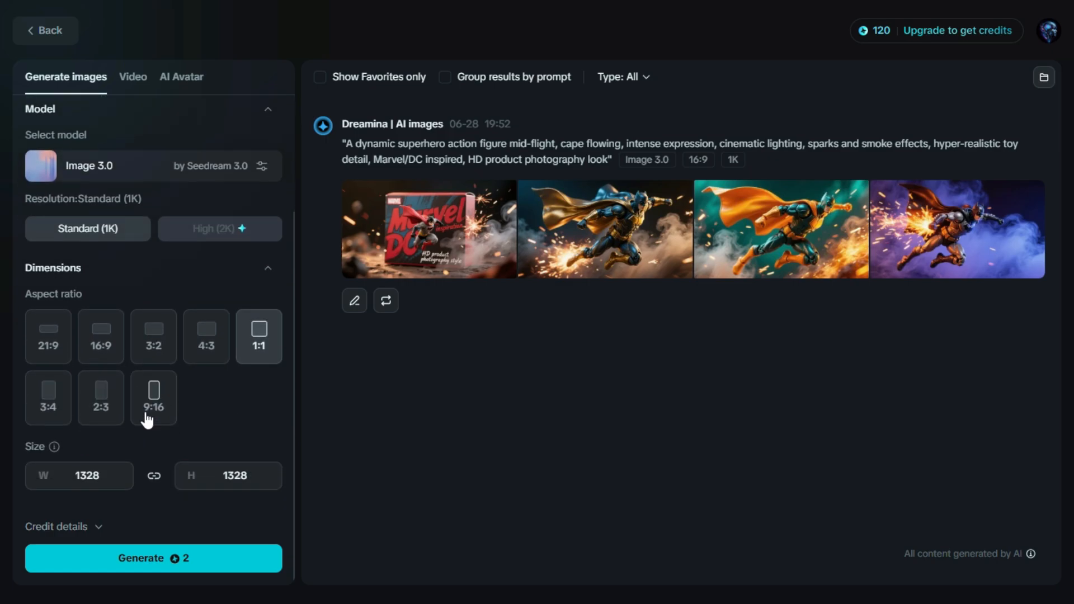
{"action": "left_click", "coordinate": [101, 337]}
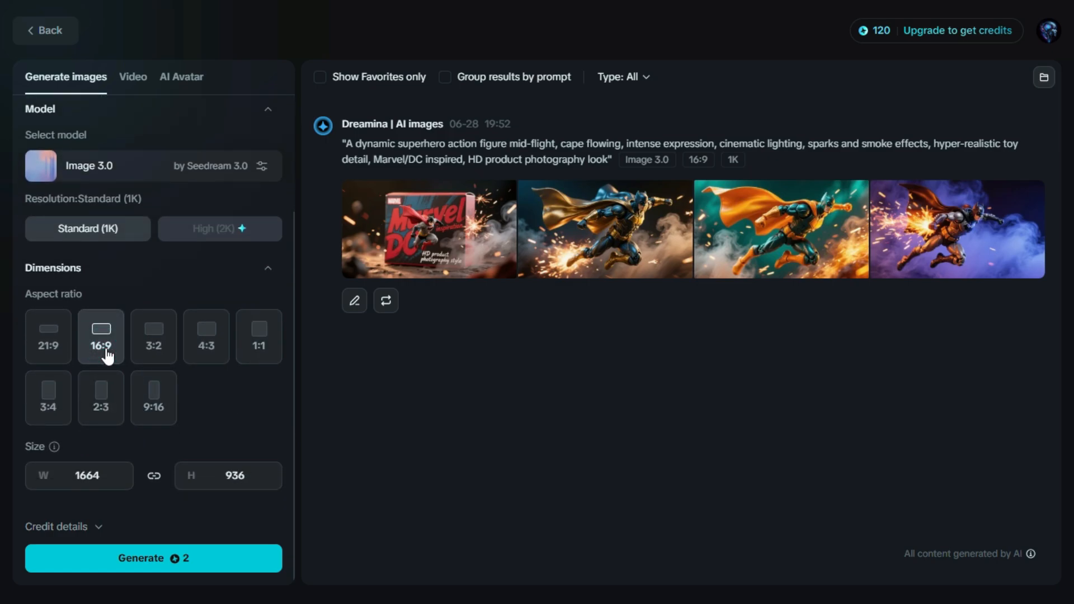
{"action": "mouse_move", "coordinate": [151, 547]}
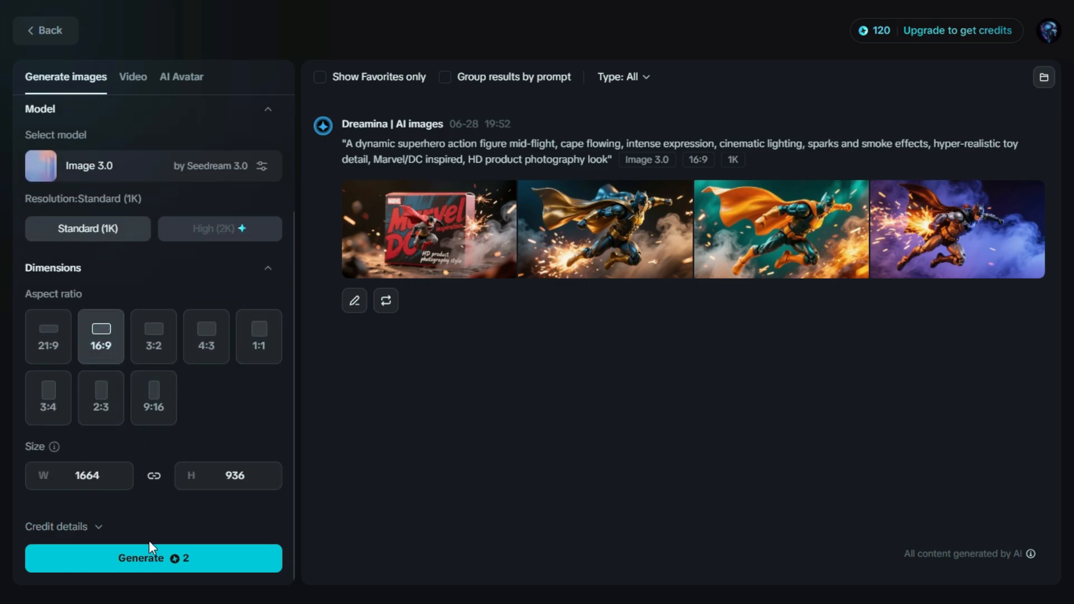
{"action": "left_click", "coordinate": [154, 557]}
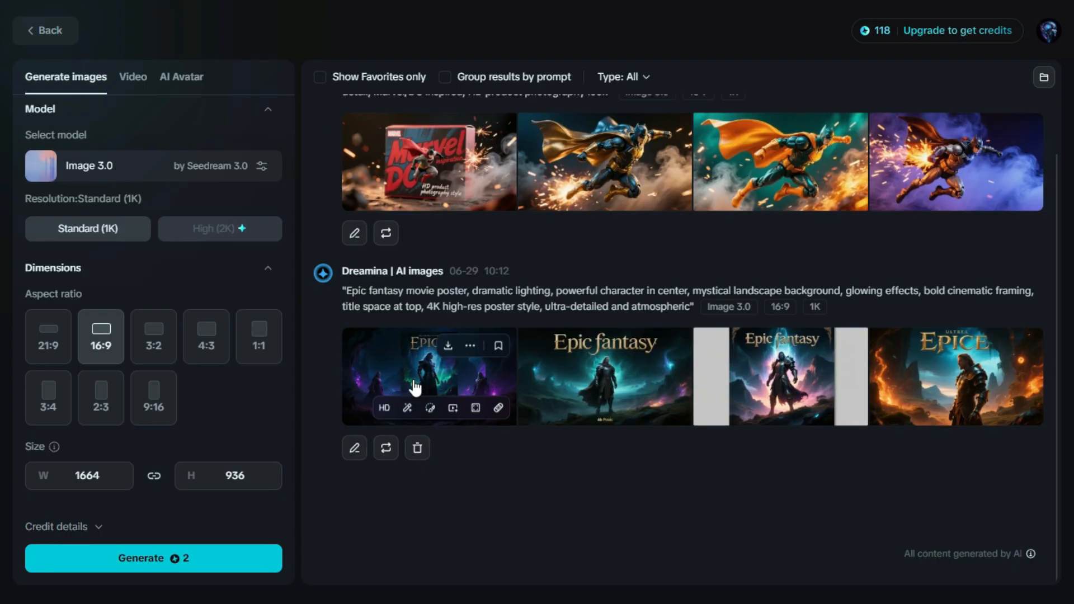
{"action": "mouse_move", "coordinate": [425, 376]}
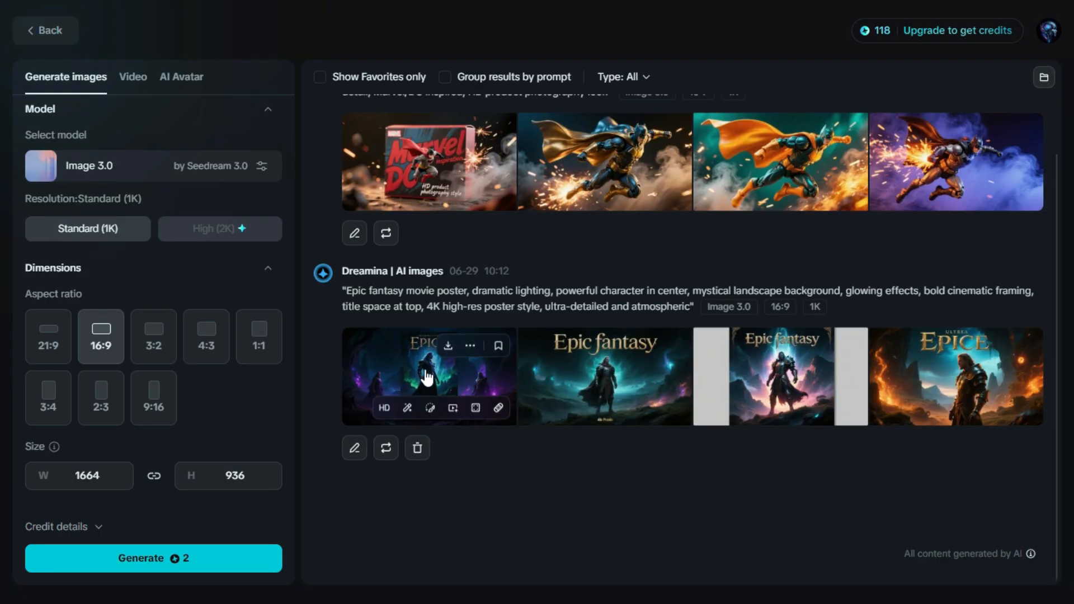
Step: Enlarge the first fantasy poster and page through to the fourth variation
{"action": "left_click", "coordinate": [427, 375]}
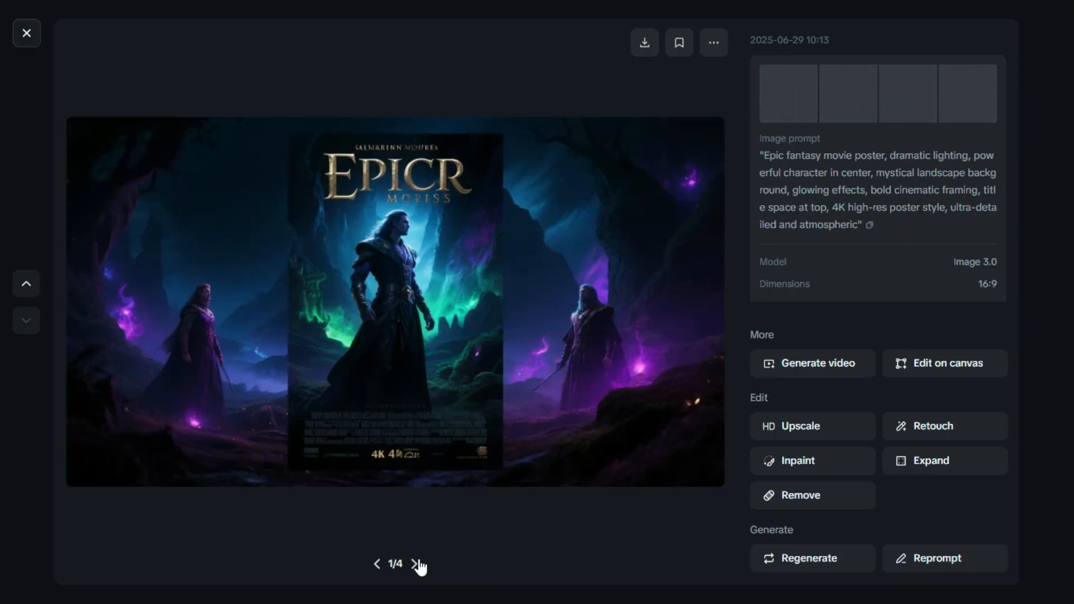
{"action": "left_click", "coordinate": [416, 563]}
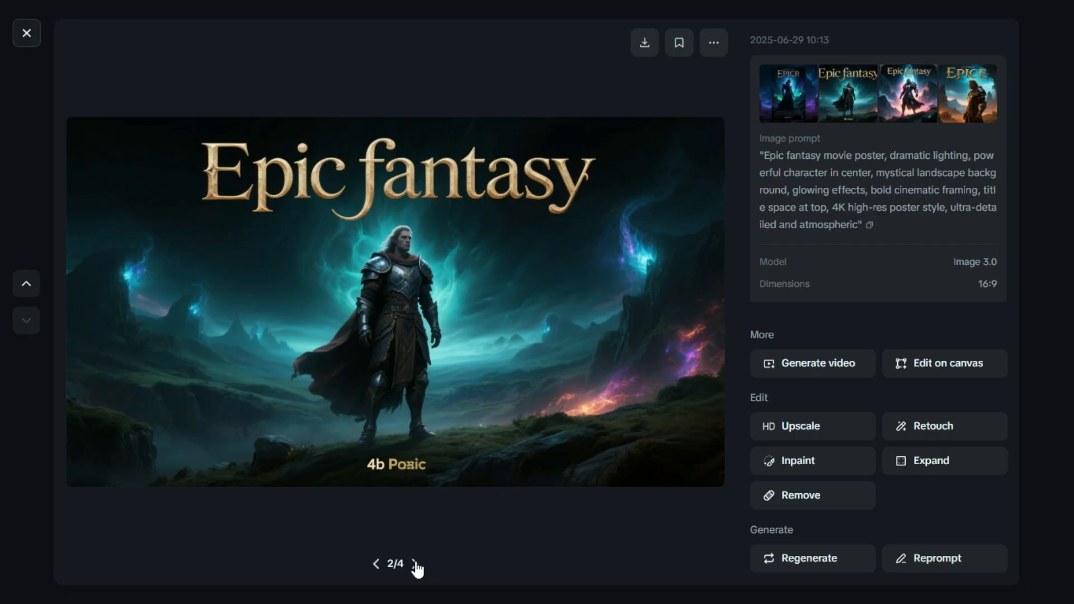
{"action": "left_click", "coordinate": [417, 563]}
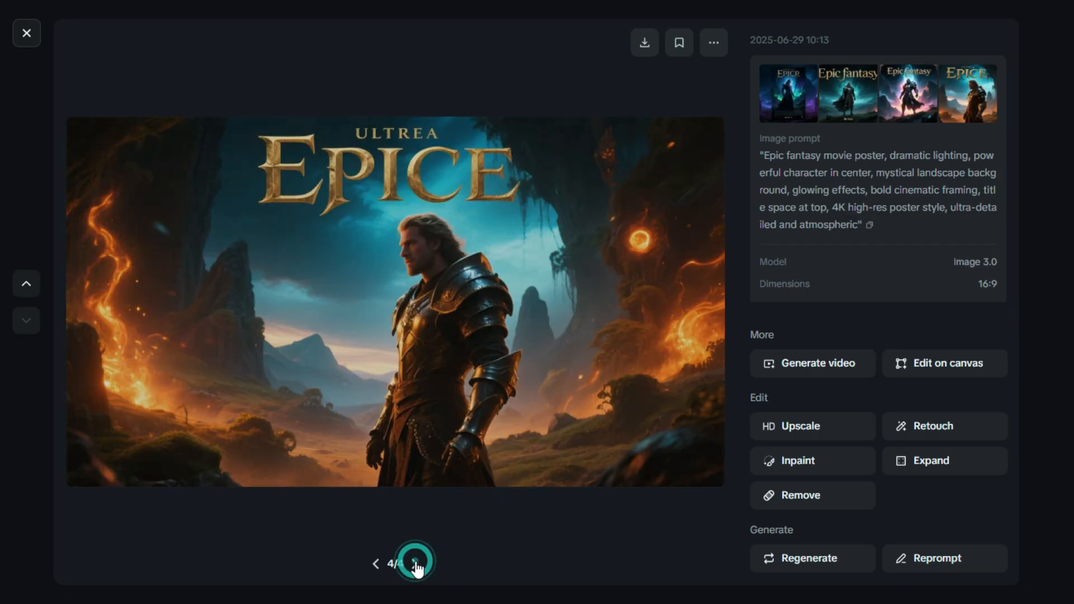
{"action": "left_click", "coordinate": [416, 562]}
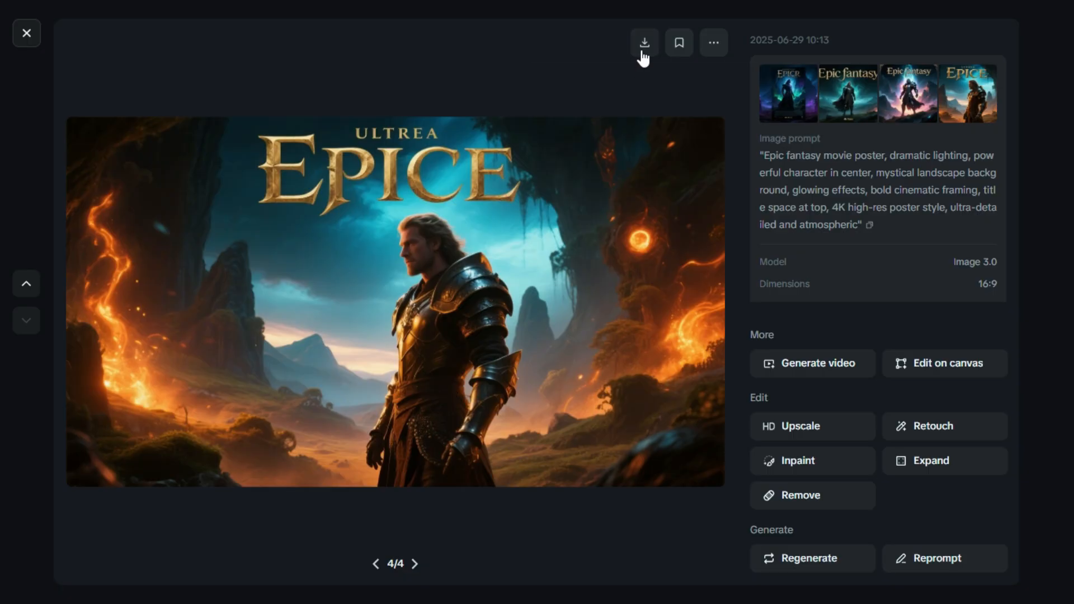
{"action": "mouse_move", "coordinate": [449, 328]}
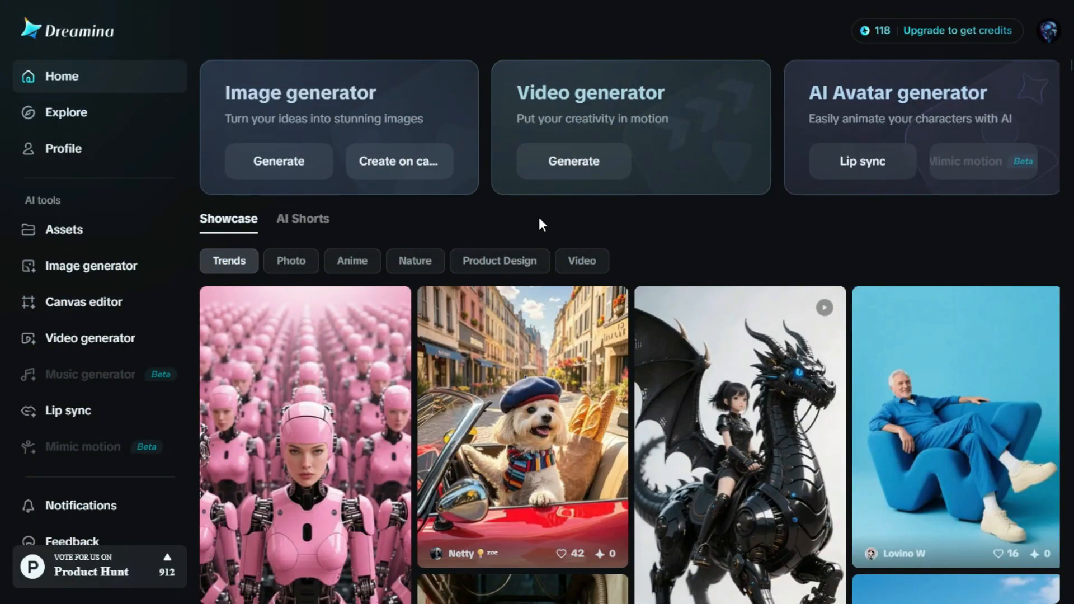
{"action": "mouse_move", "coordinate": [67, 411]}
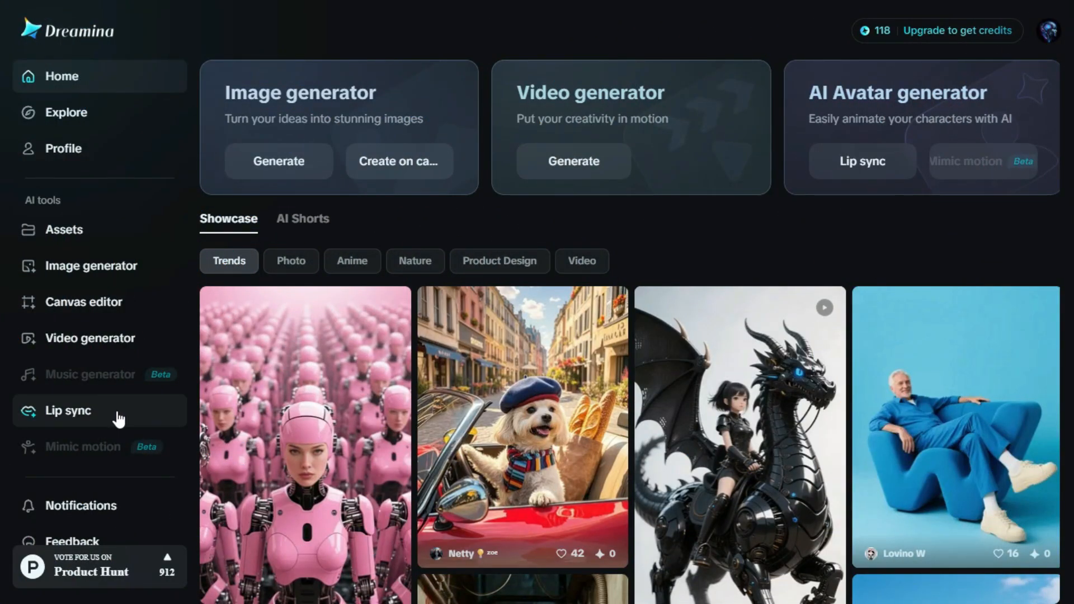
Step: In the Lip sync avatar tool, import the white rabbit figure as the character and choose Fast generation
{"action": "left_click", "coordinate": [67, 410]}
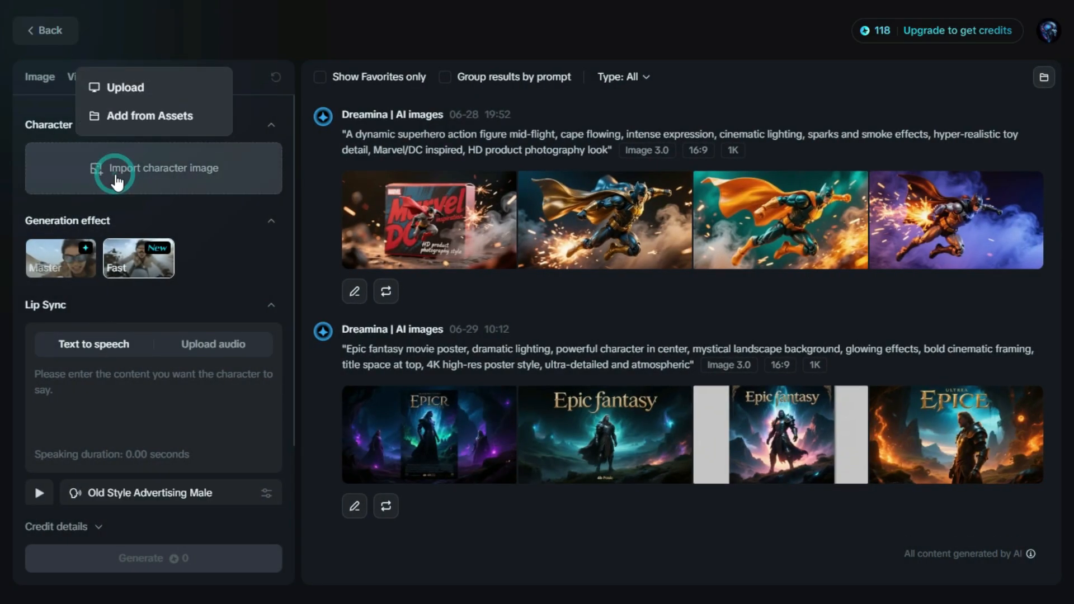
{"action": "left_click", "coordinate": [126, 87]}
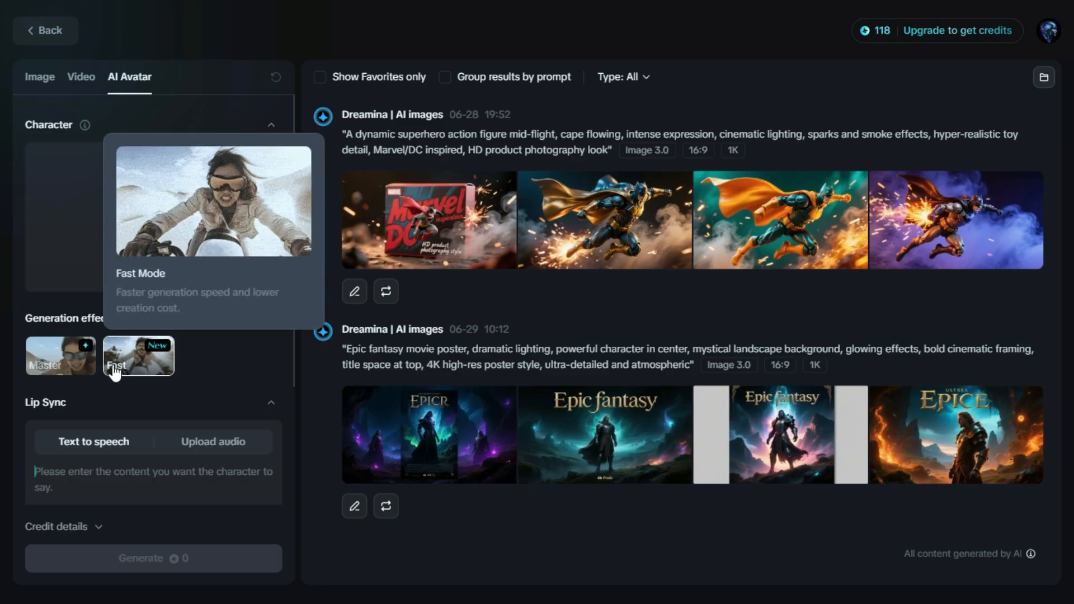
{"action": "left_click", "coordinate": [138, 355]}
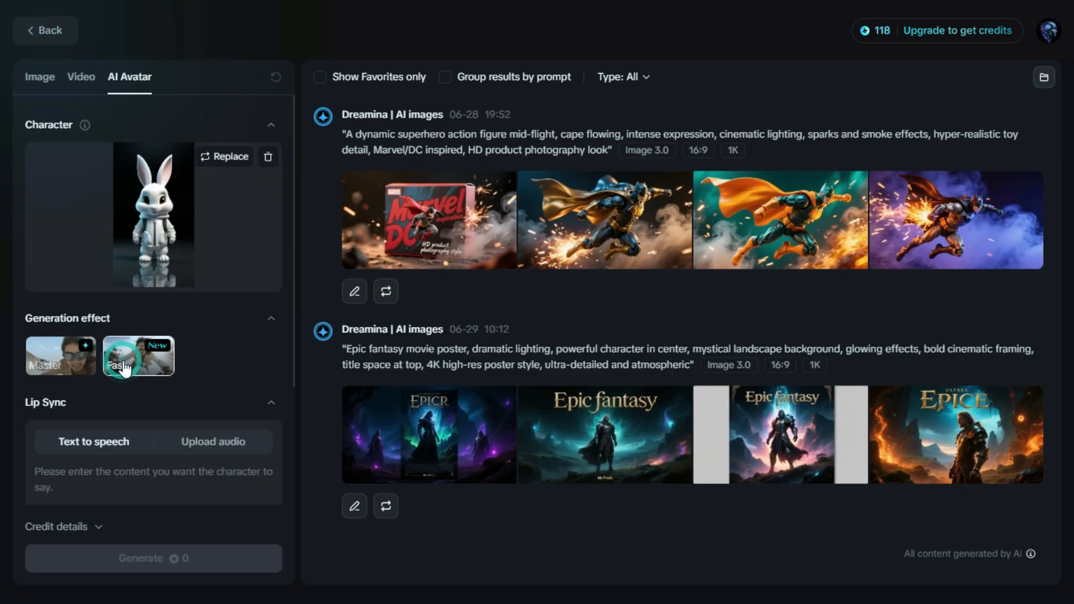
{"action": "scroll", "scroll_direction": "down", "scroll_amount": 3}
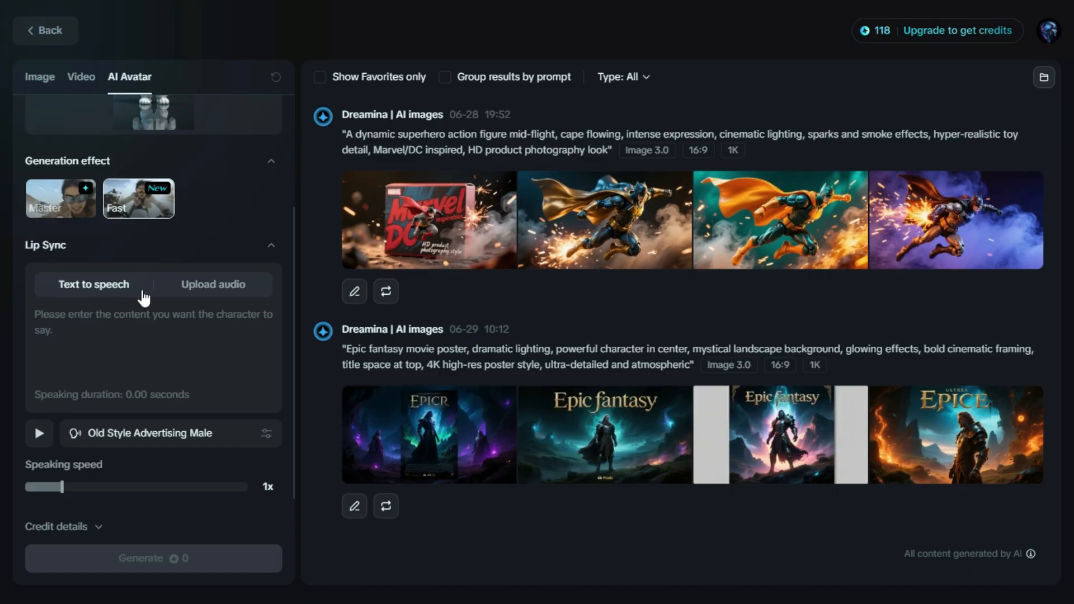
{"action": "mouse_move", "coordinate": [205, 299]}
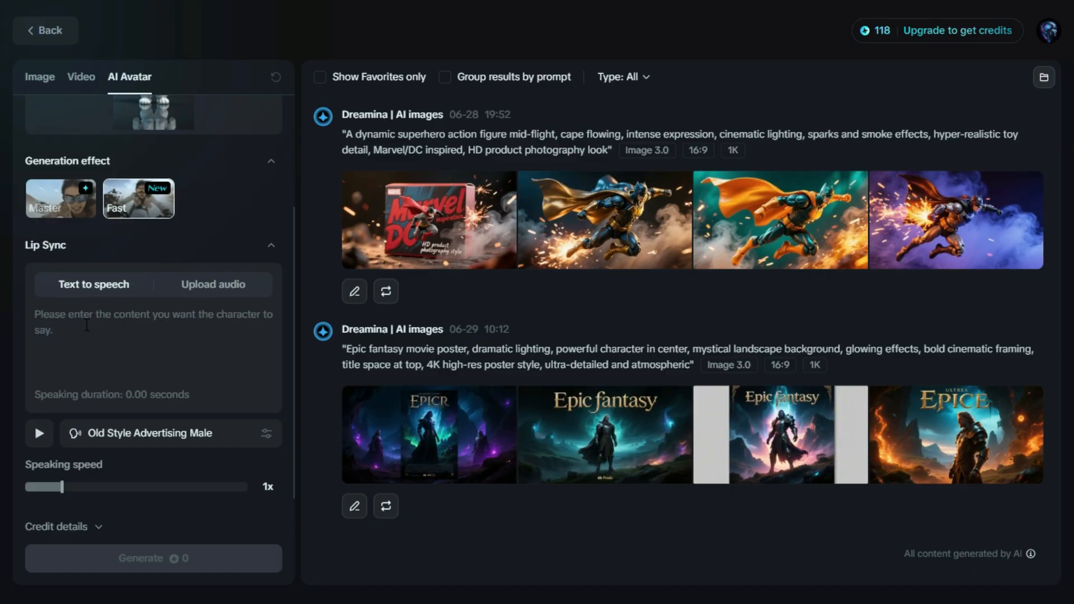
Step: Enter the script 'Hey , this is a dreamina ai , i hope you learning well.', choose the Cute Boy voice at 1.3x, and generate
{"action": "type", "text": "Hey , this is a dreamina ai , i hope you learning well."}
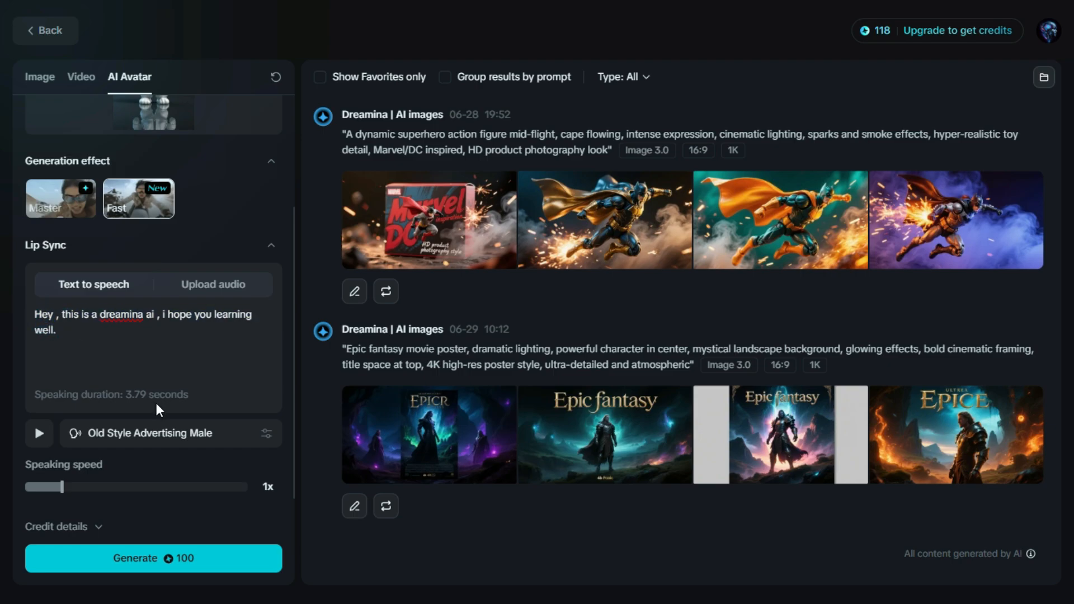
{"action": "left_click", "coordinate": [159, 432]}
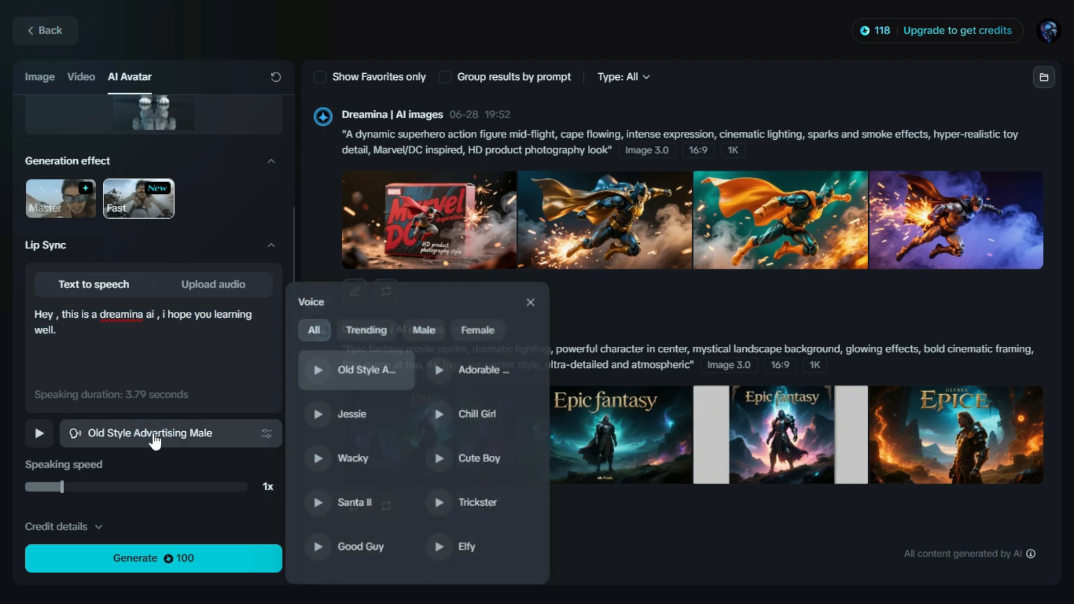
{"action": "left_click", "coordinate": [483, 458]}
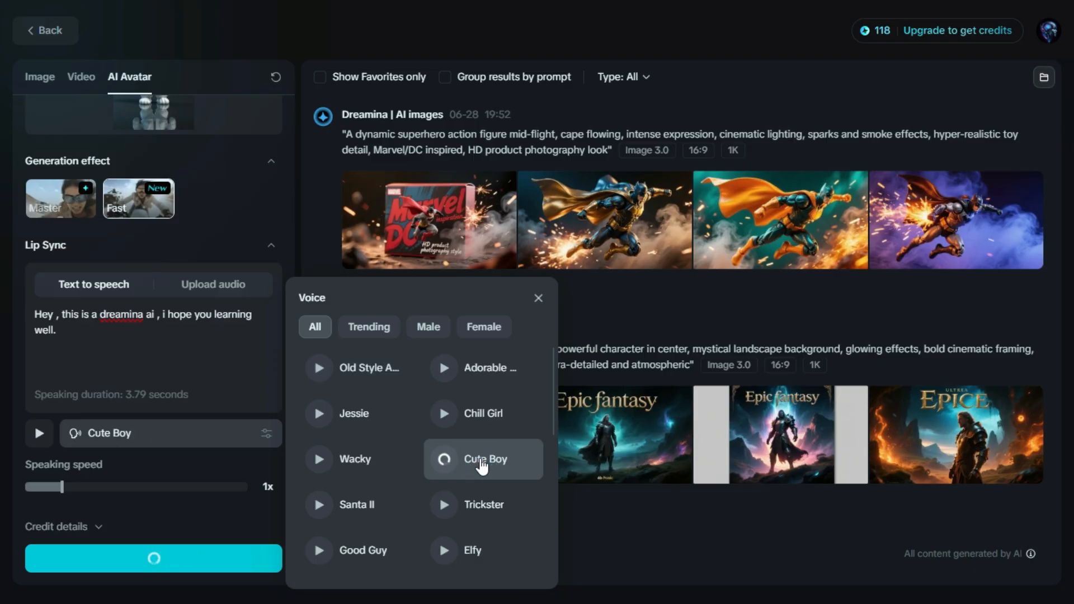
{"action": "mouse_move", "coordinate": [468, 471]}
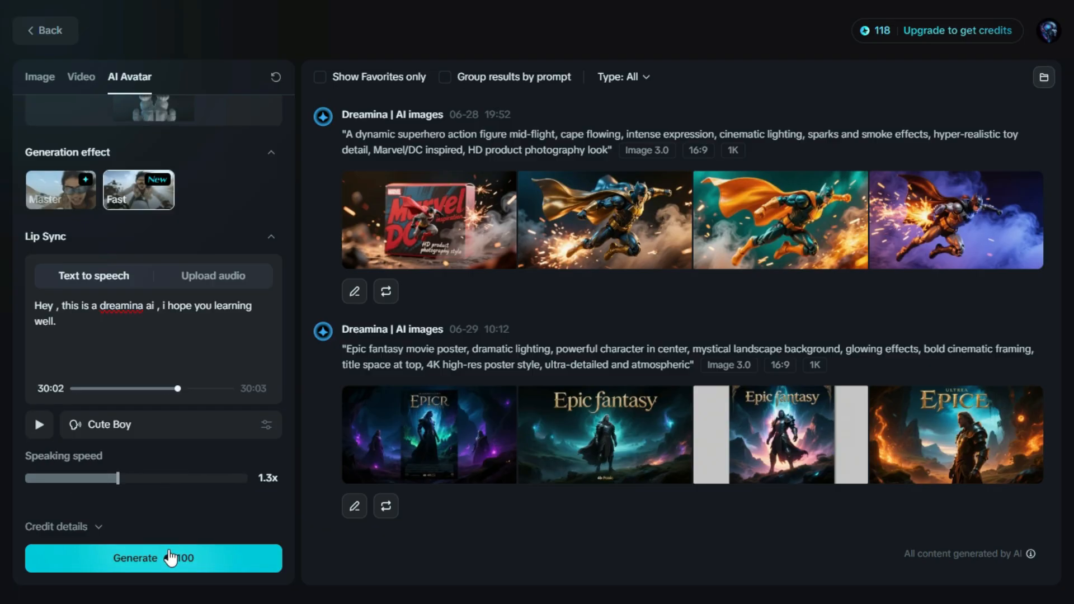
{"action": "left_click", "coordinate": [154, 557]}
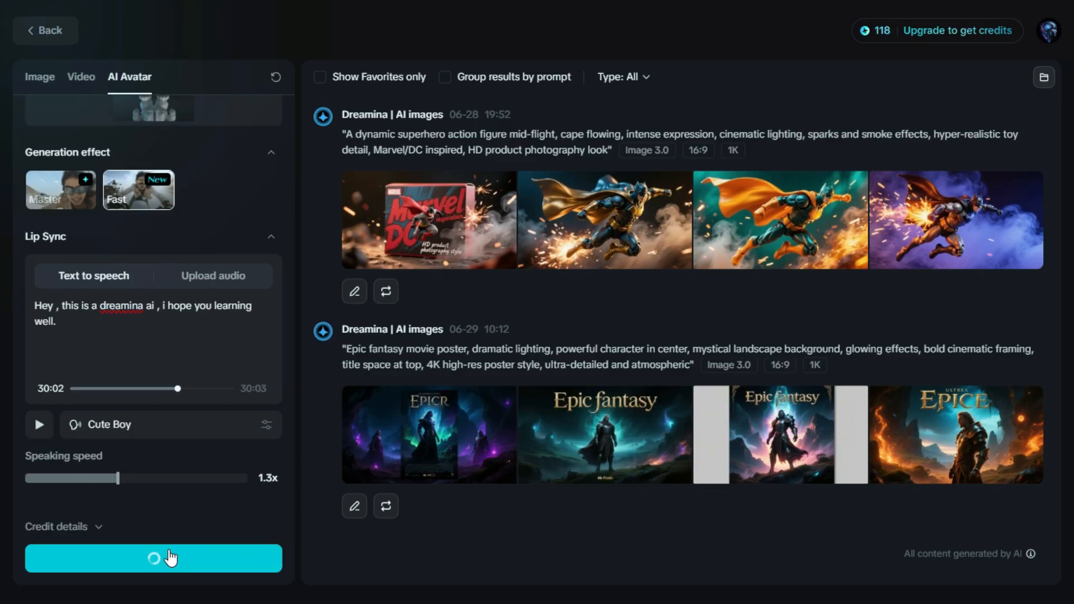
{"action": "left_click", "coordinate": [153, 557]}
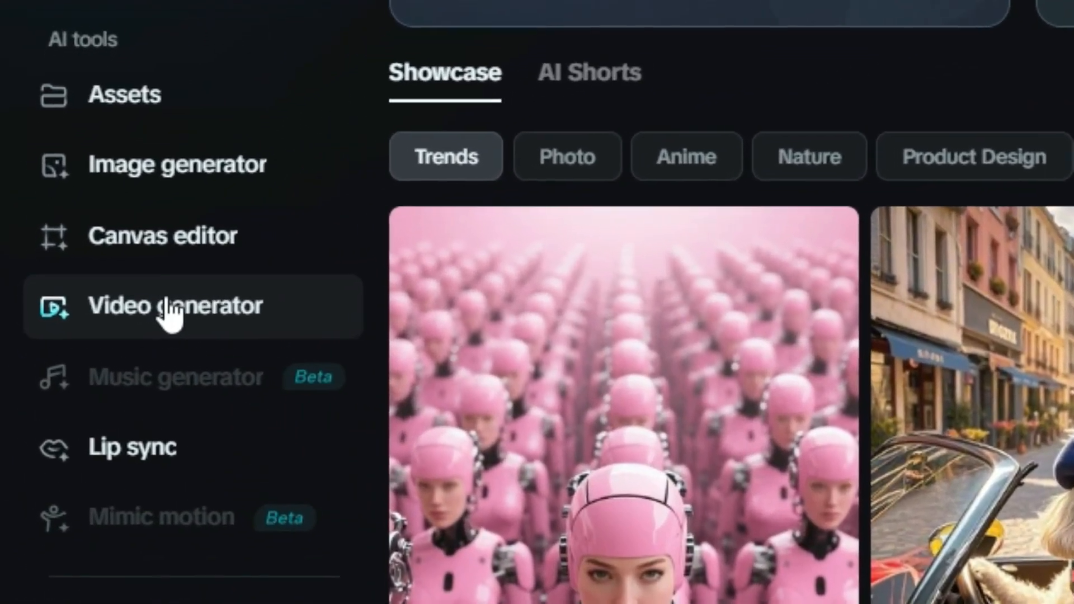
Step: Start a text-prompt video of a beautiful rabbit sitting on garden grass with the Video S2.0 Pro model
{"action": "left_click", "coordinate": [176, 305]}
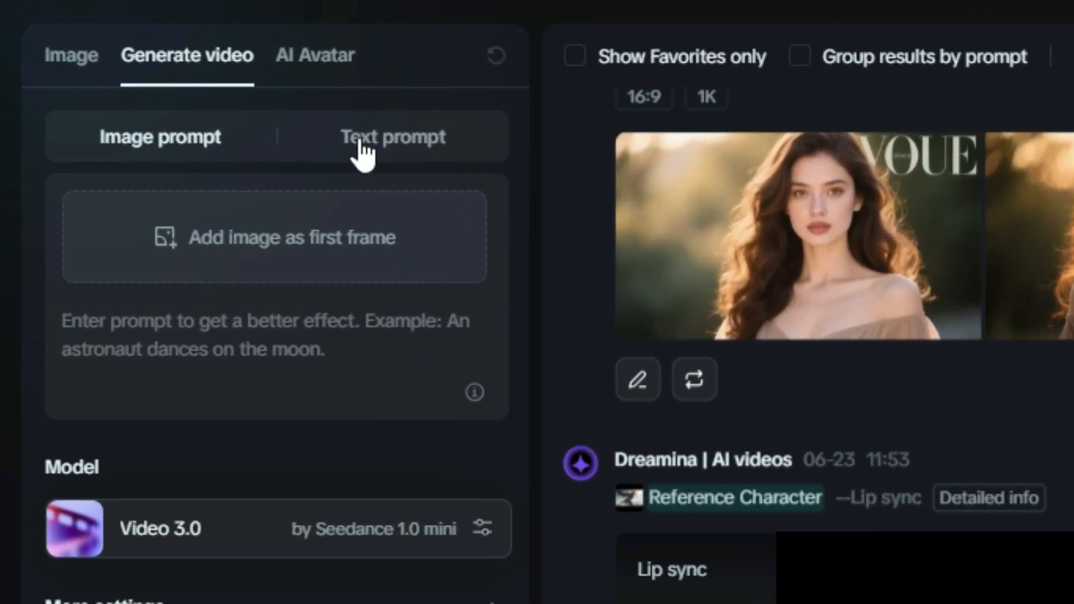
{"action": "left_click", "coordinate": [392, 136]}
{"action": "type", "text": "A beautiful rabbit is sitting on grass in a beautiful garden"}
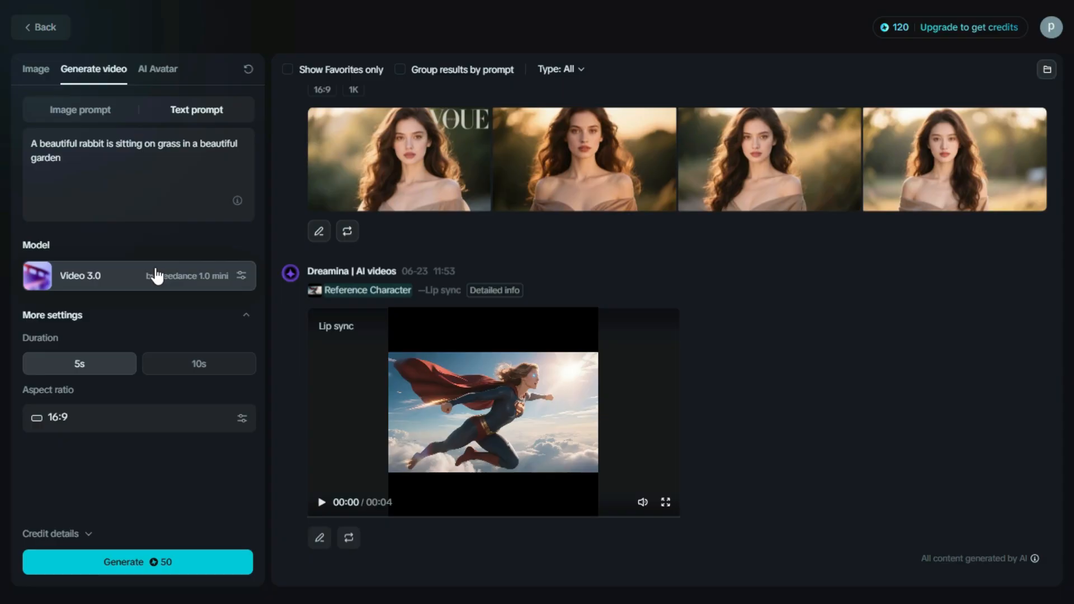
{"action": "left_click", "coordinate": [137, 275]}
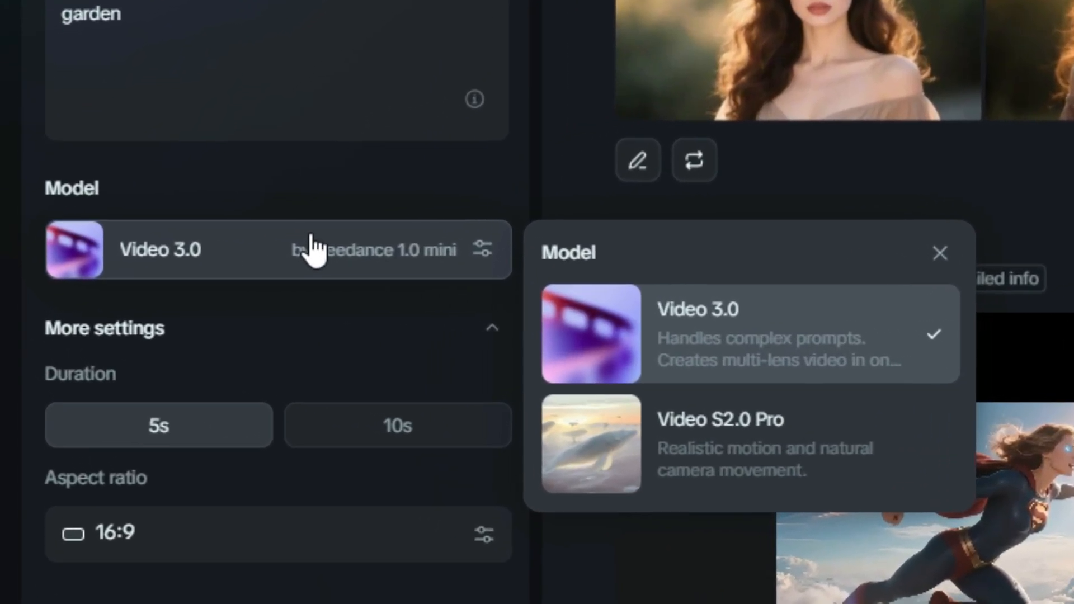
{"action": "mouse_move", "coordinate": [675, 422]}
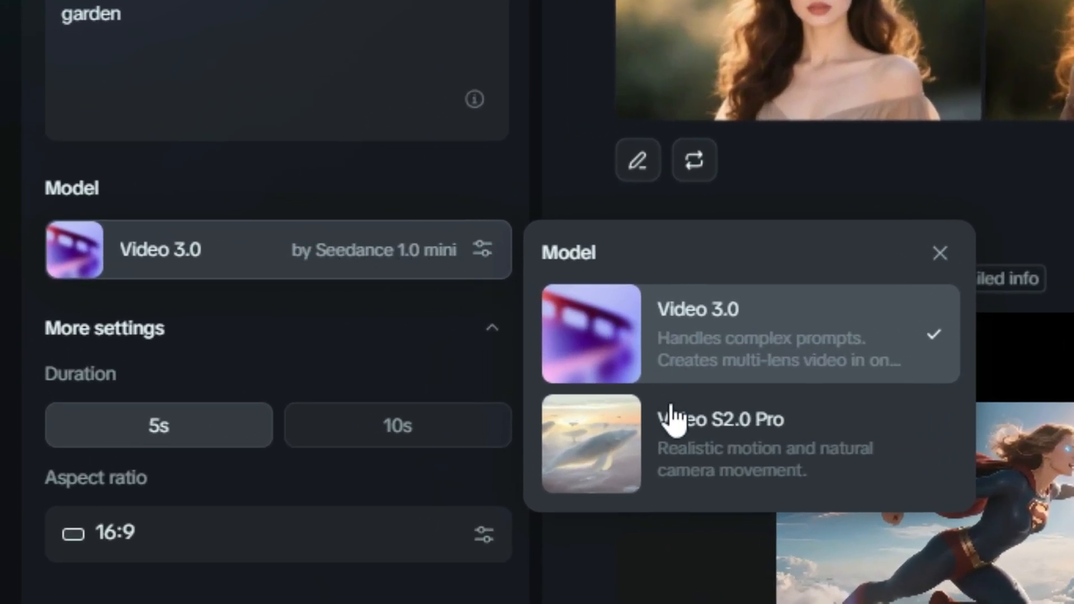
{"action": "left_click", "coordinate": [746, 444]}
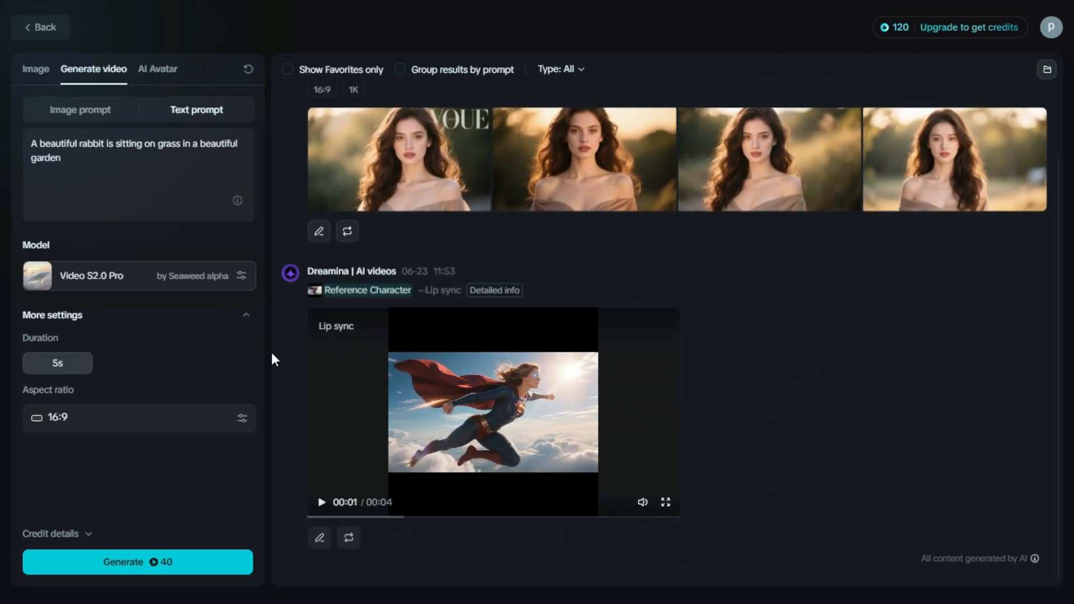
{"action": "mouse_move", "coordinate": [181, 432]}
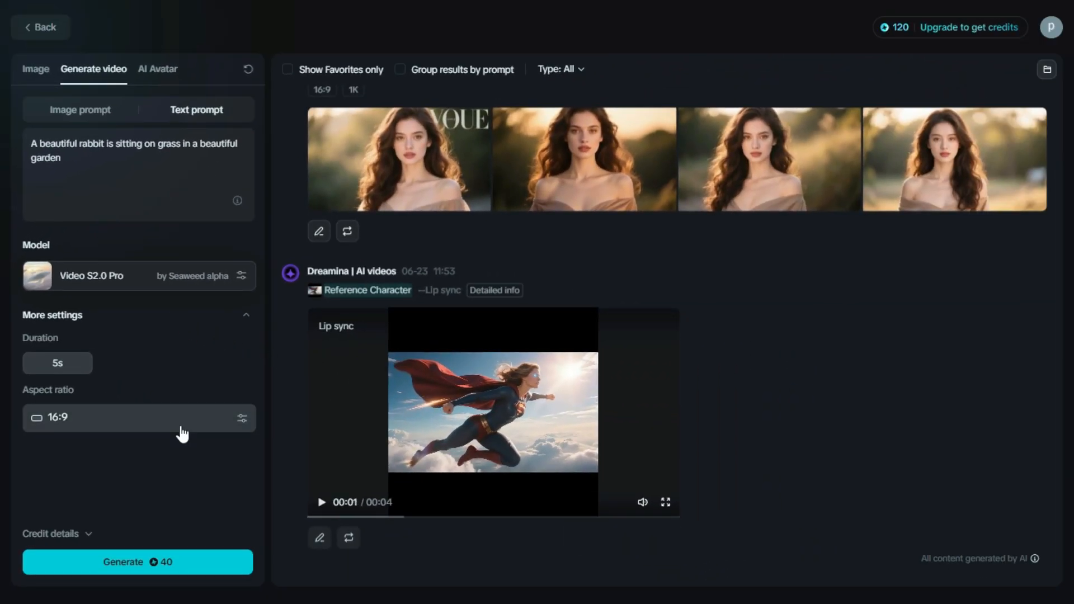
Step: Set the aspect ratio to 16:9 and generate the 5-second rabbit clip
{"action": "left_click", "coordinate": [136, 417]}
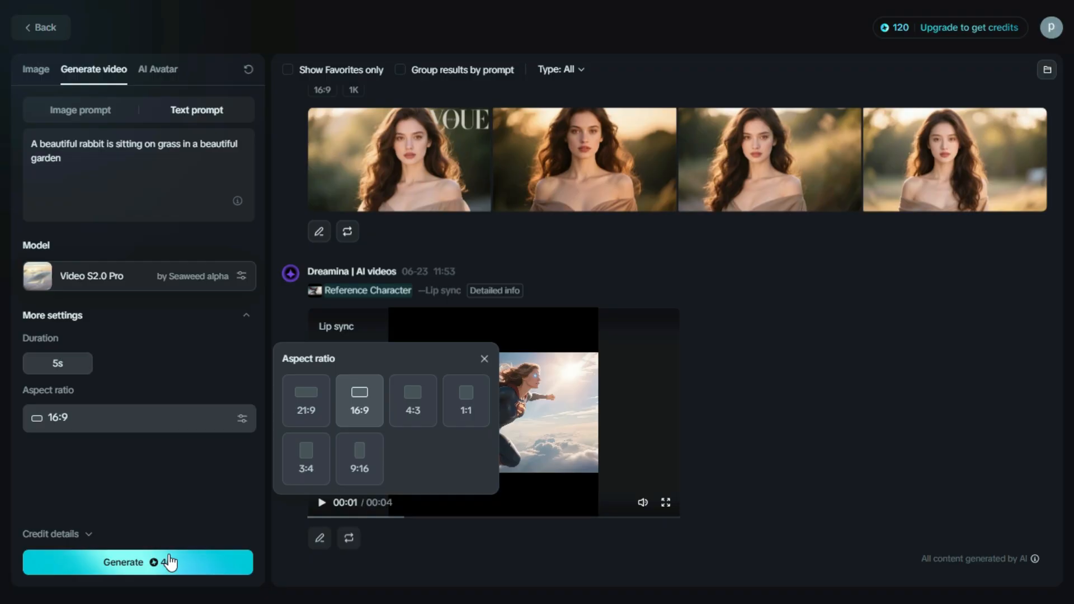
{"action": "left_click", "coordinate": [136, 563]}
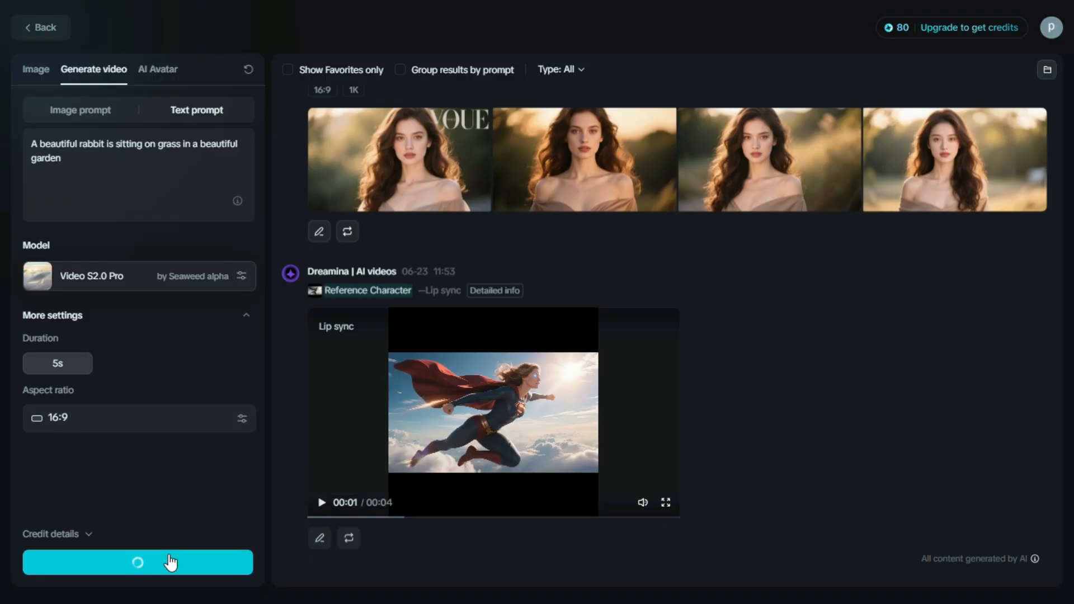
{"action": "left_click", "coordinate": [137, 561]}
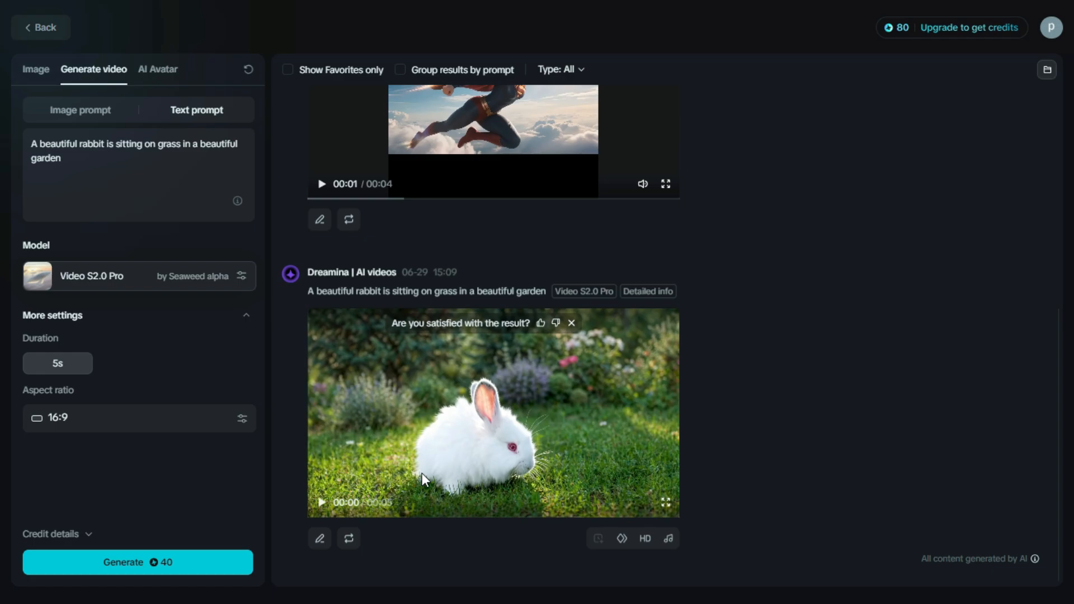
Step: Play the finished rabbit video full screen, exit, and return to a fresh video generator
{"action": "left_click", "coordinate": [663, 502]}
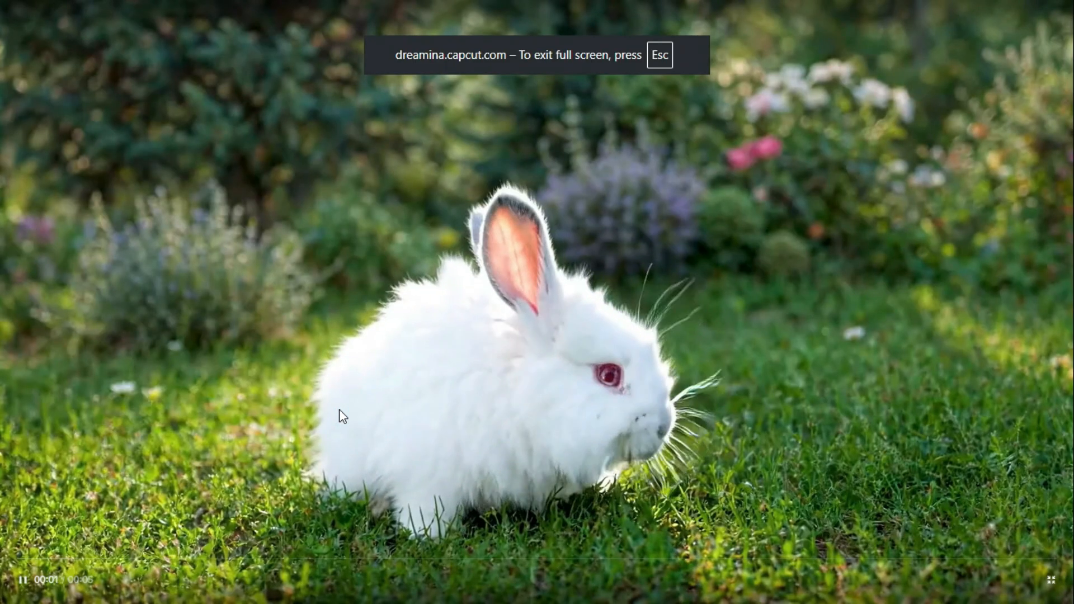
{"action": "key", "text": "Escape"}
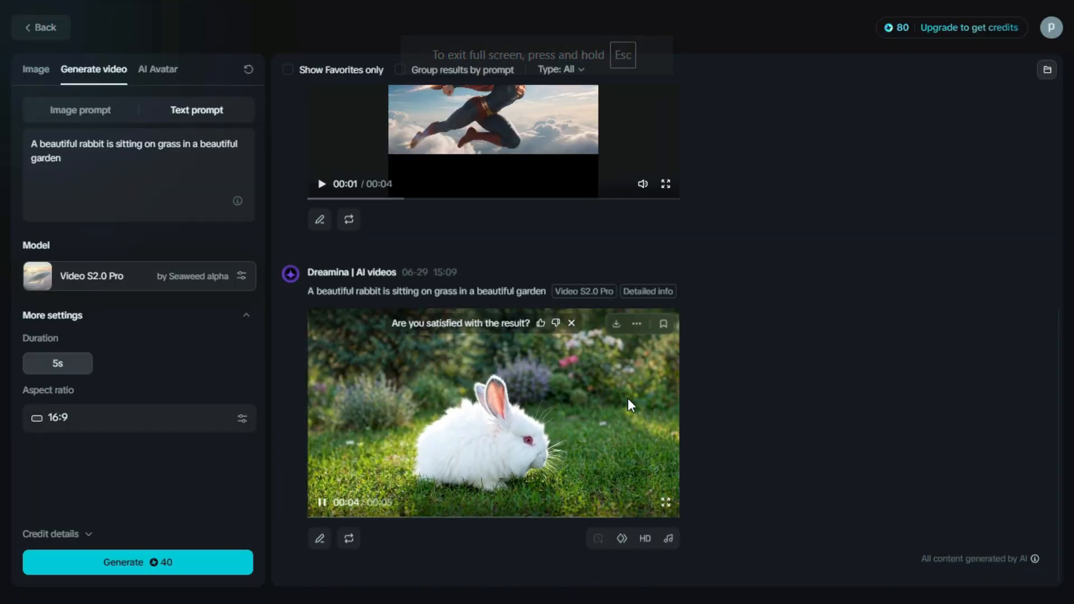
{"action": "left_click", "coordinate": [615, 323]}
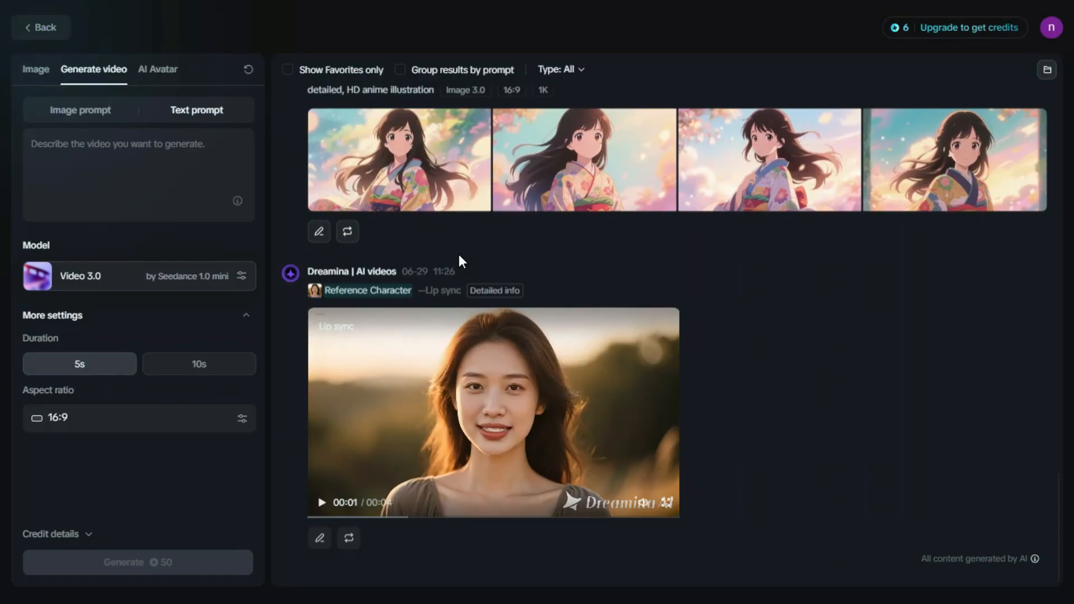
Step: Use the beach photo as first frame with the prompt 'walking and smiling'
{"action": "left_click", "coordinate": [79, 109]}
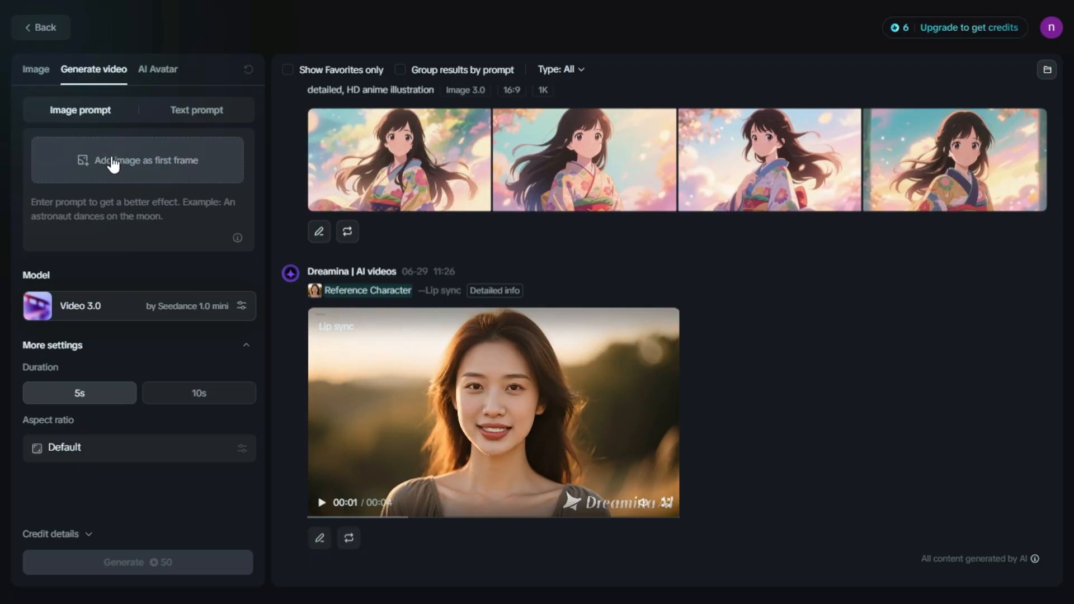
{"action": "left_click", "coordinate": [136, 160]}
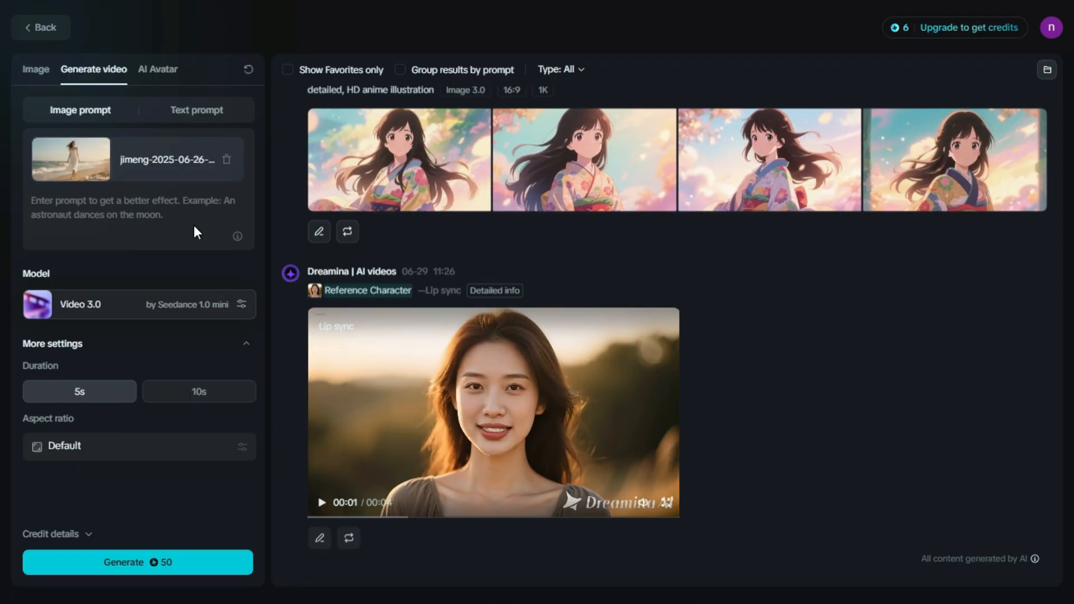
{"action": "mouse_move", "coordinate": [168, 249]}
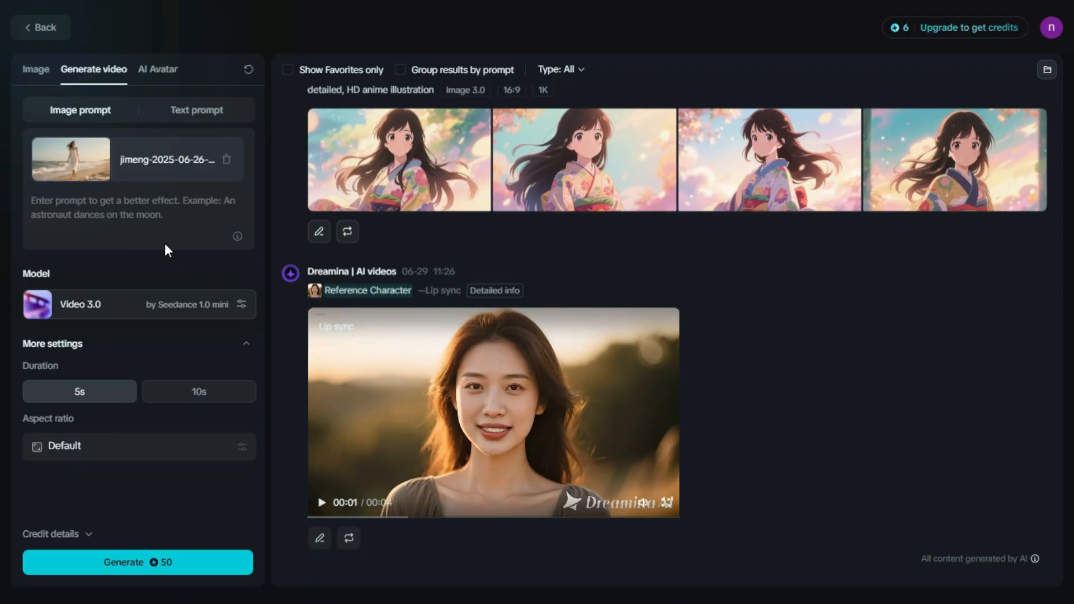
{"action": "type", "text": "walking and smiling"}
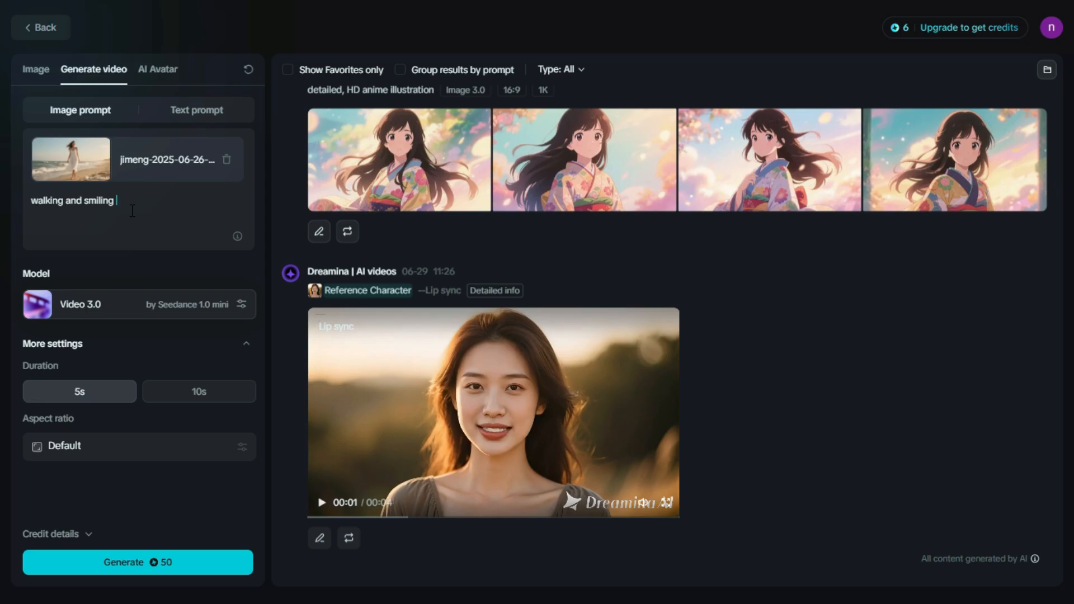
Step: Choose the Video S2.0 Pro model for the clip
{"action": "left_click", "coordinate": [137, 305]}
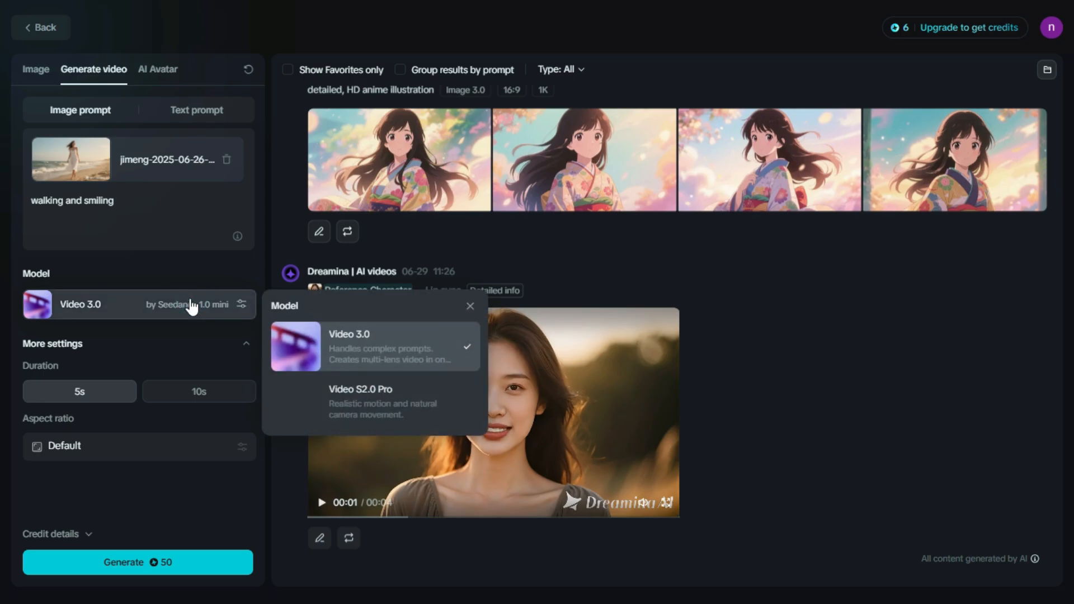
{"action": "left_click", "coordinate": [360, 401]}
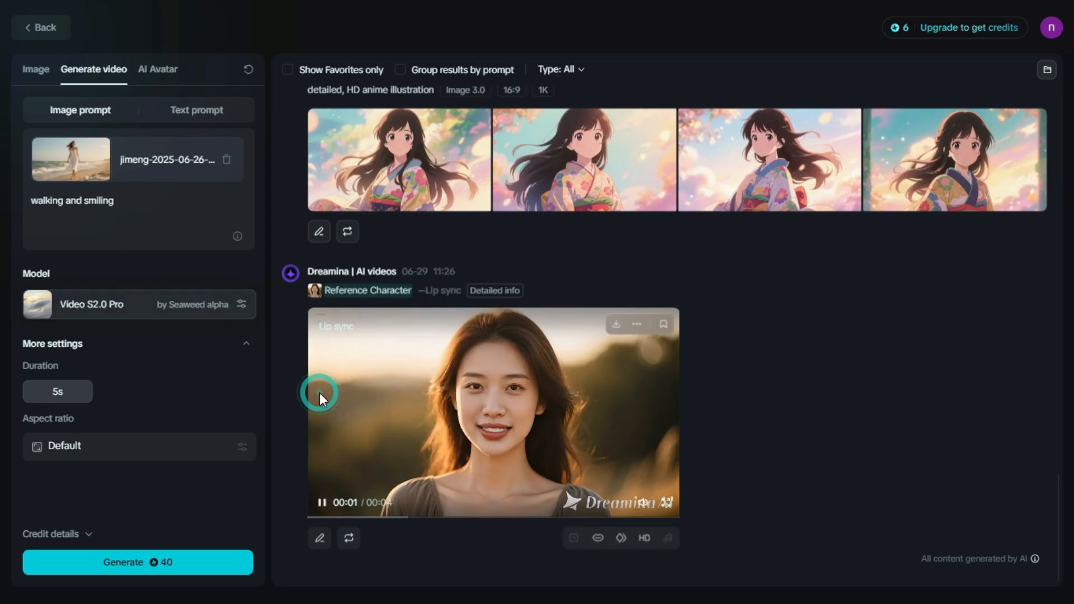